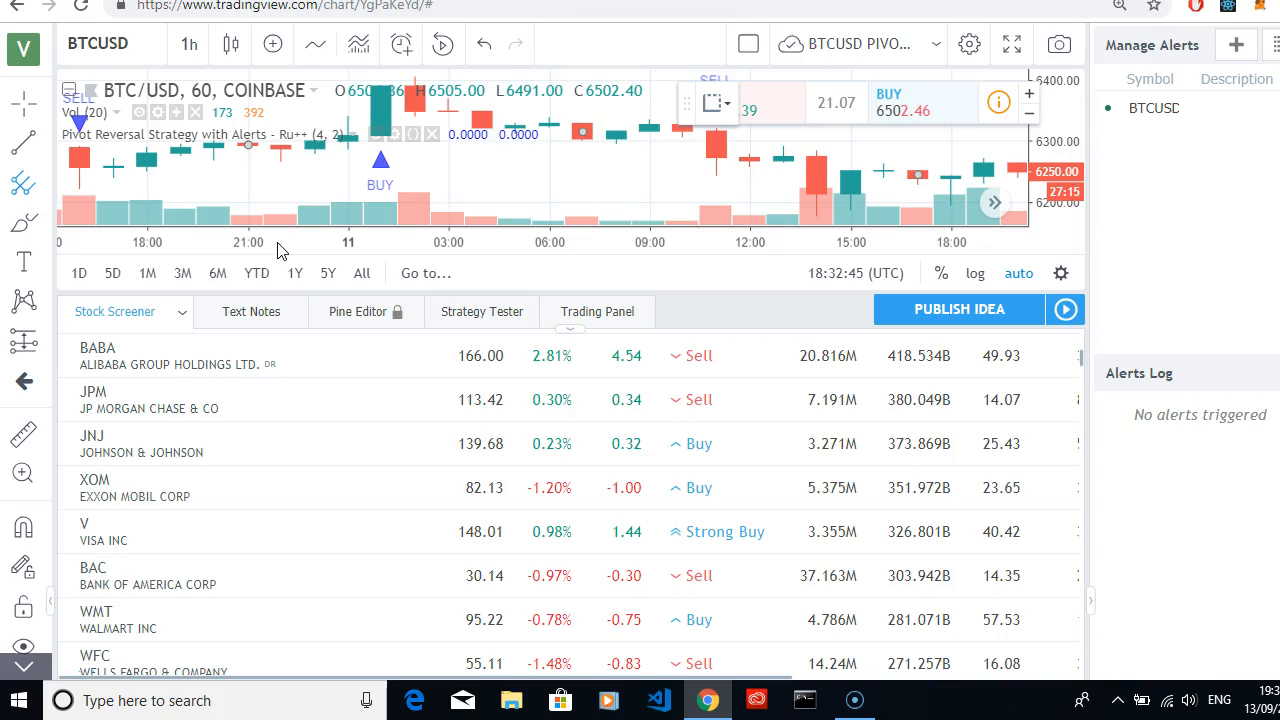
{"action": "mouse_move", "coordinate": [23, 48]}
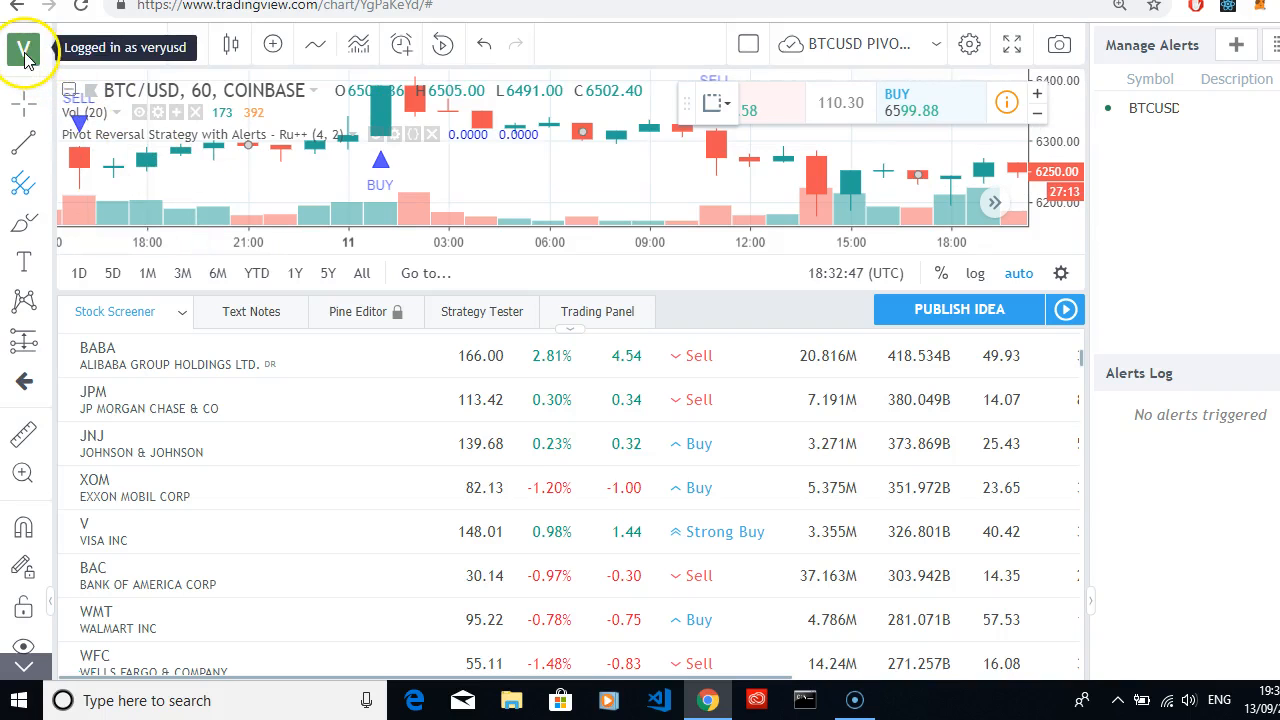
Return from the BTCUSD chart to the TradingView home page using the account avatar.
{"action": "left_click", "coordinate": [24, 47]}
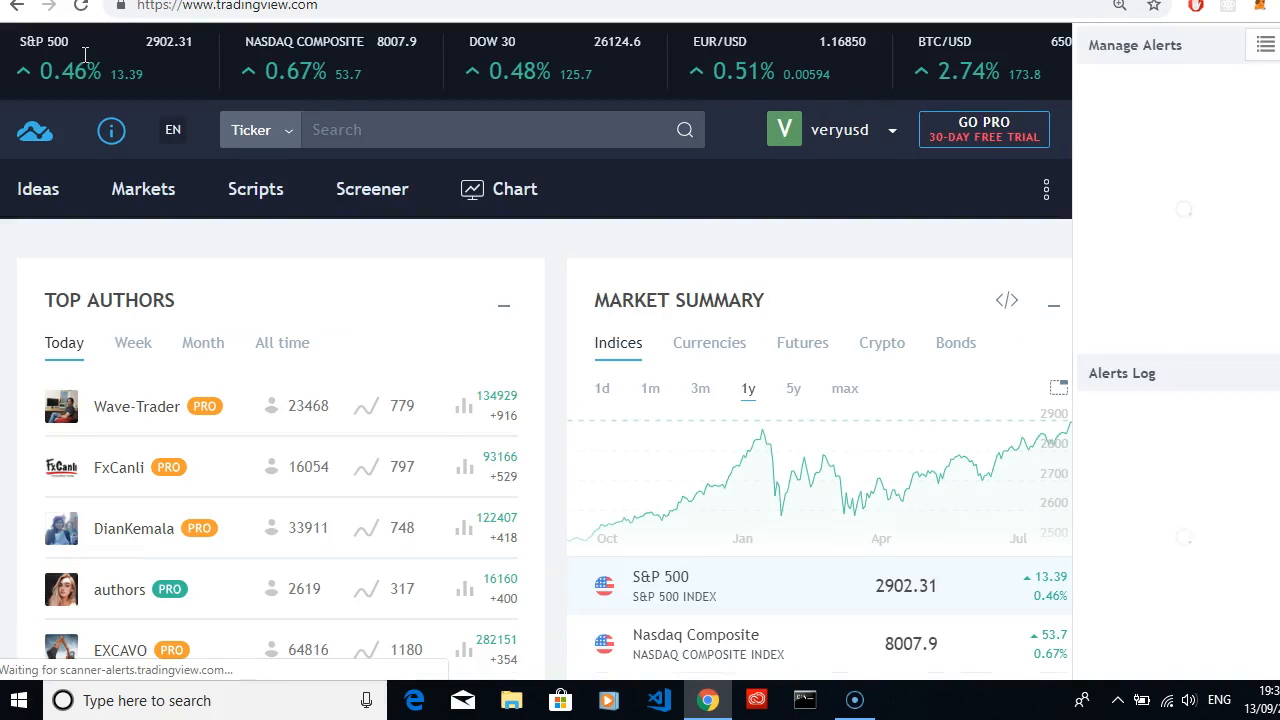
Choose Crypto Screener from the top navigation menus, showing 1612 crypto tickers.
{"action": "left_click", "coordinate": [497, 189]}
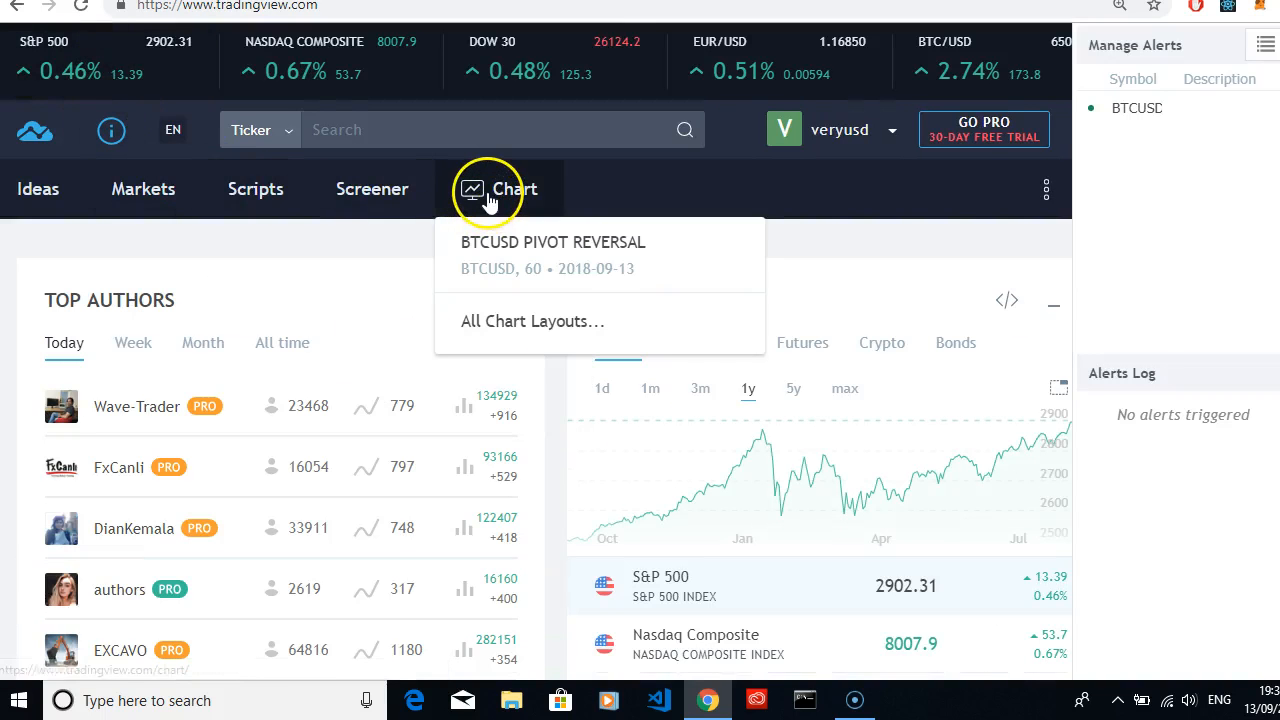
{"action": "left_click", "coordinate": [371, 189]}
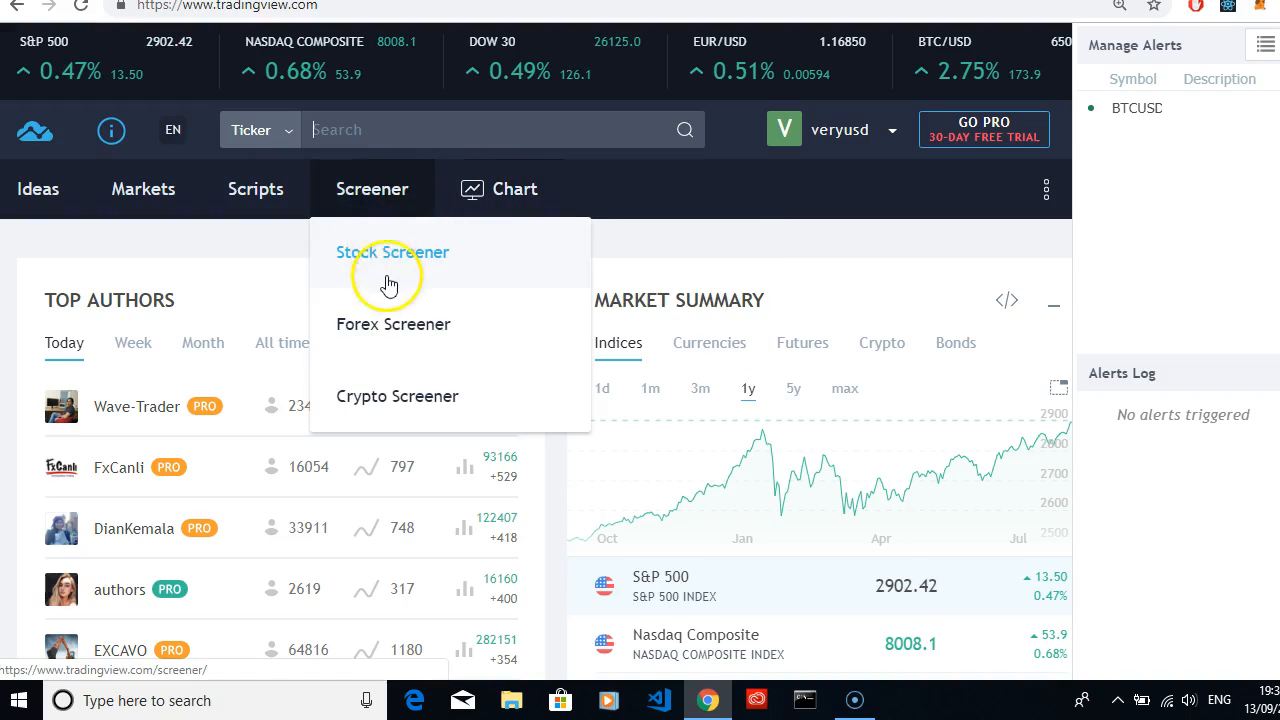
{"action": "left_click", "coordinate": [397, 396]}
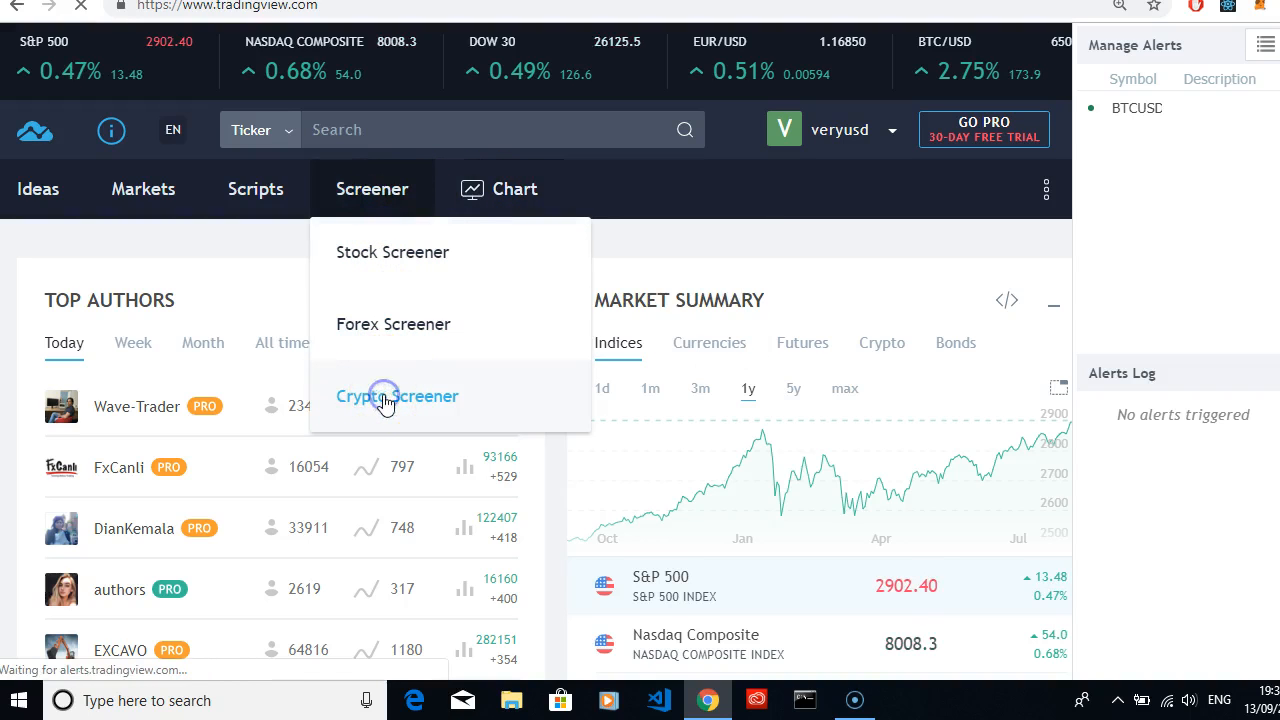
{"action": "left_click", "coordinate": [397, 396]}
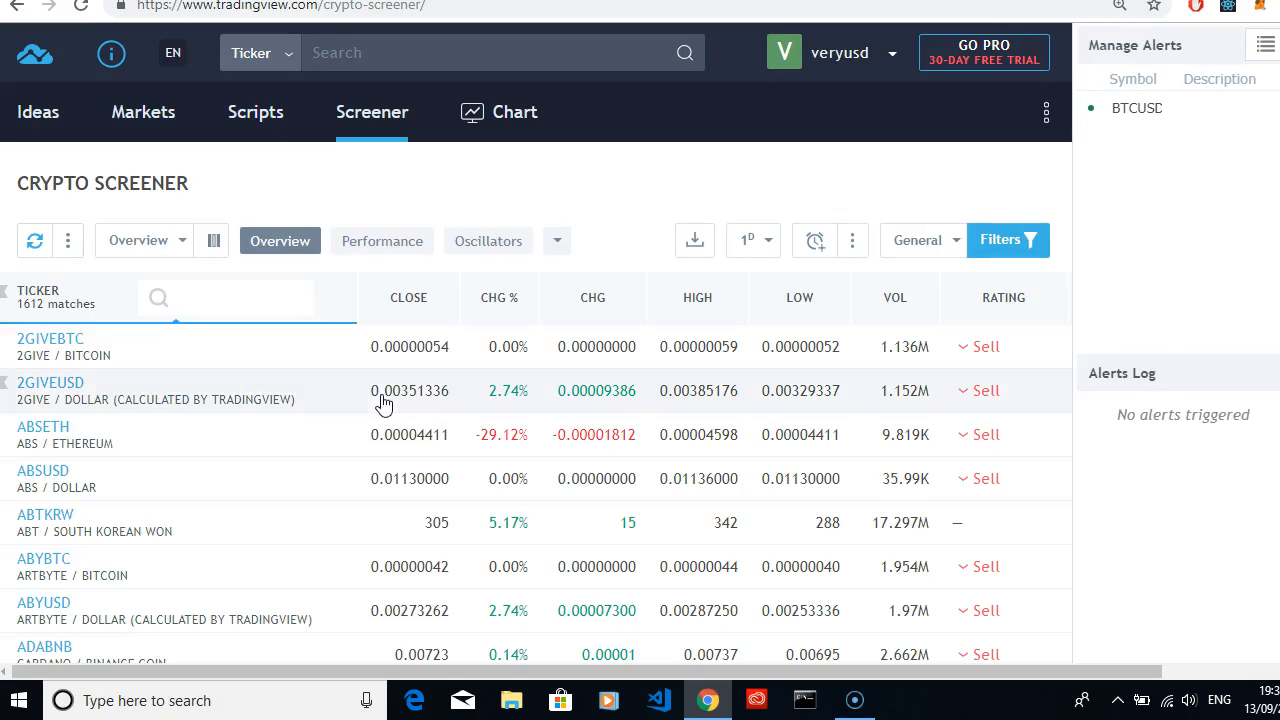
{"action": "mouse_move", "coordinate": [135, 410]}
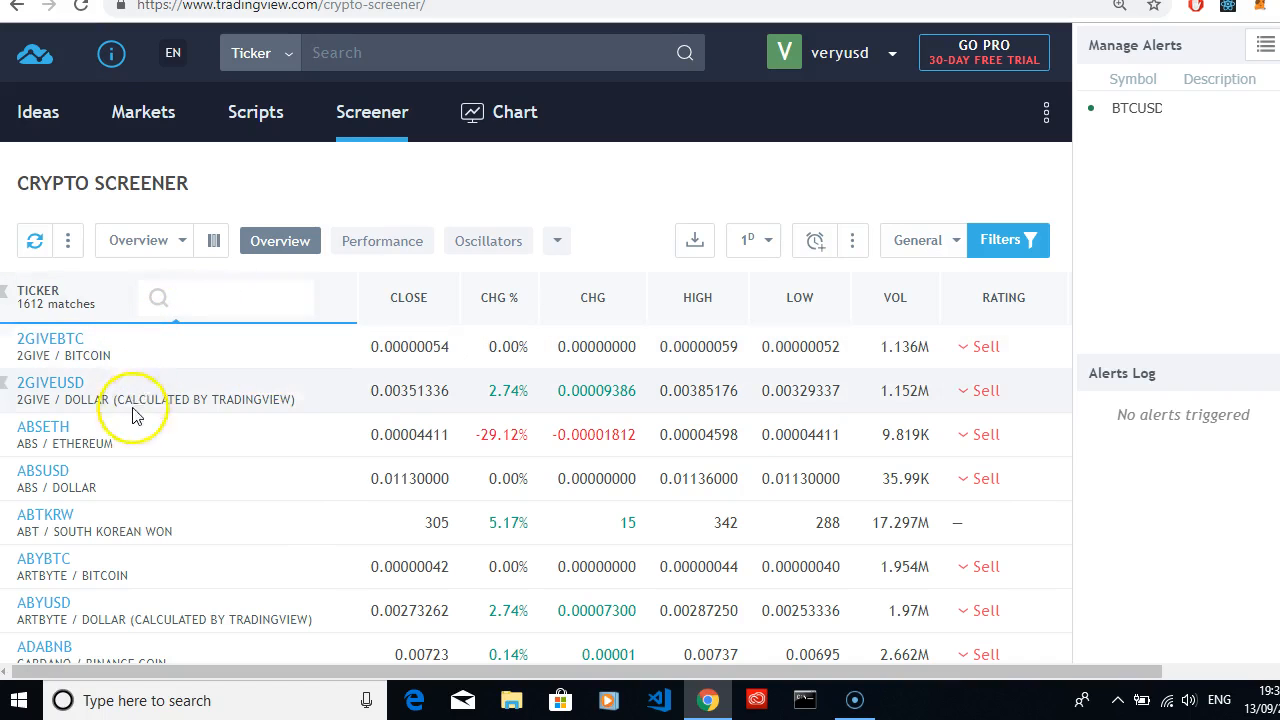
{"action": "mouse_move", "coordinate": [283, 478]}
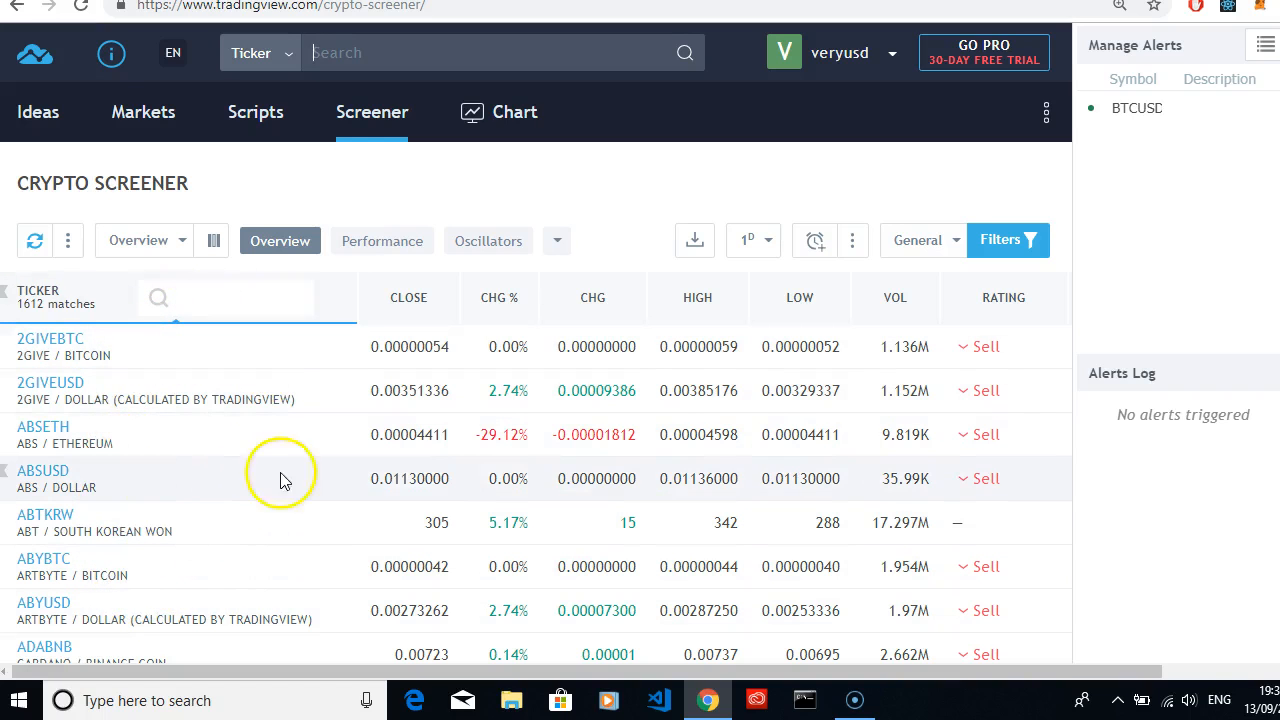
{"action": "mouse_move", "coordinate": [1030, 245]}
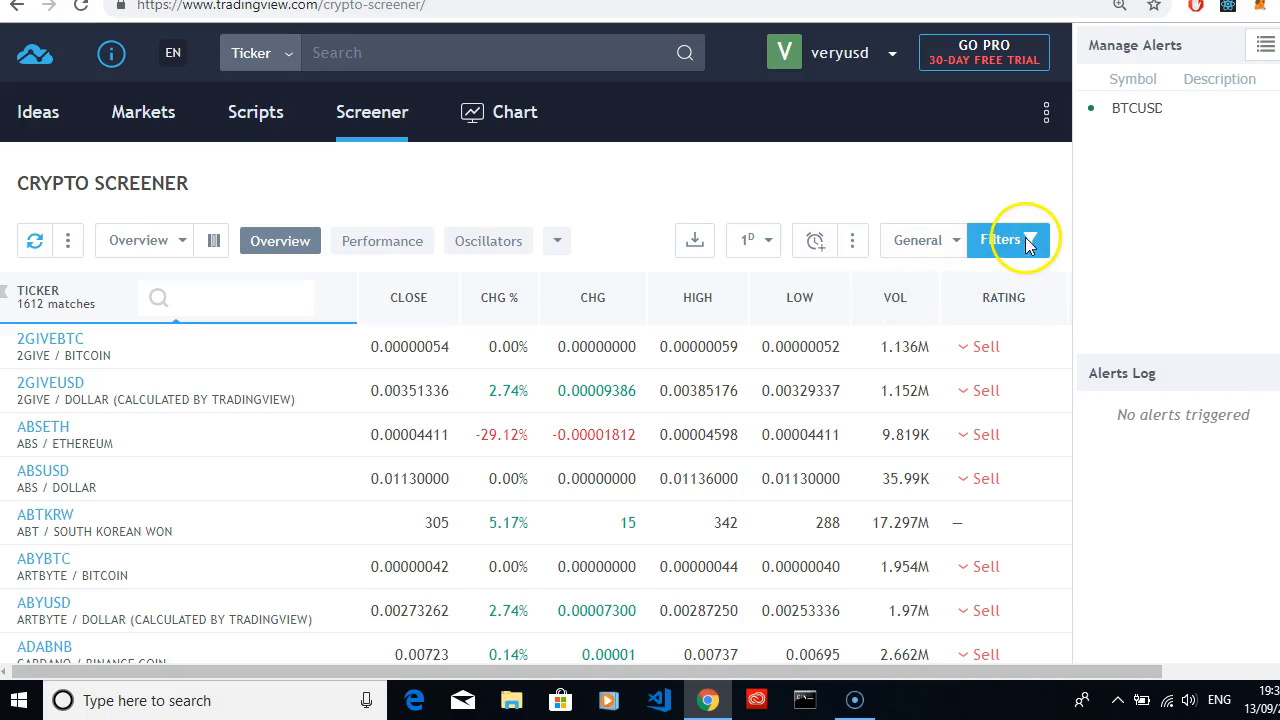
Search the screener filters for 'btcusd', find no match, then reset all filters.
{"action": "left_click", "coordinate": [1004, 240]}
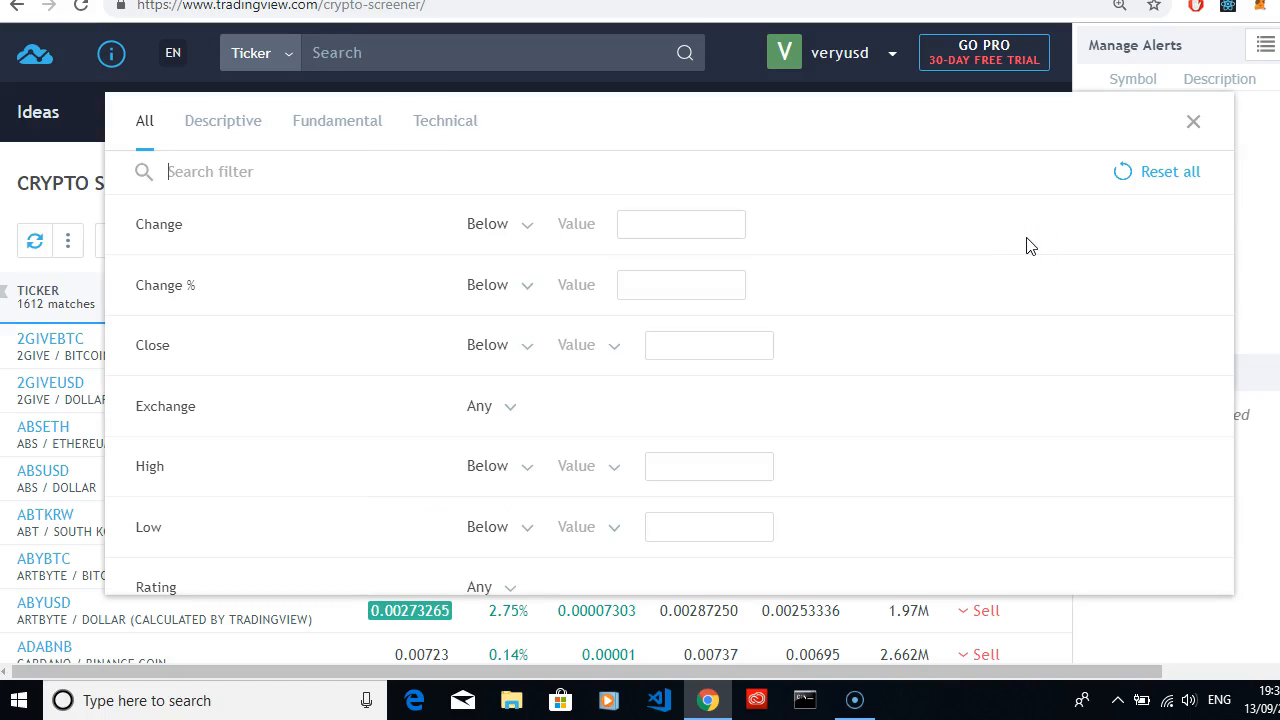
{"action": "mouse_move", "coordinate": [585, 215]}
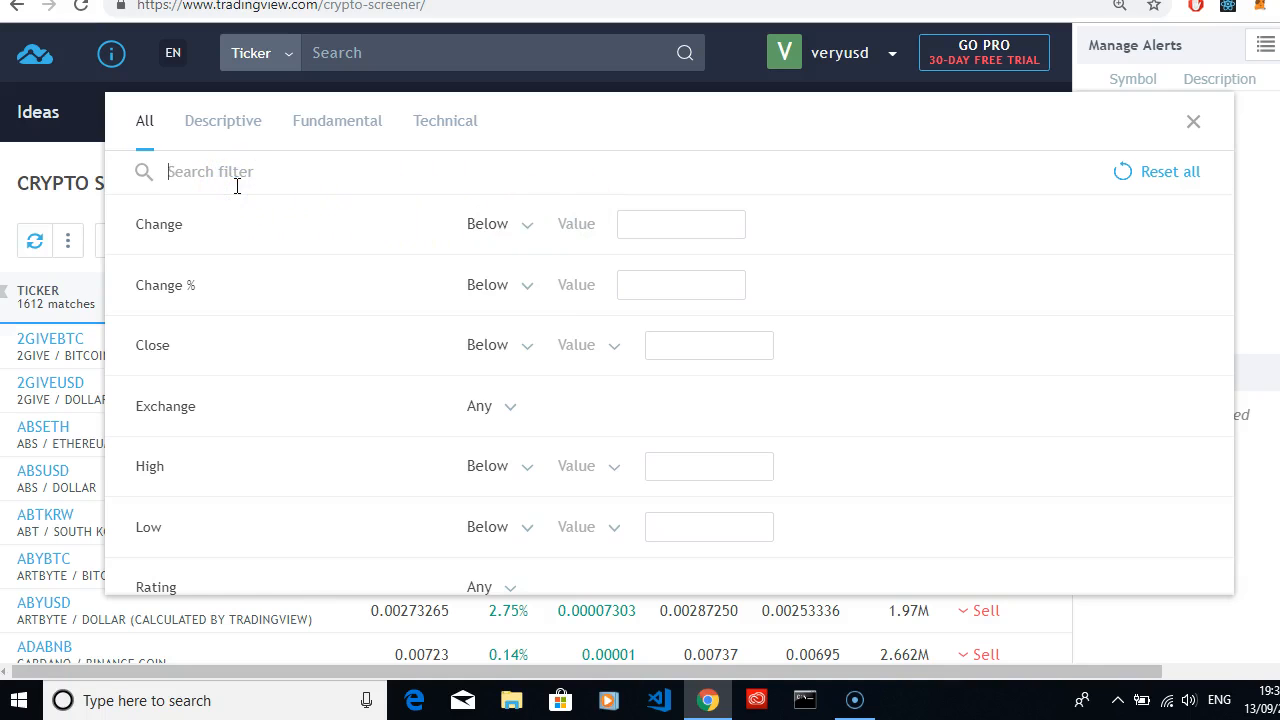
{"action": "type", "text": "bt"}
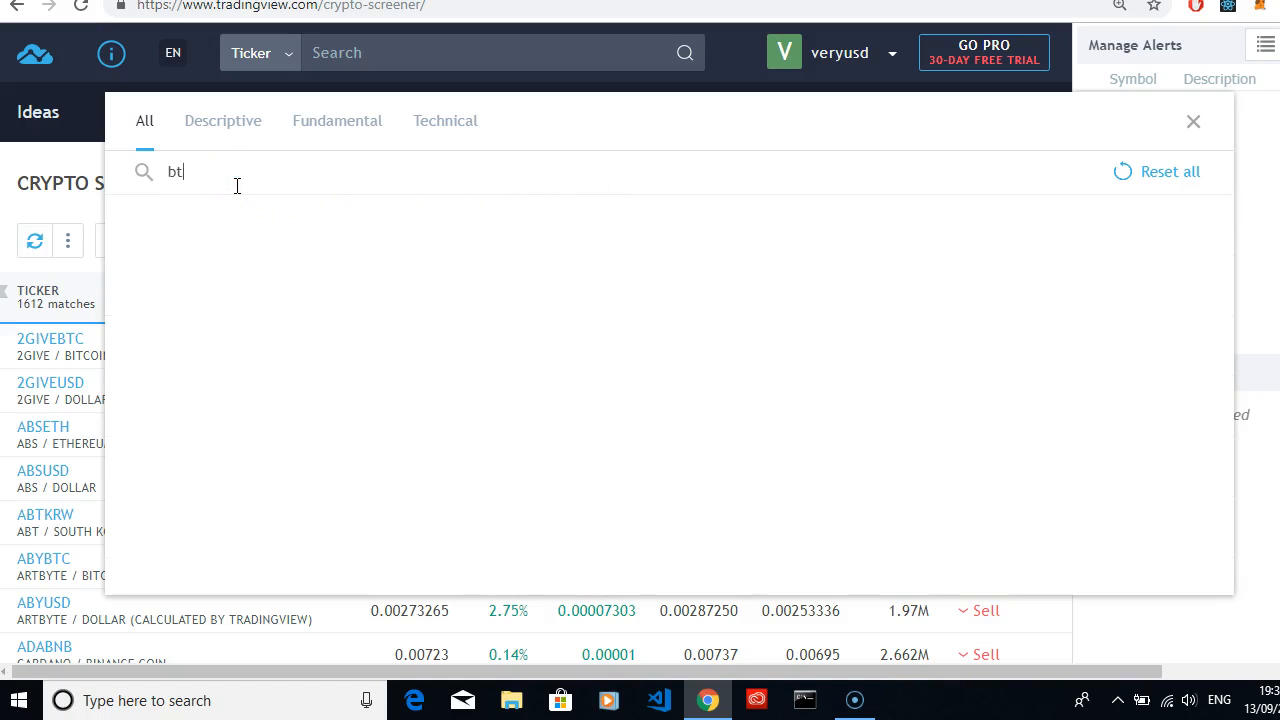
{"action": "type", "text": "c"}
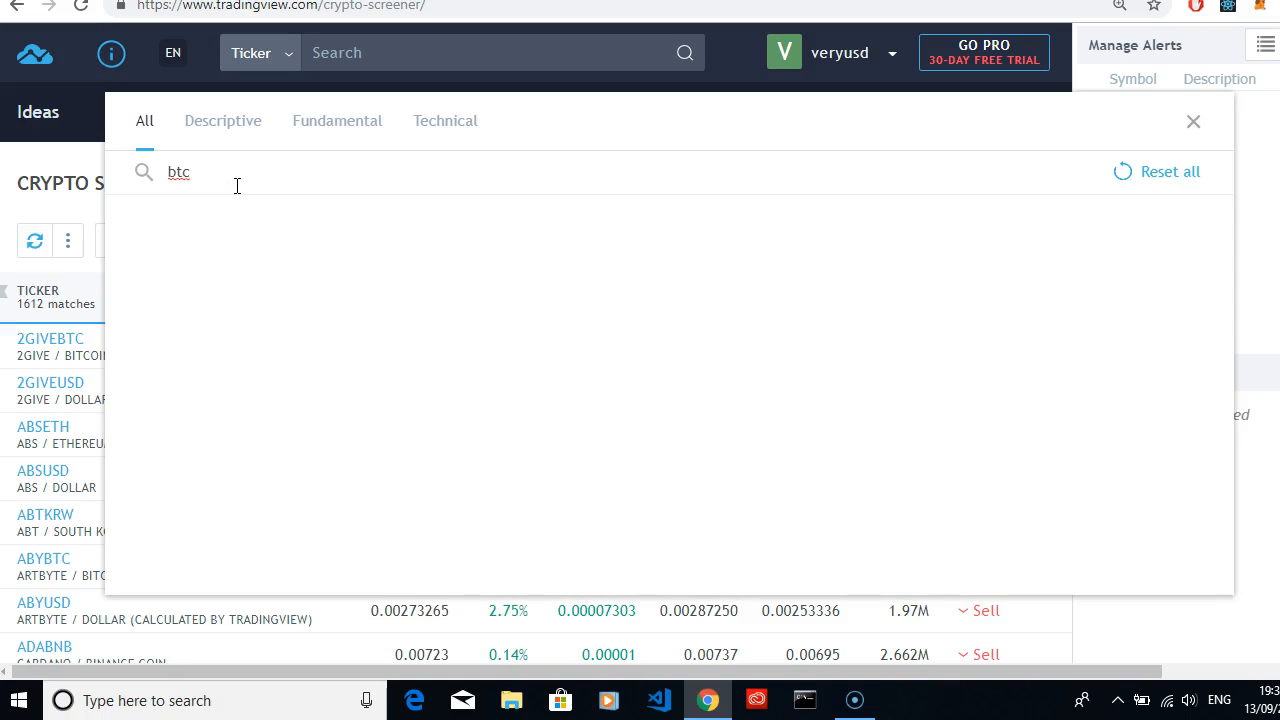
{"action": "type", "text": "u"}
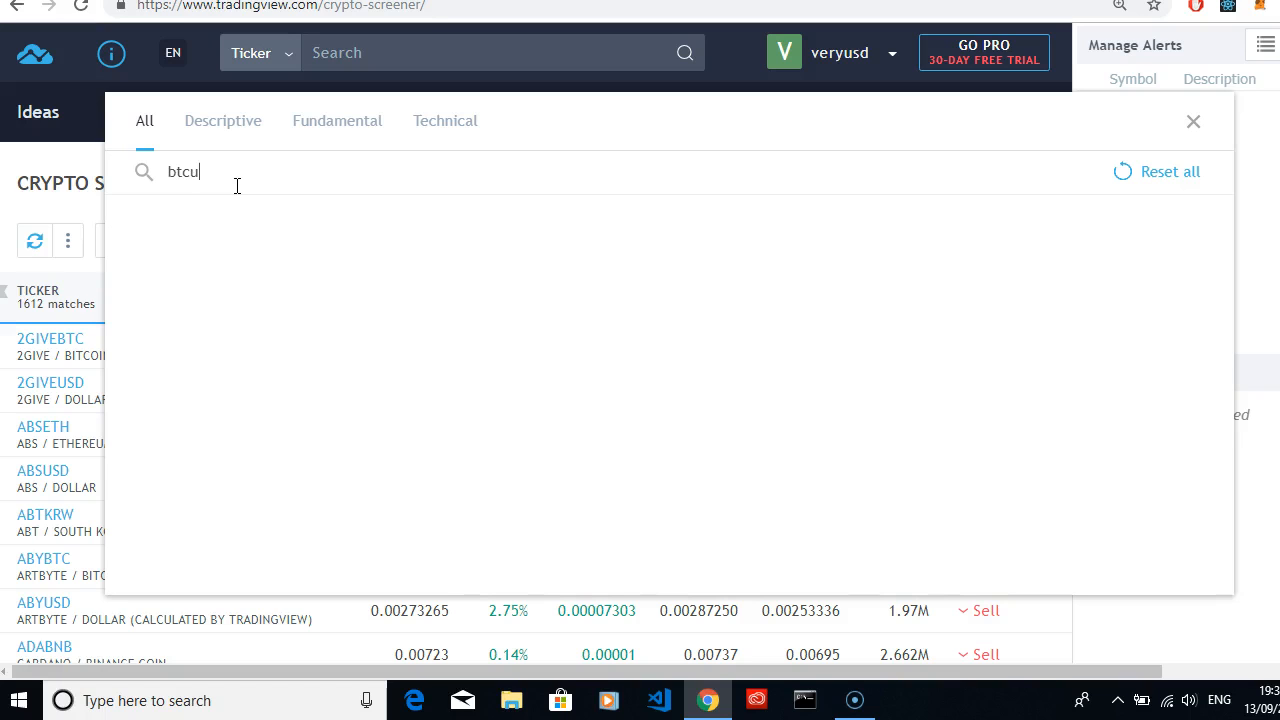
{"action": "type", "text": "sd"}
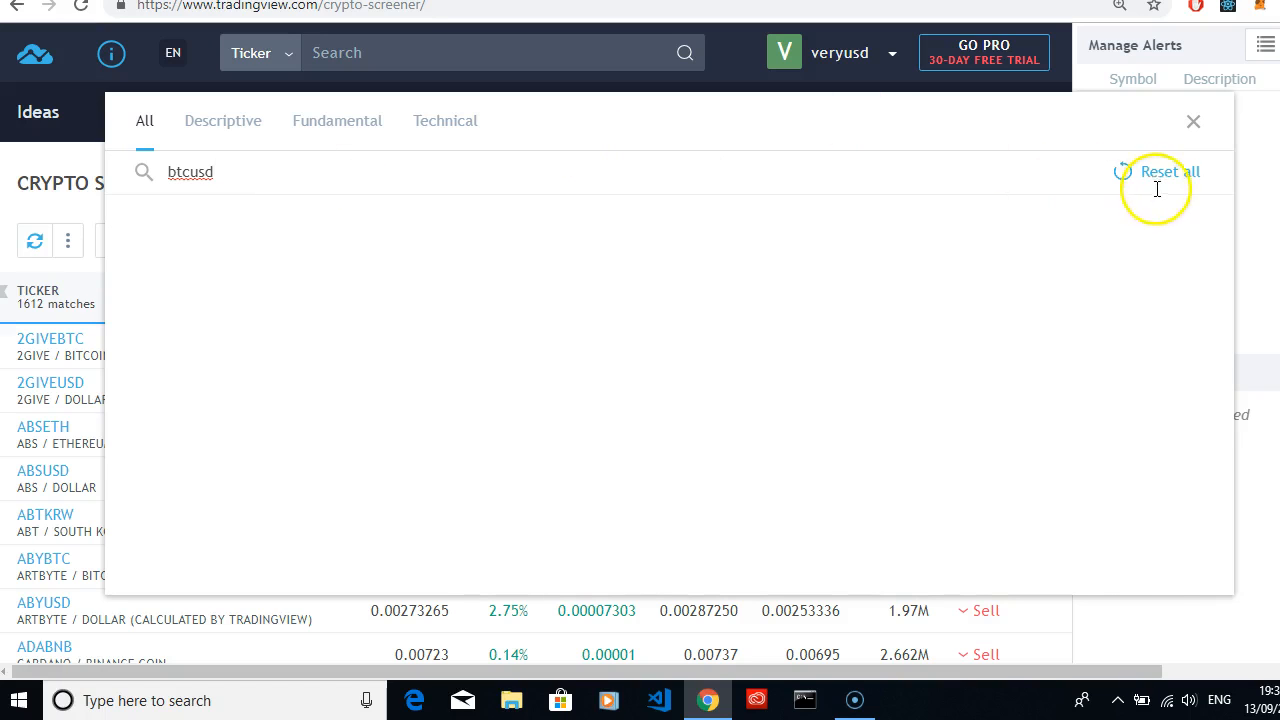
{"action": "left_click", "coordinate": [1168, 171]}
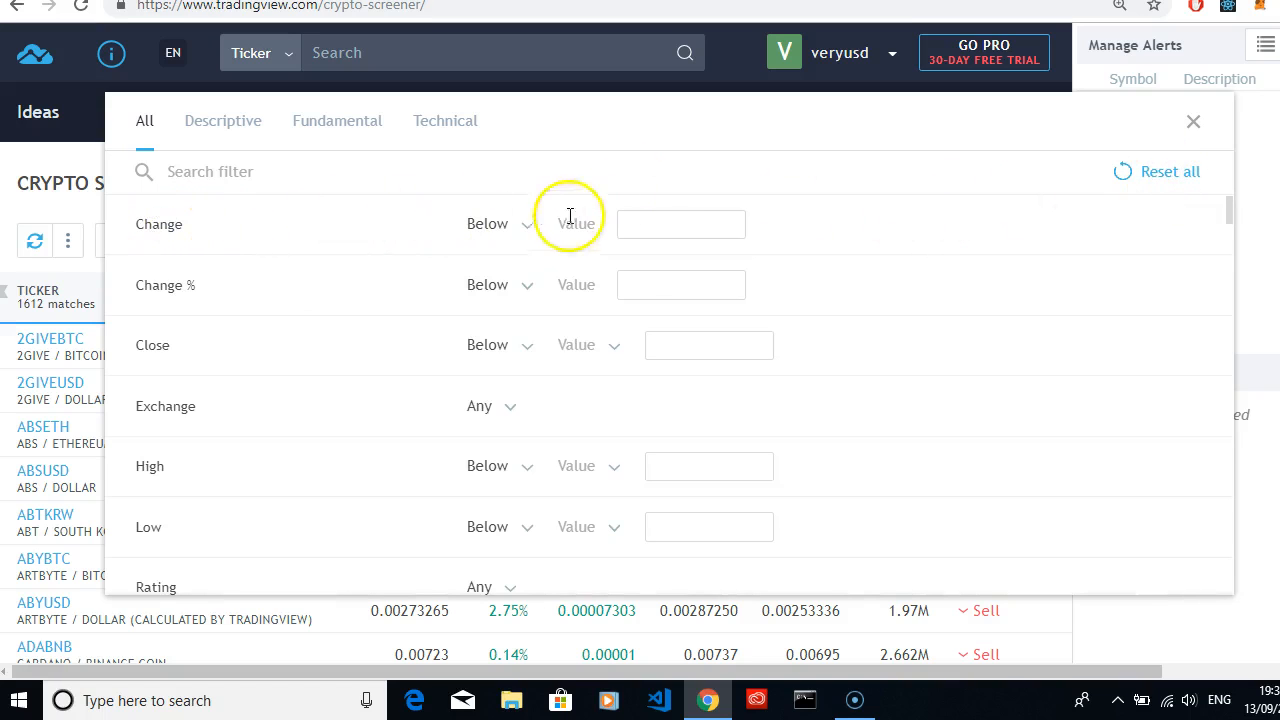
{"action": "scroll", "scroll_direction": "down", "scroll_amount": 3}
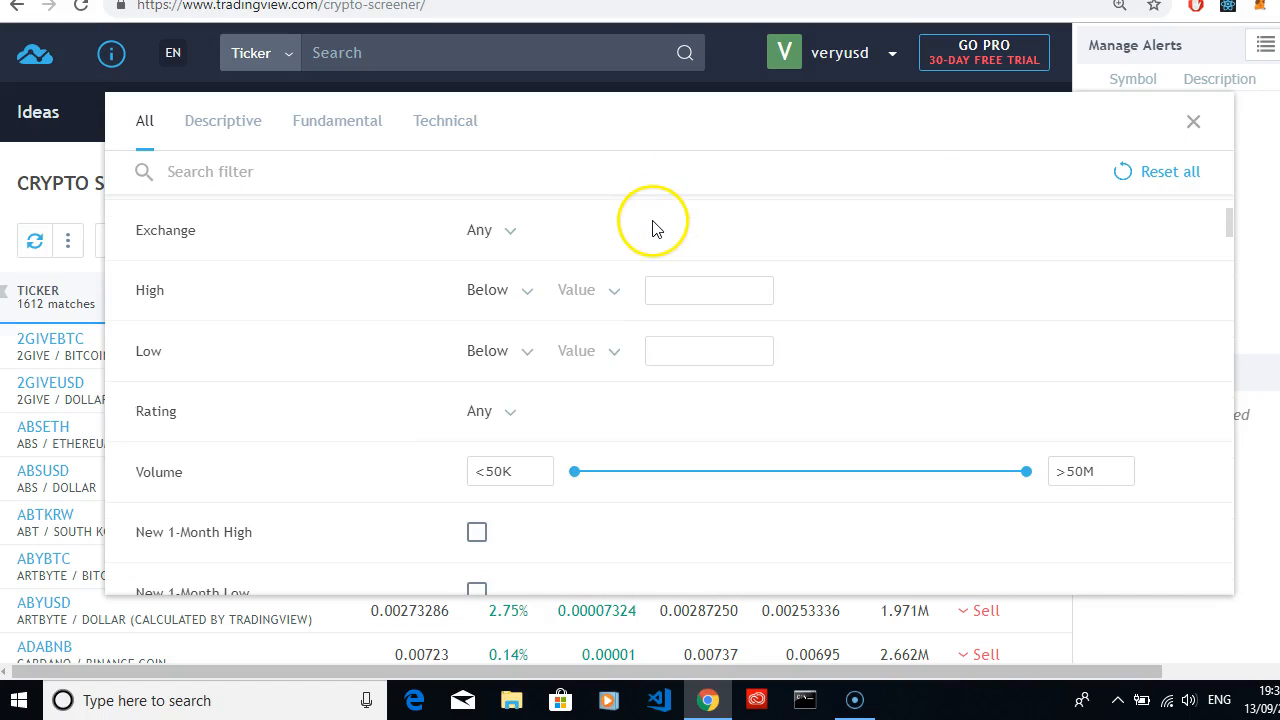
{"action": "left_click", "coordinate": [490, 230]}
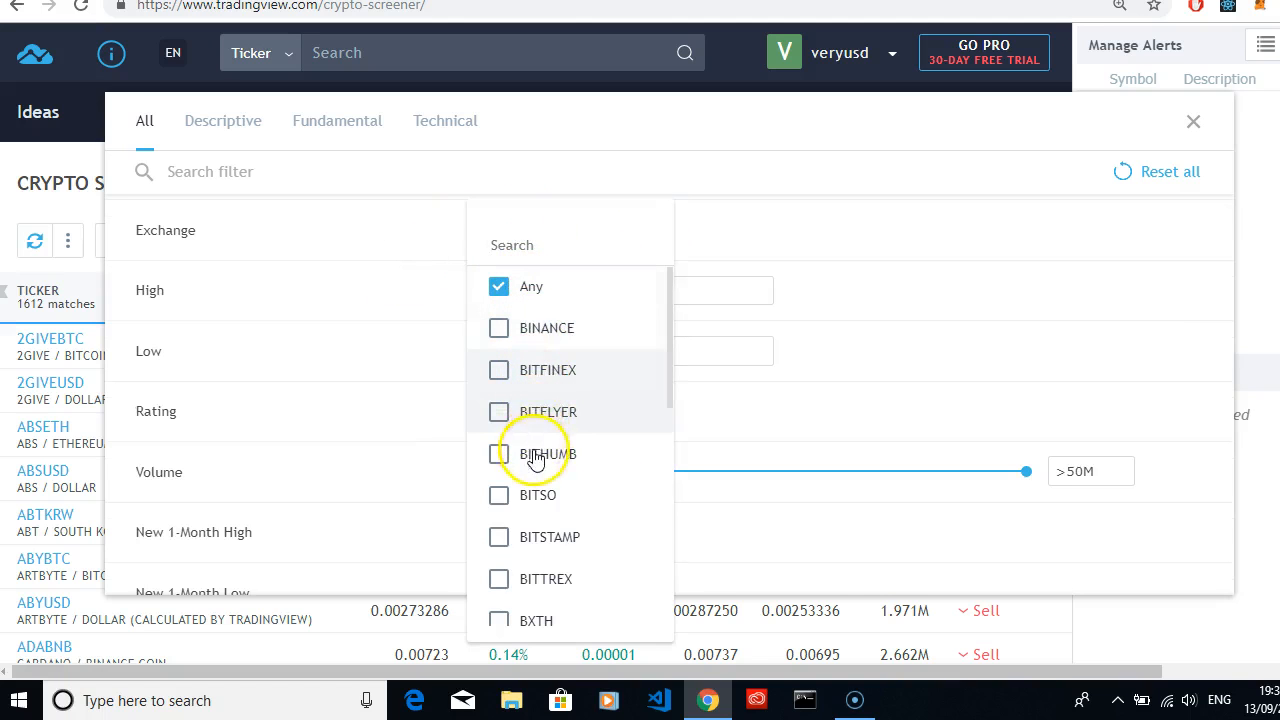
{"action": "mouse_move", "coordinate": [547, 520]}
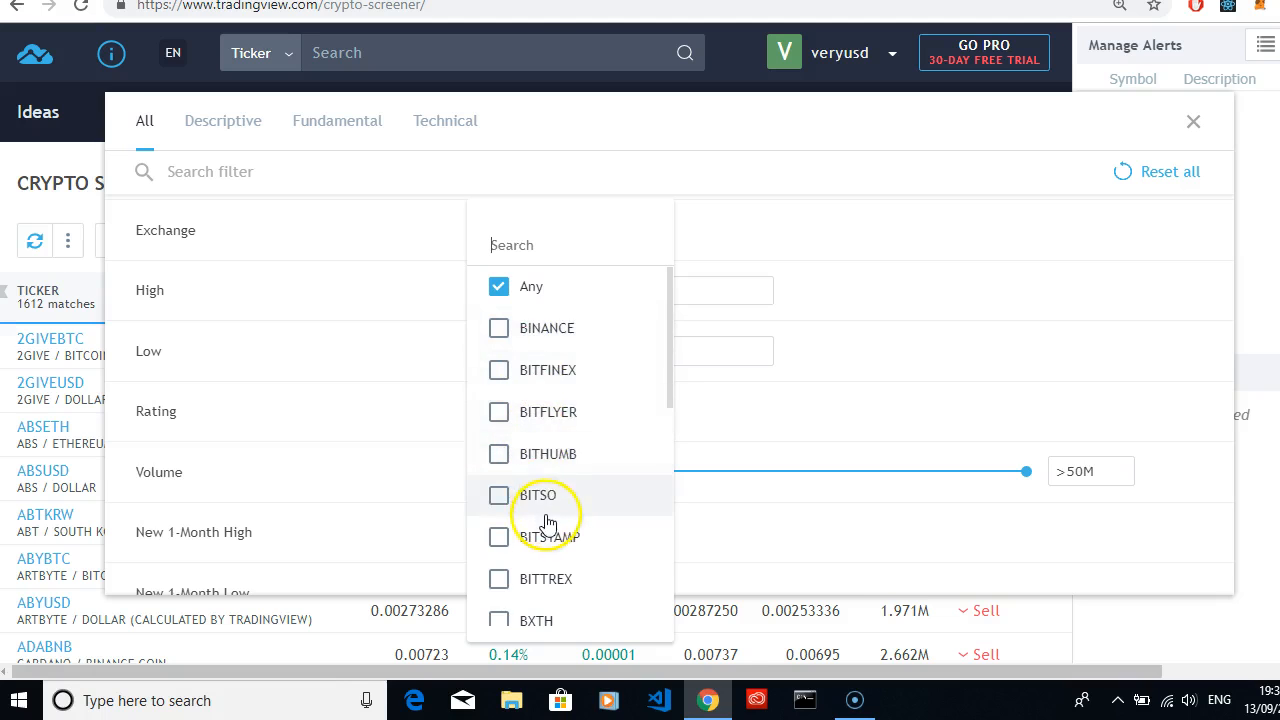
{"action": "scroll", "scroll_direction": "down", "scroll_amount": 3}
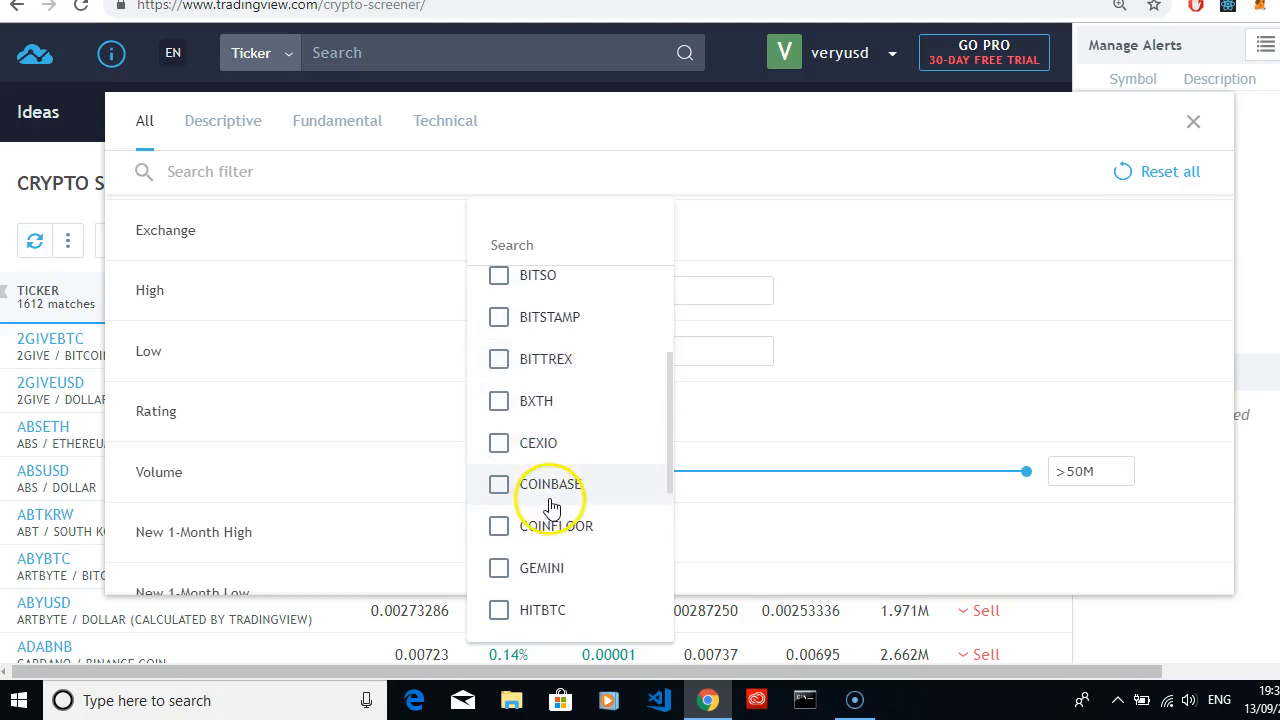
{"action": "scroll", "scroll_direction": "down", "scroll_amount": 3}
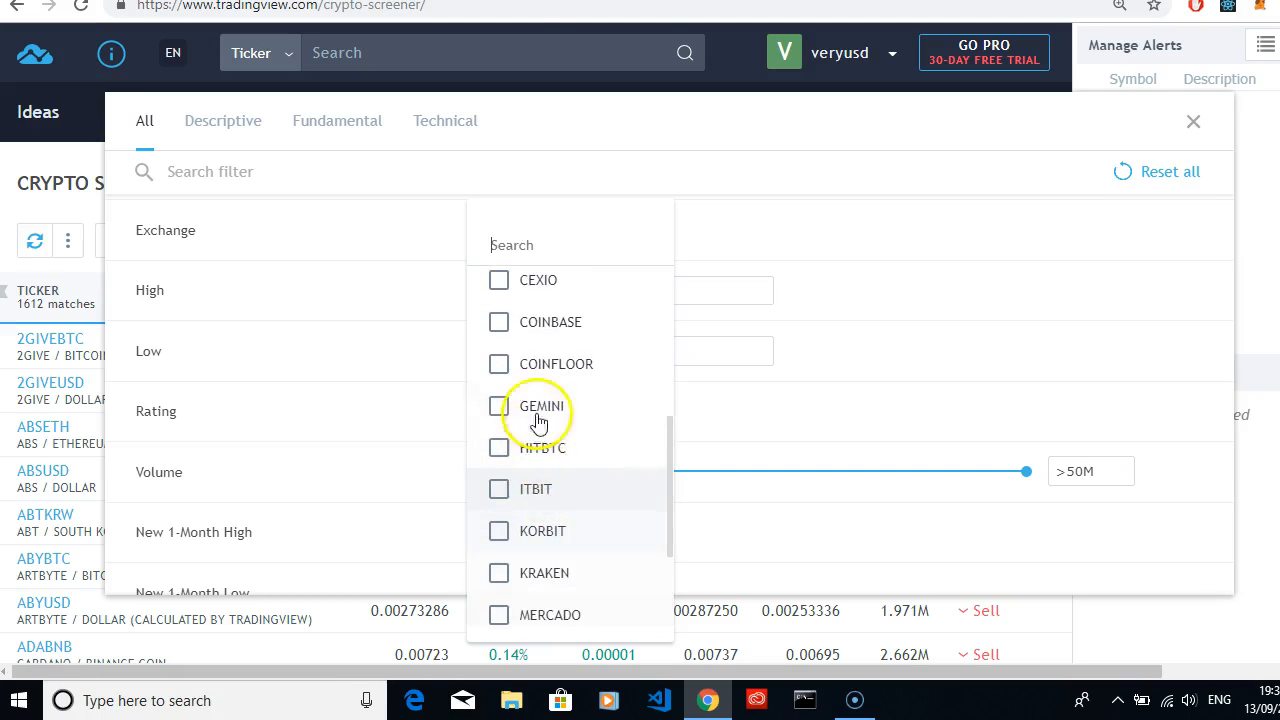
{"action": "left_click", "coordinate": [252, 294]}
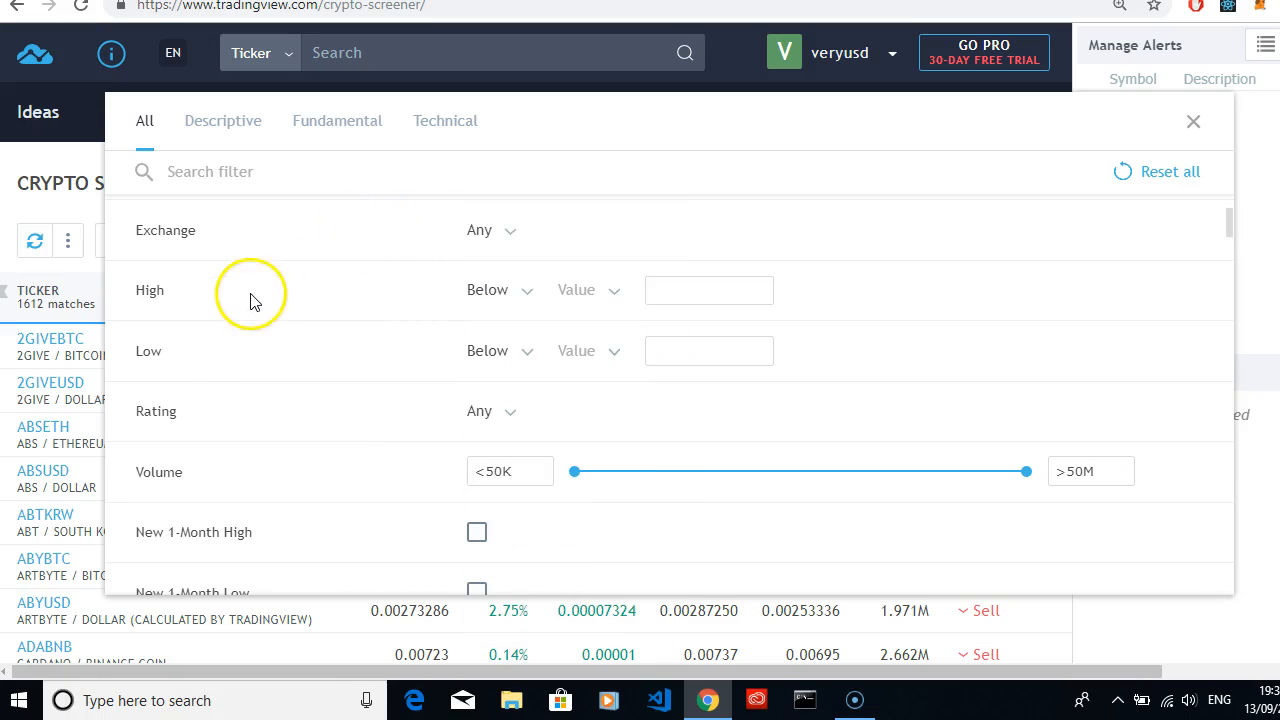
Browse the High filter's comparison options, leaving Below and Value, then show the Rating choices.
{"action": "left_click", "coordinate": [497, 290]}
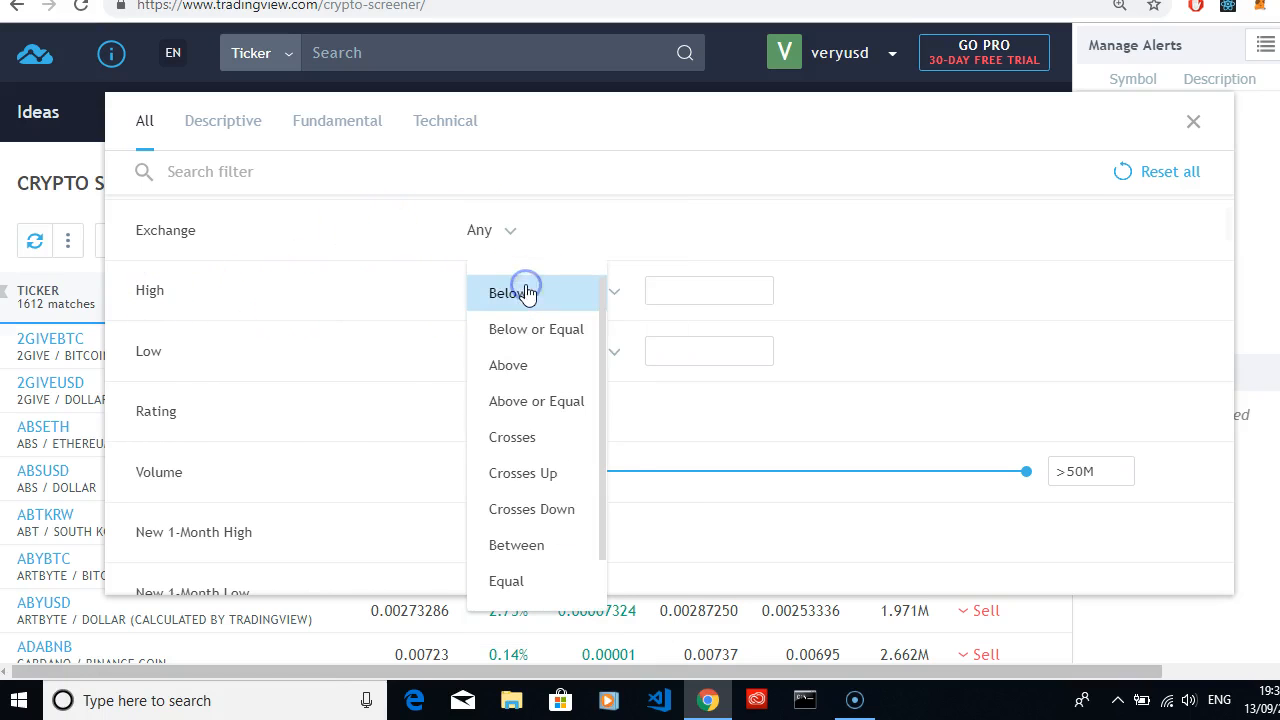
{"action": "mouse_move", "coordinate": [580, 388]}
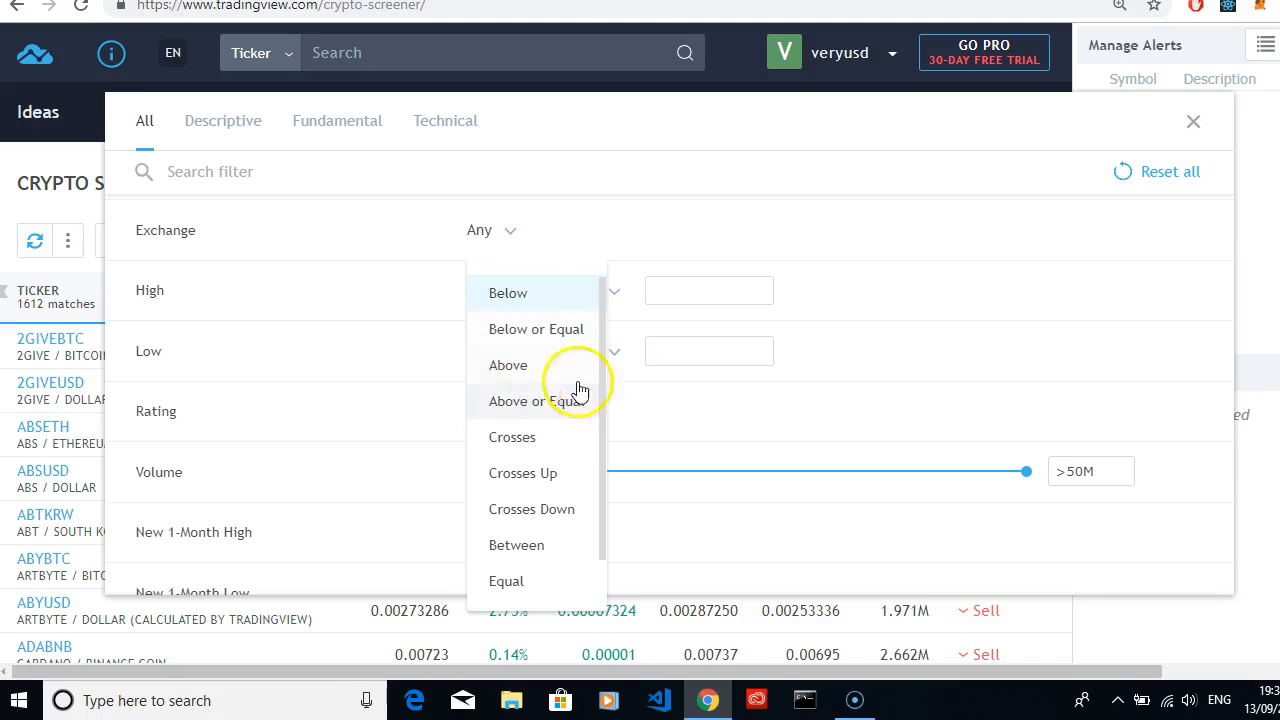
{"action": "left_click", "coordinate": [508, 293]}
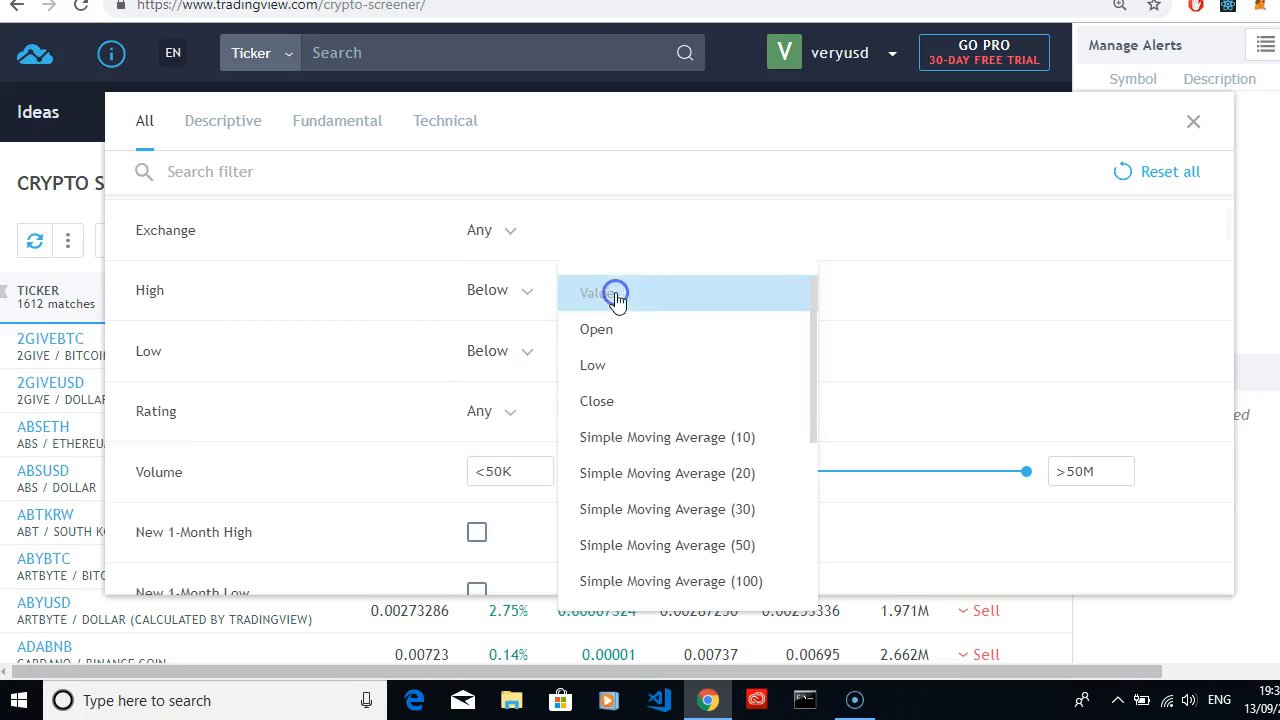
{"action": "mouse_move", "coordinate": [610, 415]}
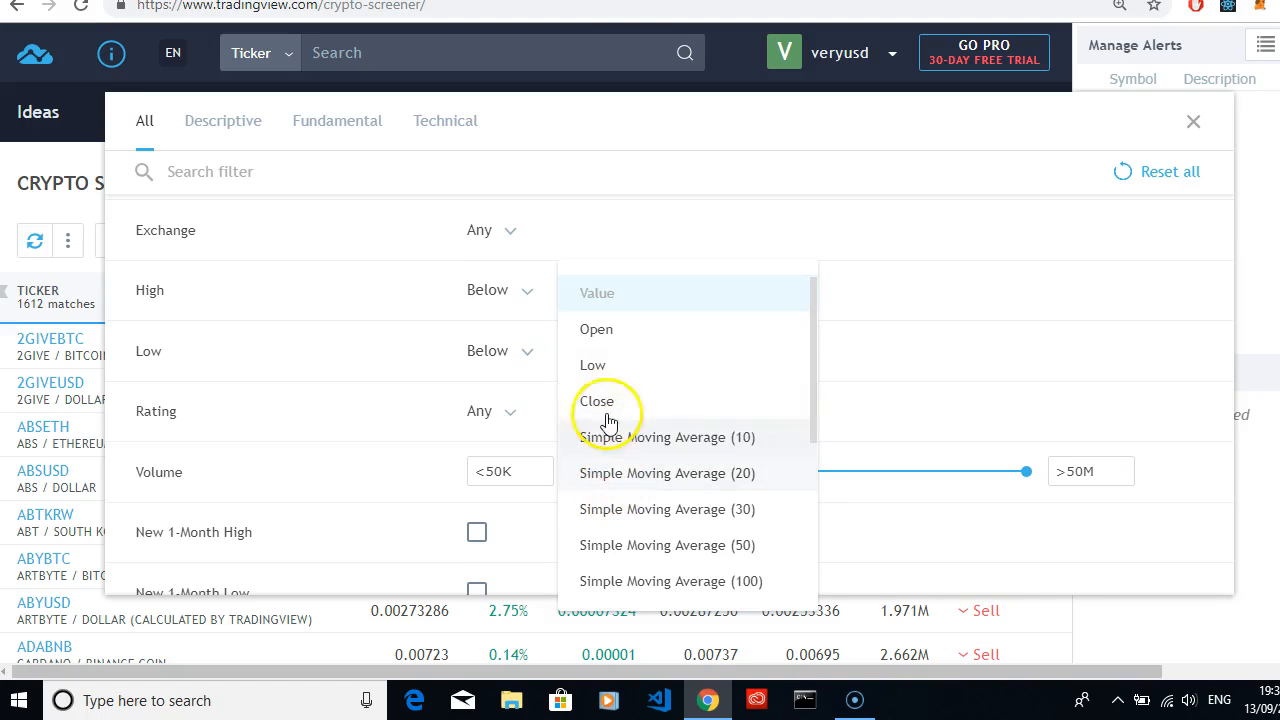
{"action": "left_click", "coordinate": [596, 293]}
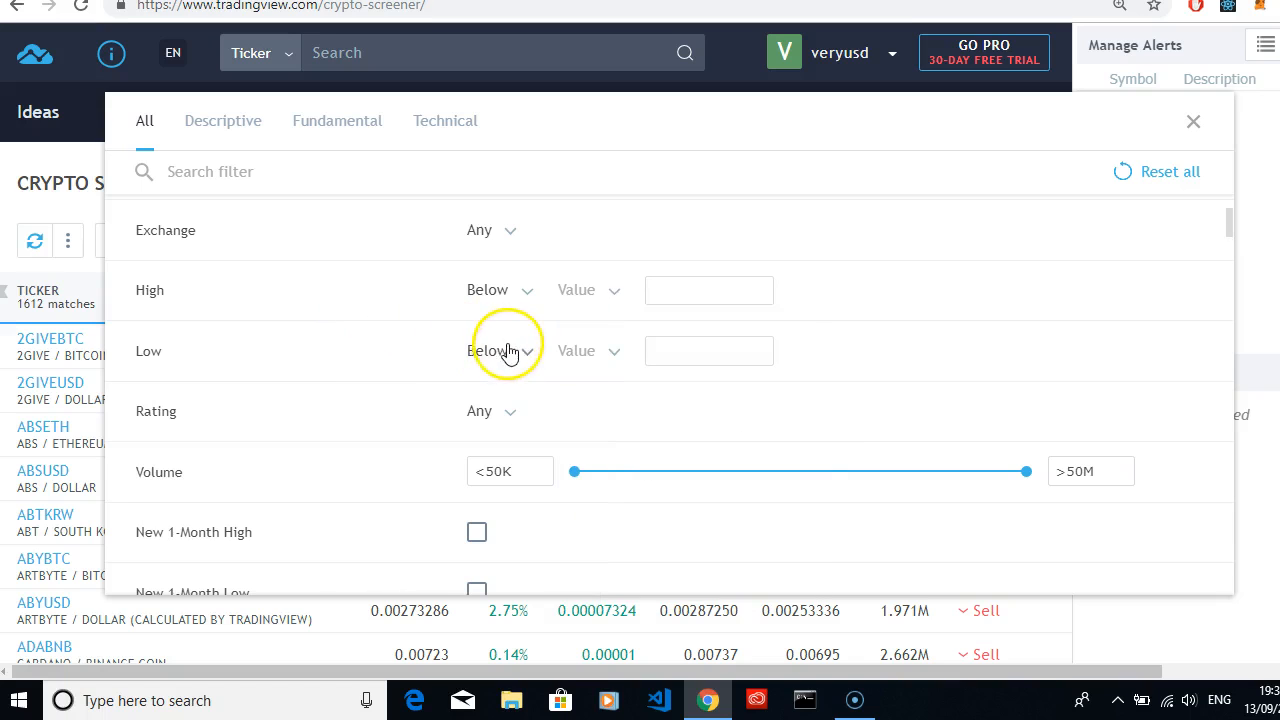
{"action": "left_click", "coordinate": [500, 351]}
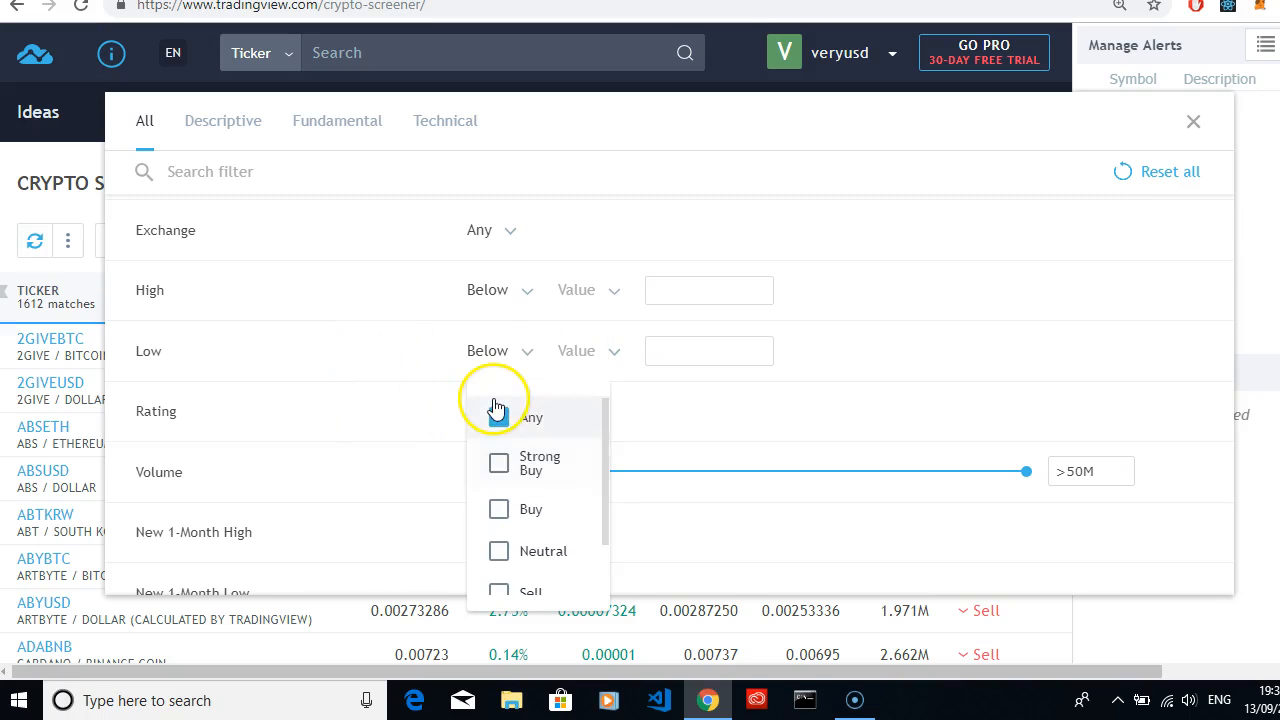
Set the Rating filter to Strong Buy, cutting matches from 1612 to 22.
{"action": "left_click", "coordinate": [498, 417]}
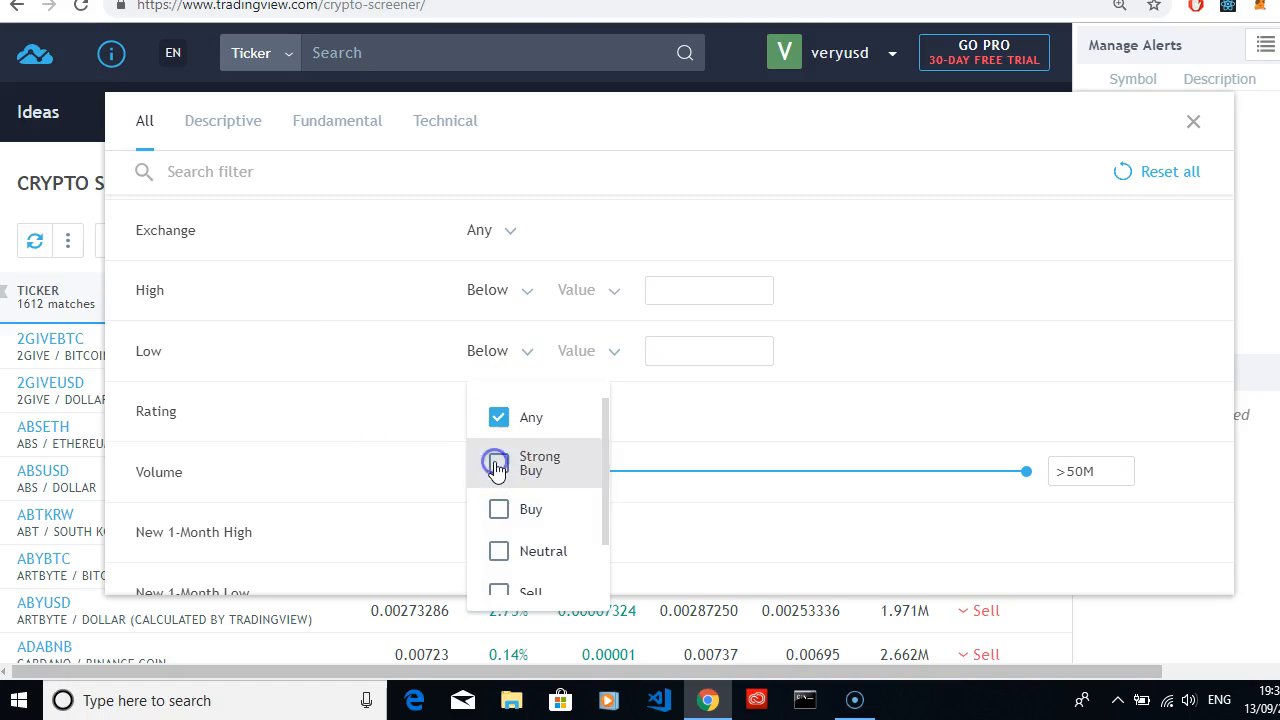
{"action": "left_click", "coordinate": [498, 463]}
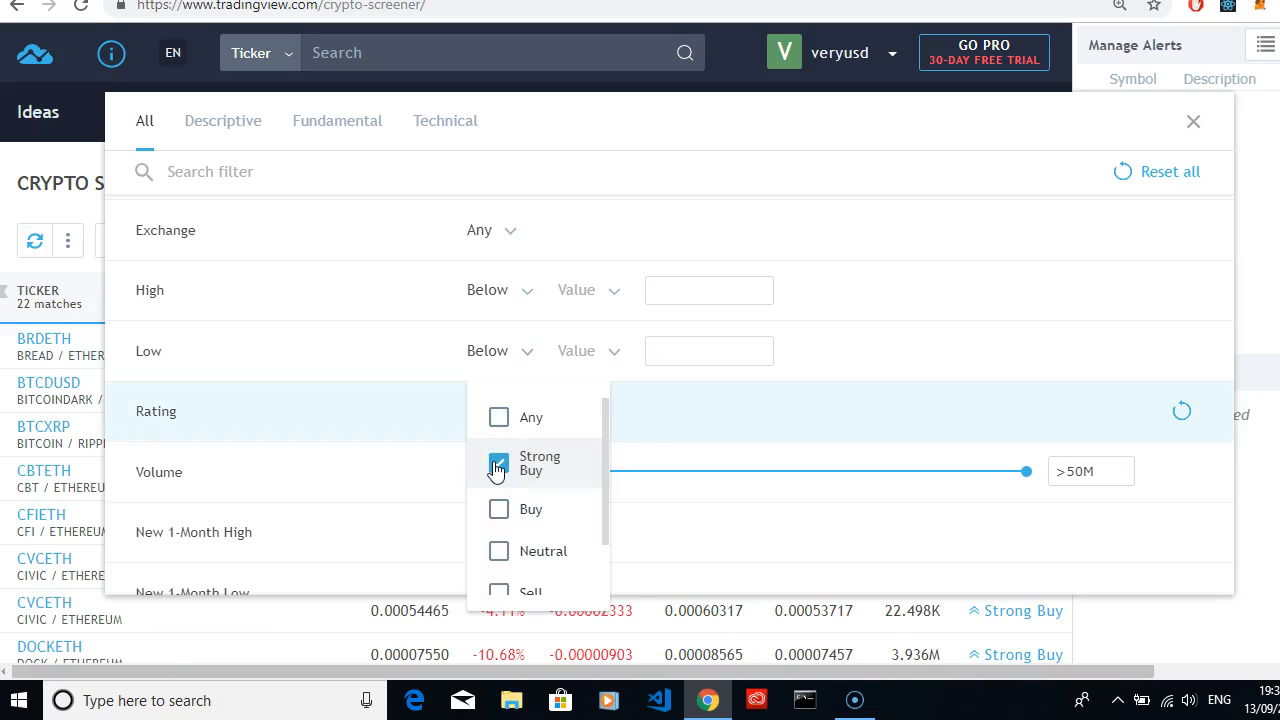
{"action": "left_click", "coordinate": [498, 463]}
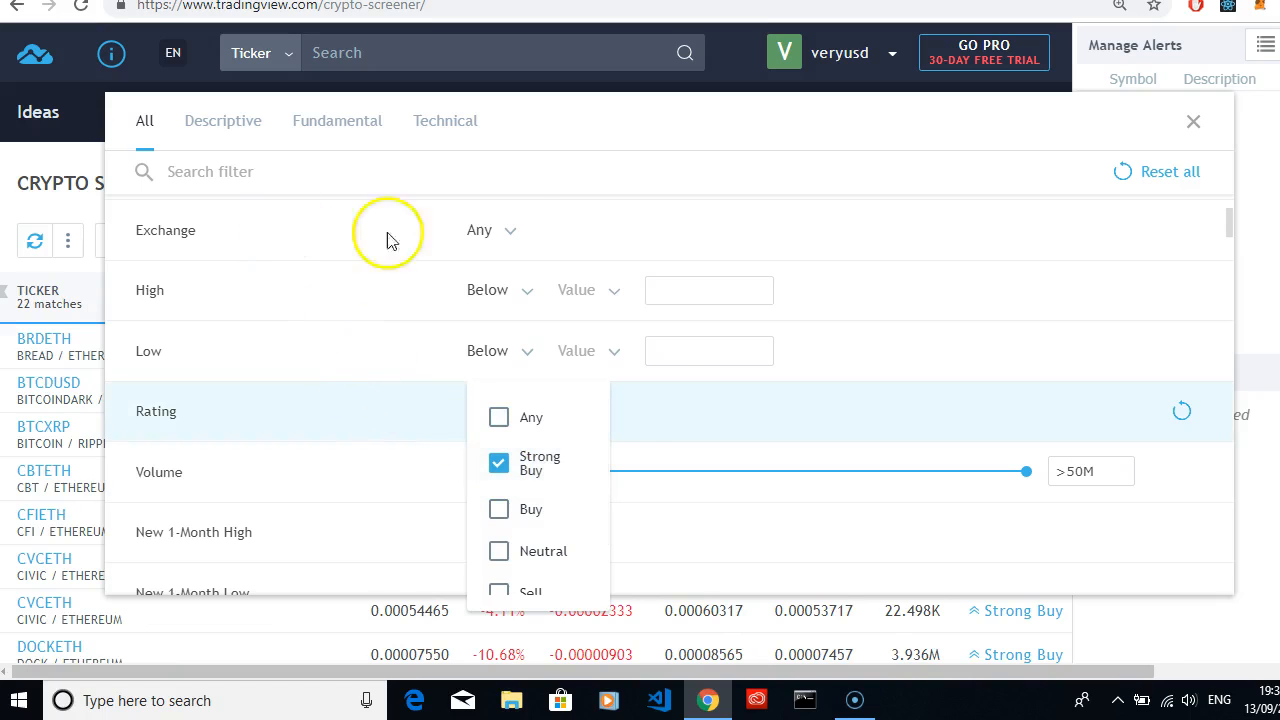
Set the Exchange filter to BINANCE, leaving 7 Strong Buy matches.
{"action": "left_click", "coordinate": [490, 230]}
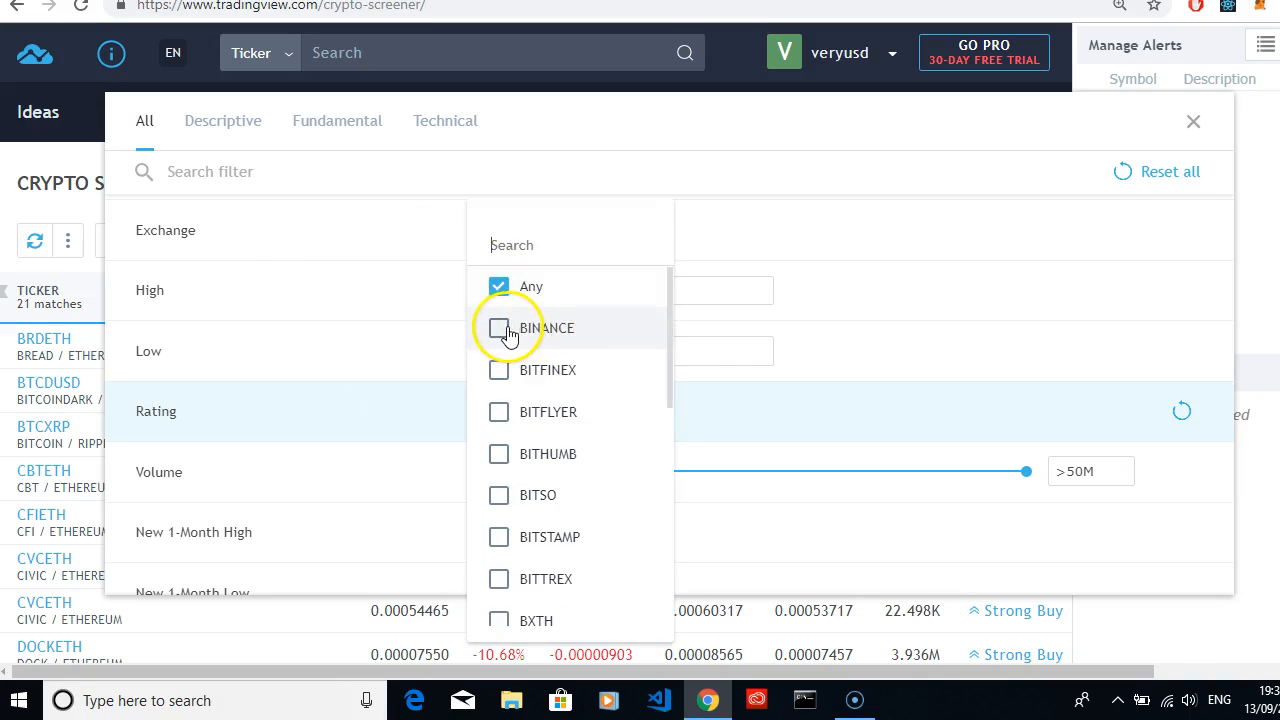
{"action": "left_click", "coordinate": [498, 328]}
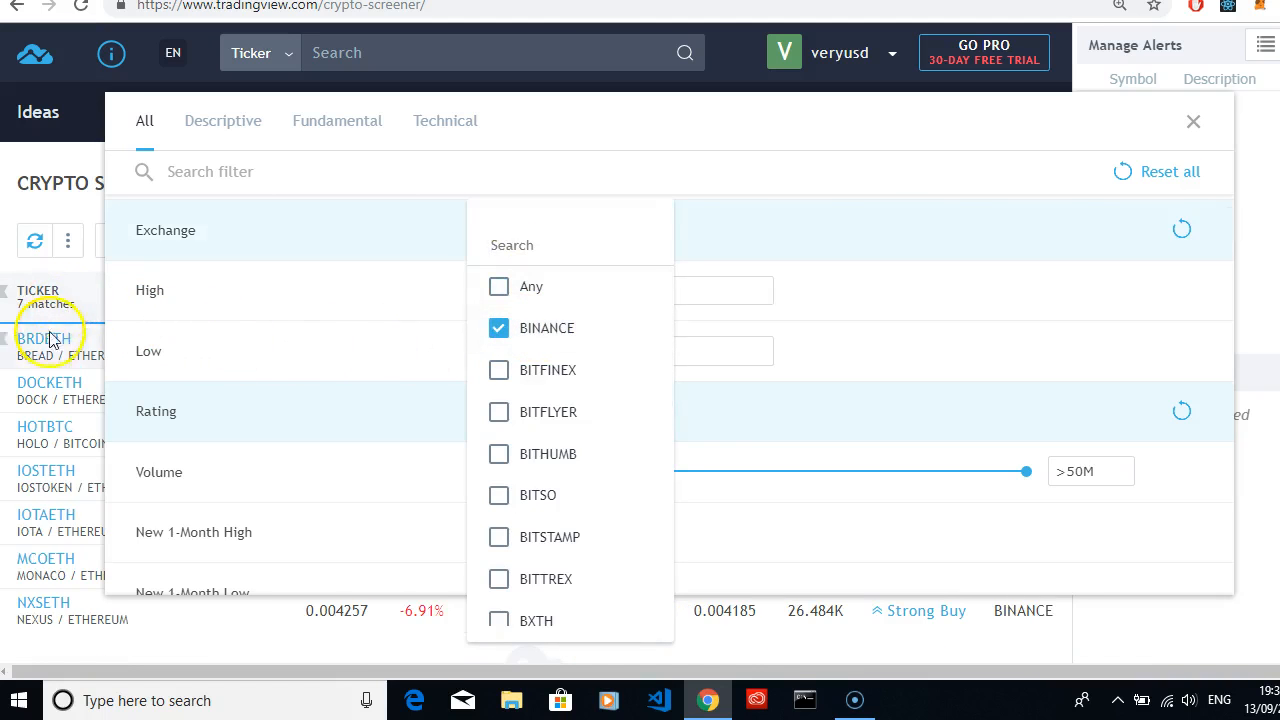
{"action": "mouse_move", "coordinate": [420, 545]}
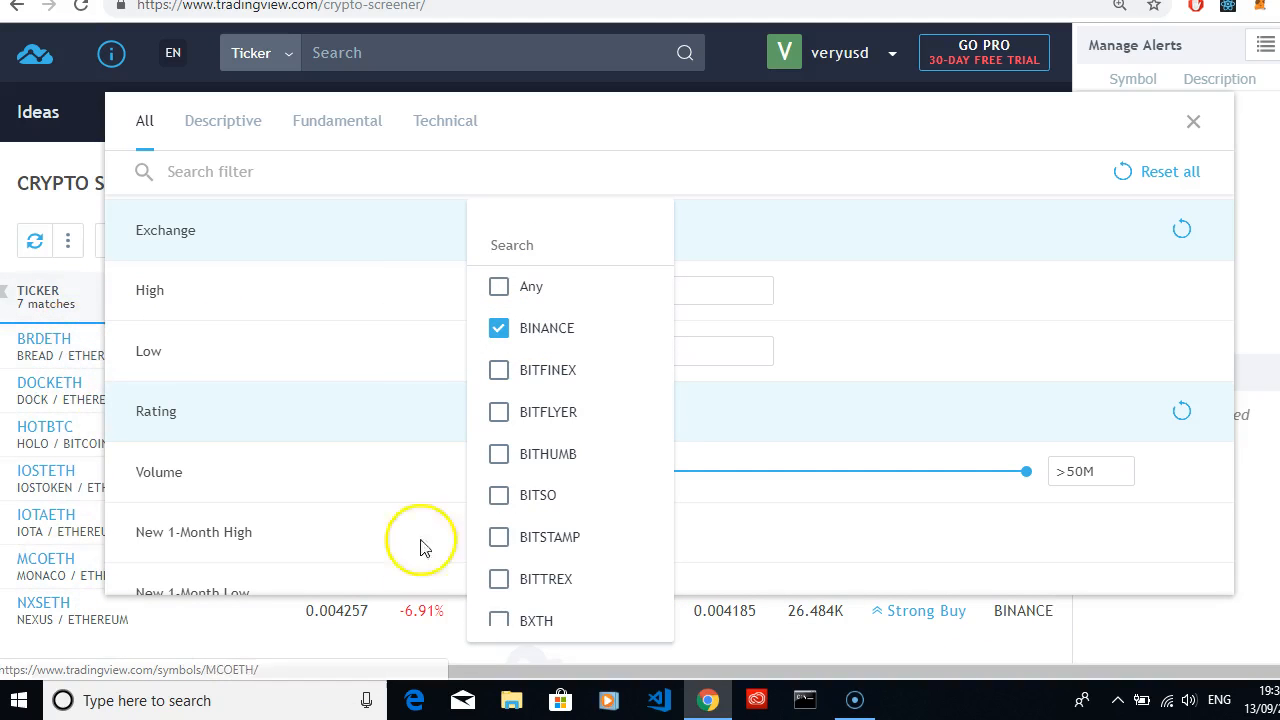
{"action": "mouse_move", "coordinate": [330, 425]}
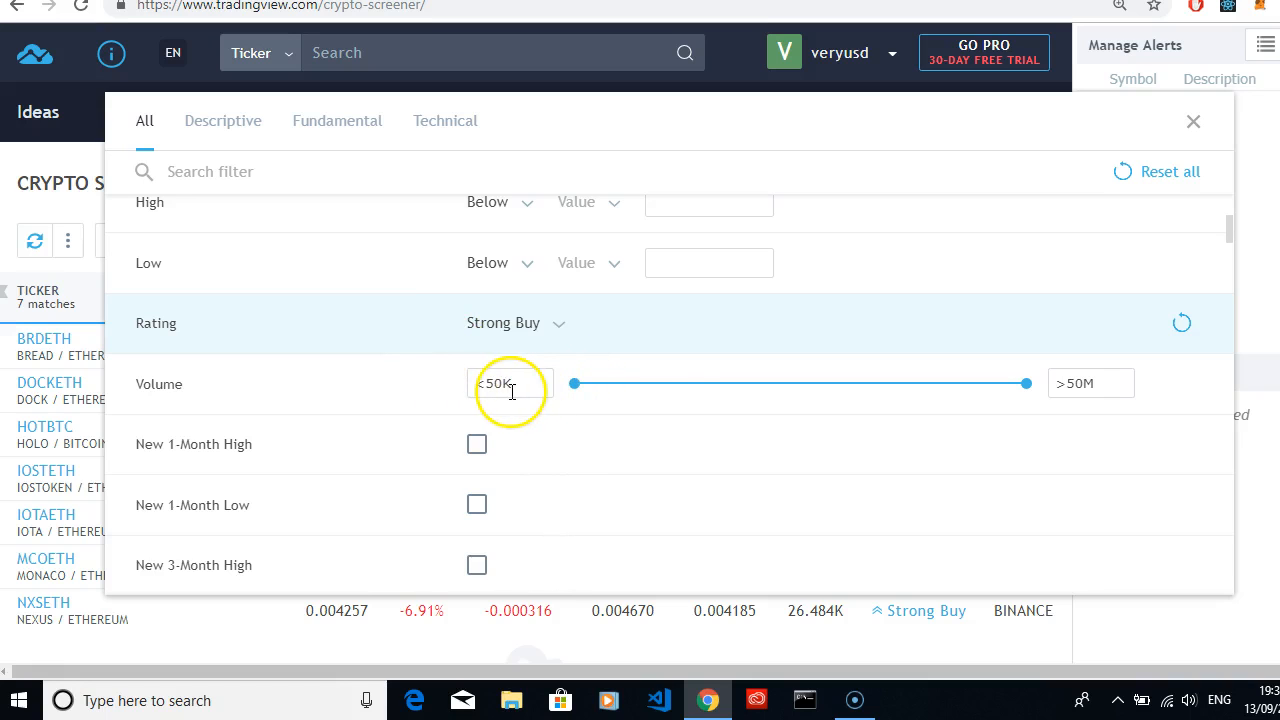
Adjust the Volume slider's minimum to 500K, trimming results to 4 matches.
{"action": "left_click_drag", "start_coordinate": [573, 383], "coordinate": [655, 383]}
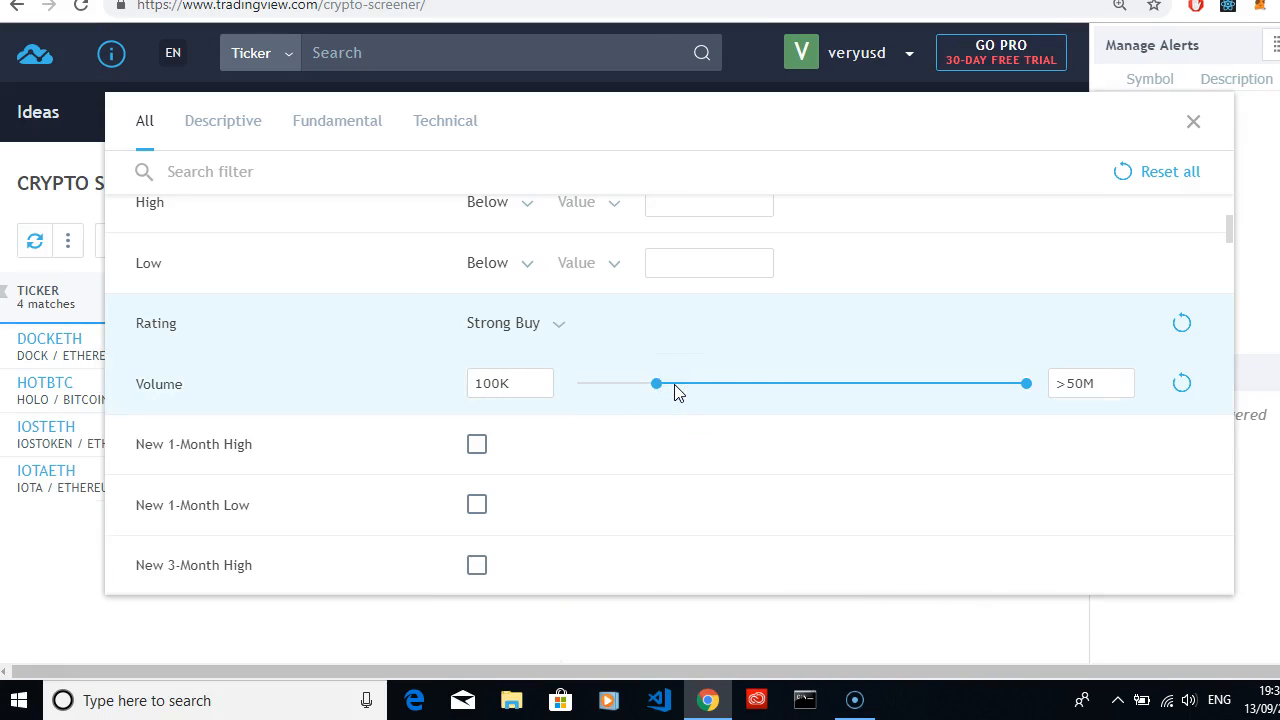
{"action": "left_click_drag", "start_coordinate": [656, 383], "coordinate": [740, 384]}
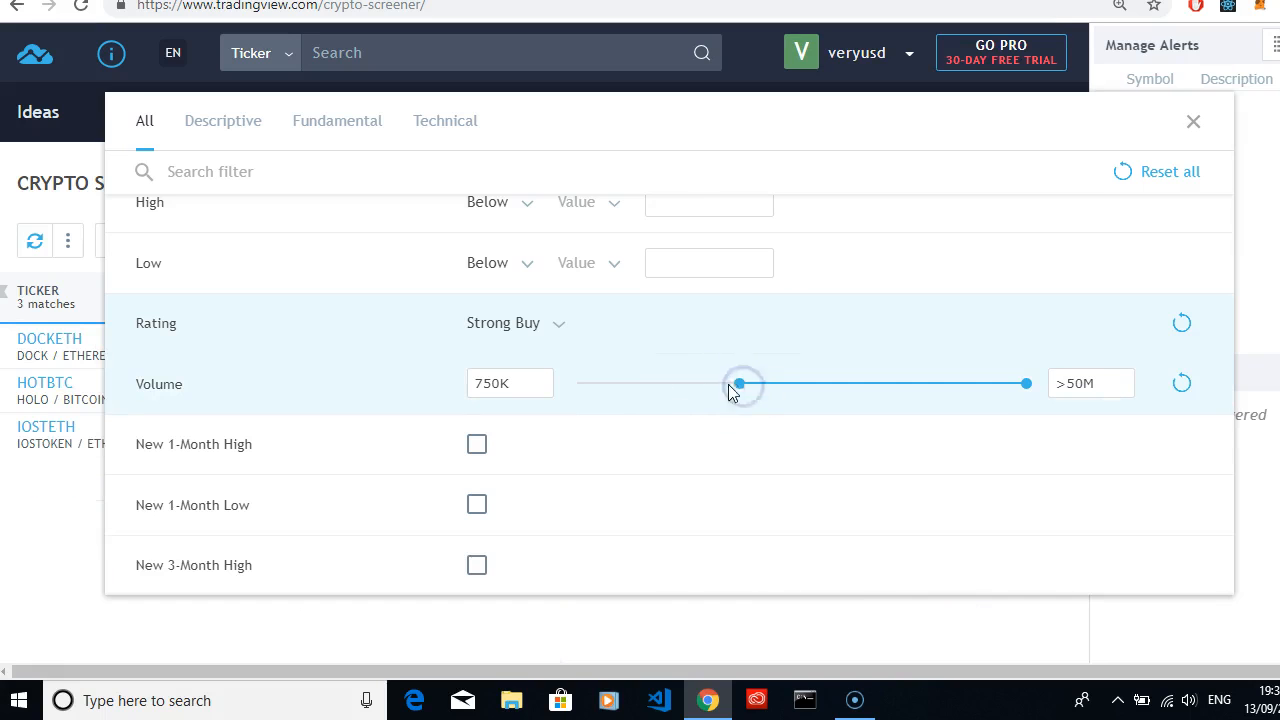
{"action": "left_click_drag", "start_coordinate": [740, 384], "coordinate": [707, 384]}
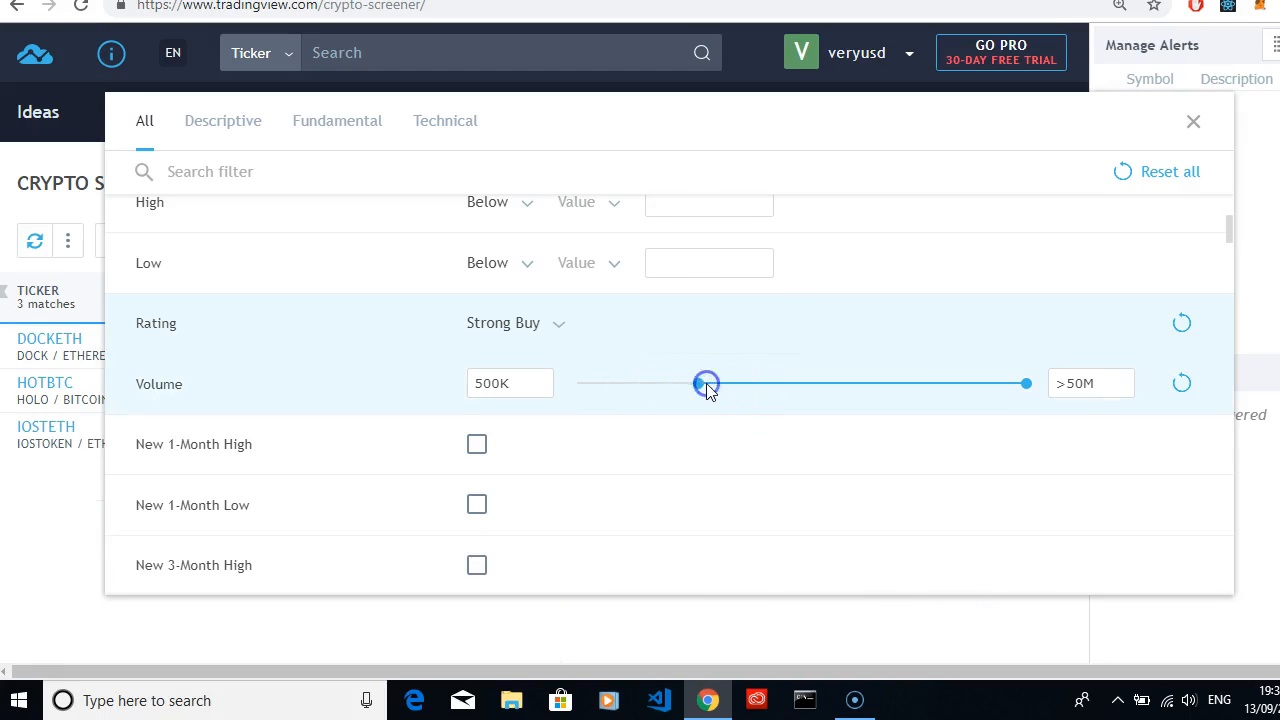
{"action": "scroll", "scroll_direction": "down", "scroll_amount": 3}
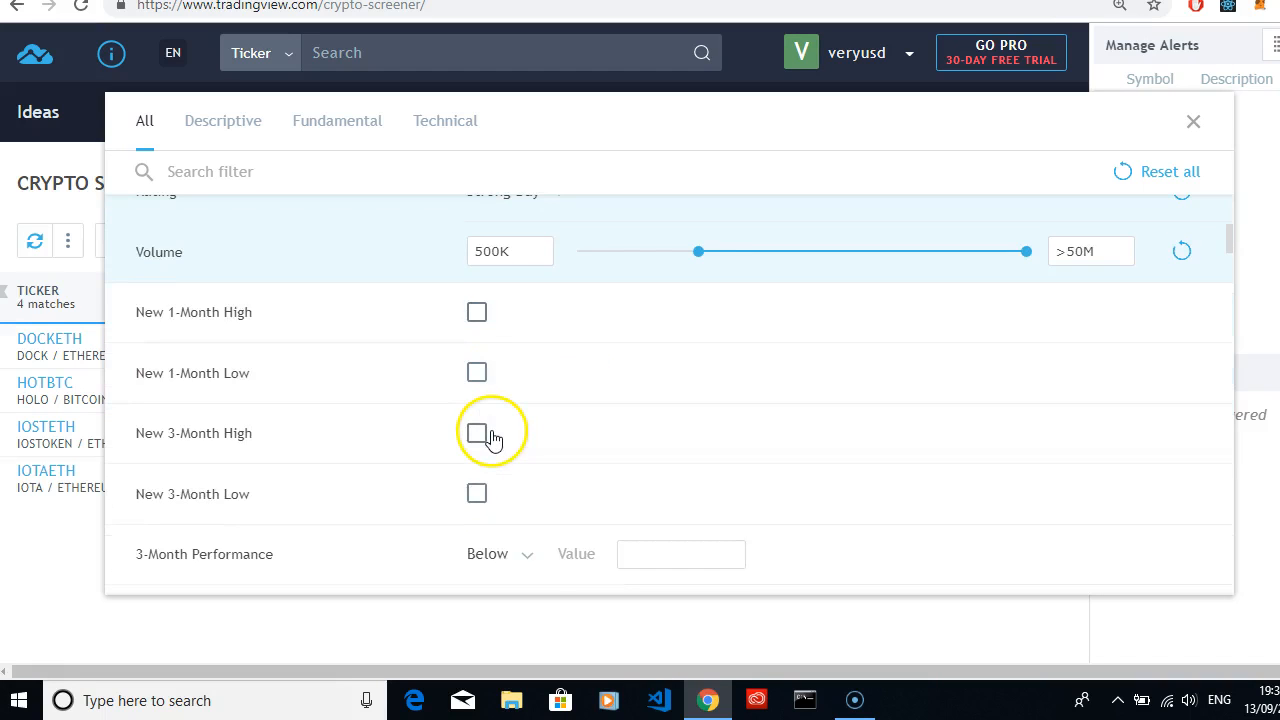
{"action": "mouse_move", "coordinate": [486, 330]}
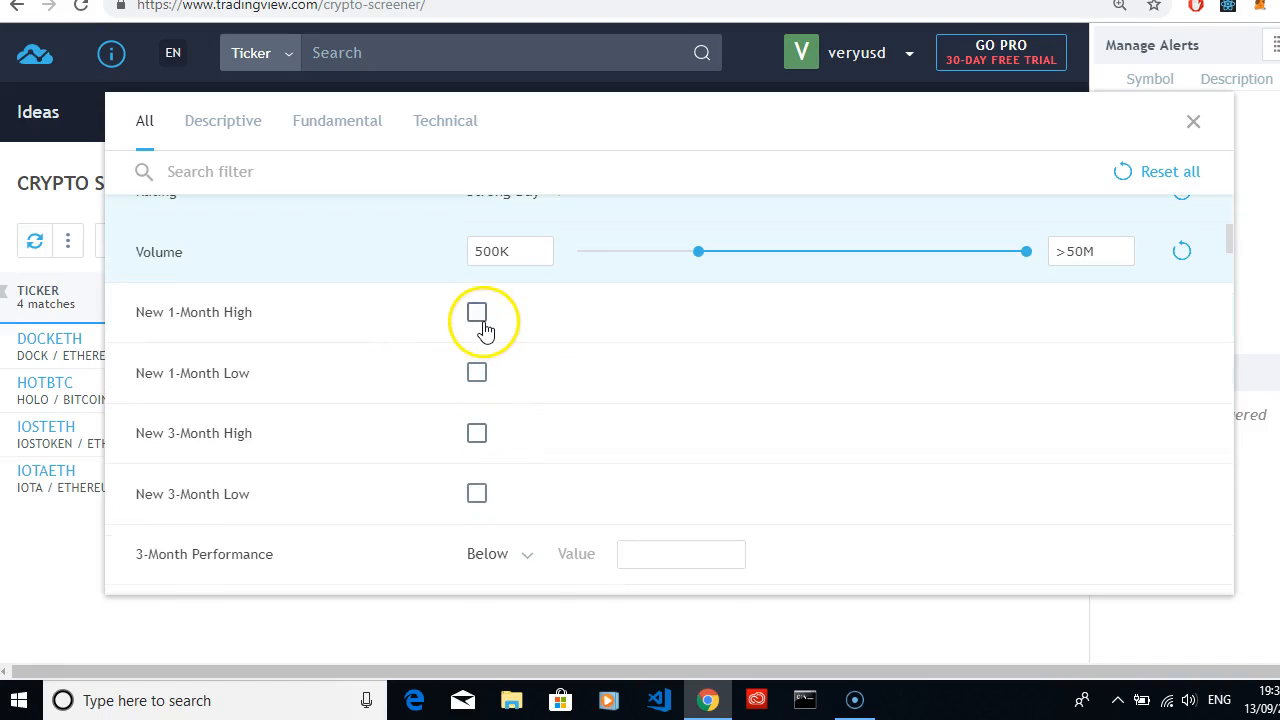
Scroll the filter list, browse the Descriptive, Fundamental and Technical tabs, then return to All.
{"action": "scroll", "scroll_direction": "down", "scroll_amount": 3}
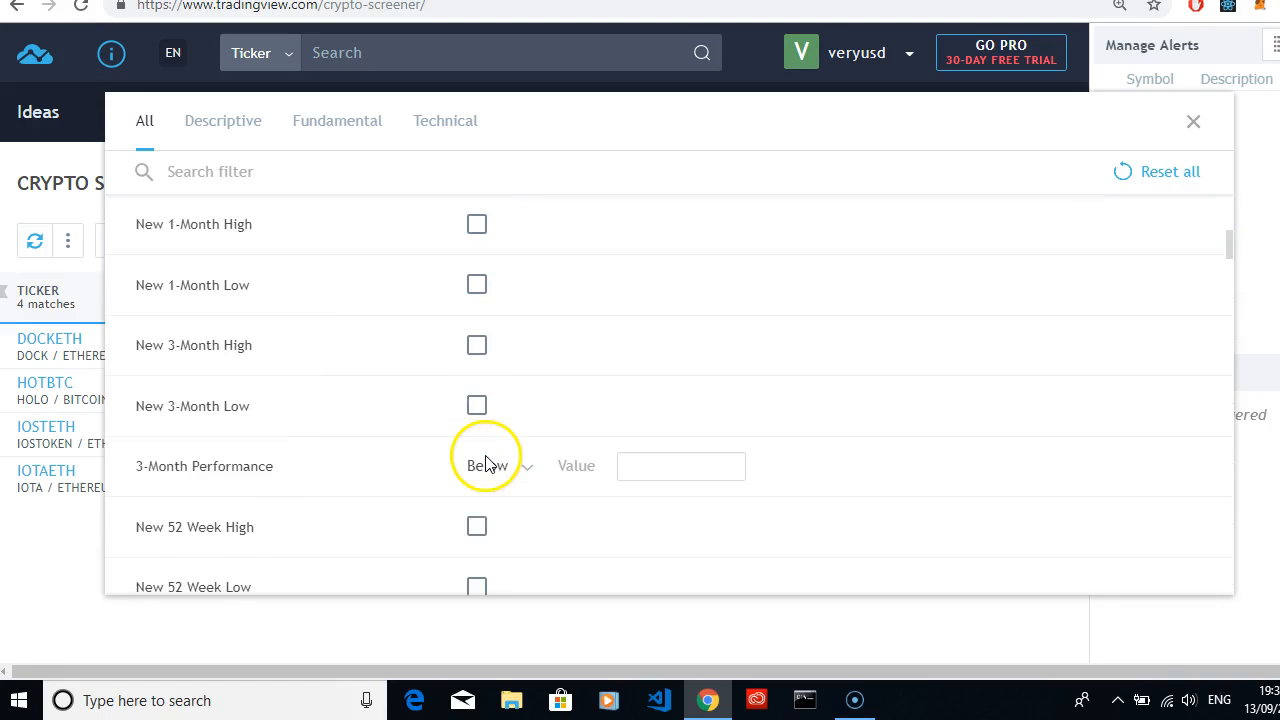
{"action": "scroll", "scroll_direction": "down", "scroll_amount": 3}
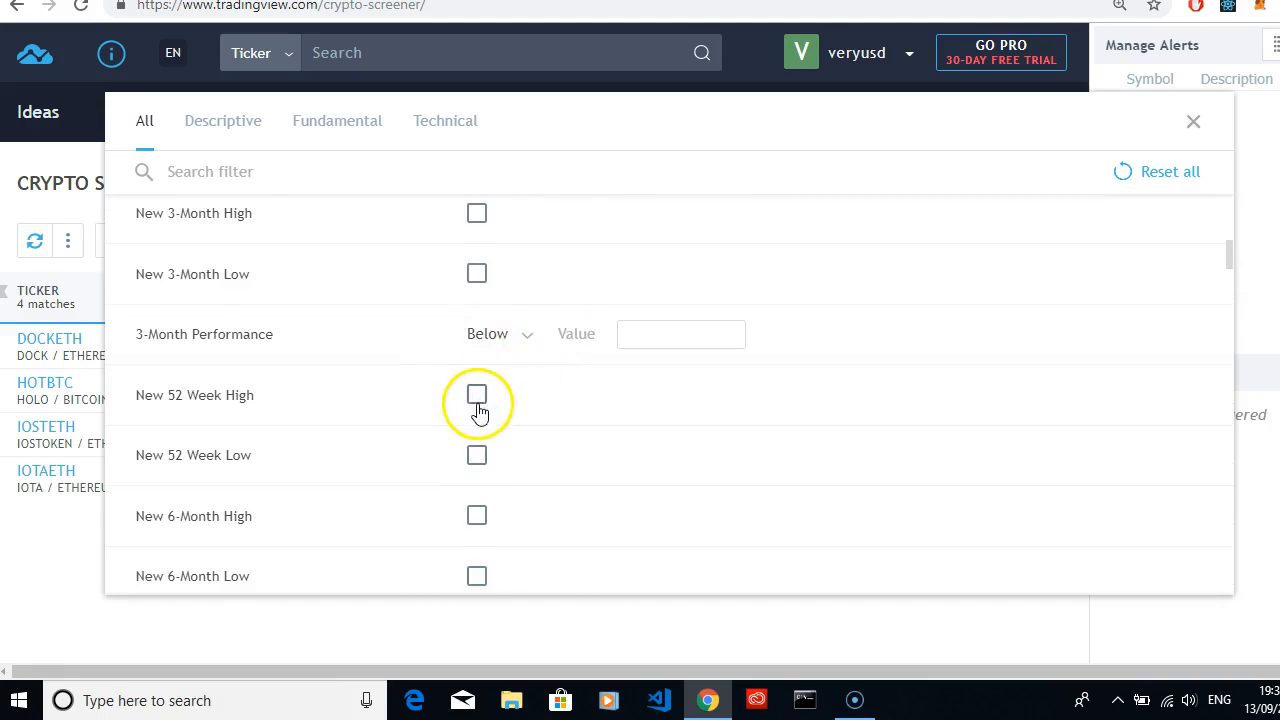
{"action": "scroll", "scroll_direction": "down", "scroll_amount": 3}
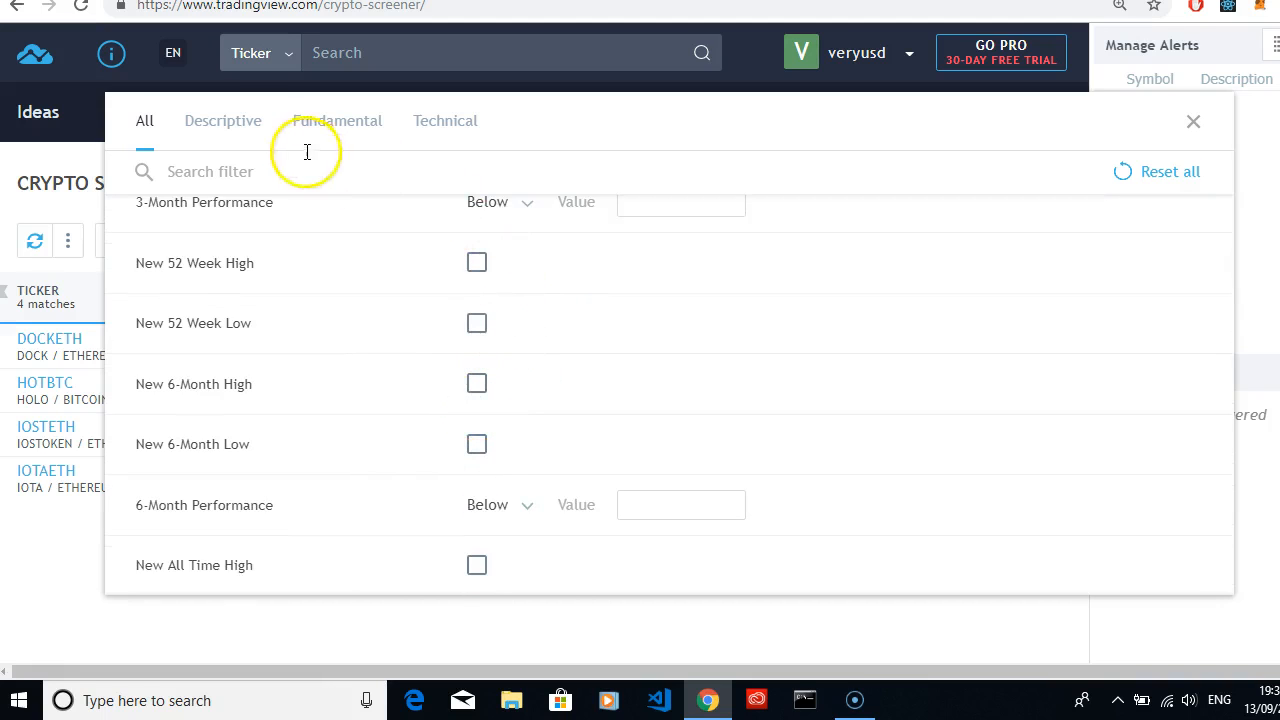
{"action": "left_click", "coordinate": [222, 120]}
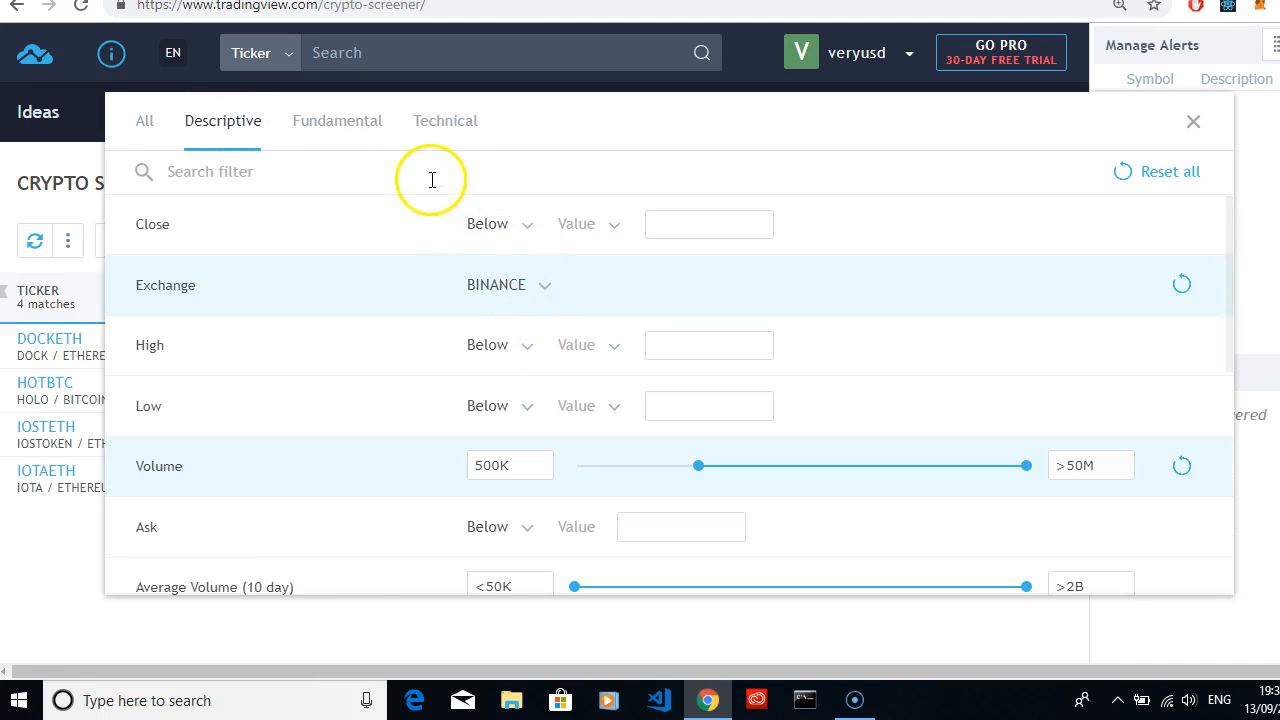
{"action": "left_click", "coordinate": [337, 120]}
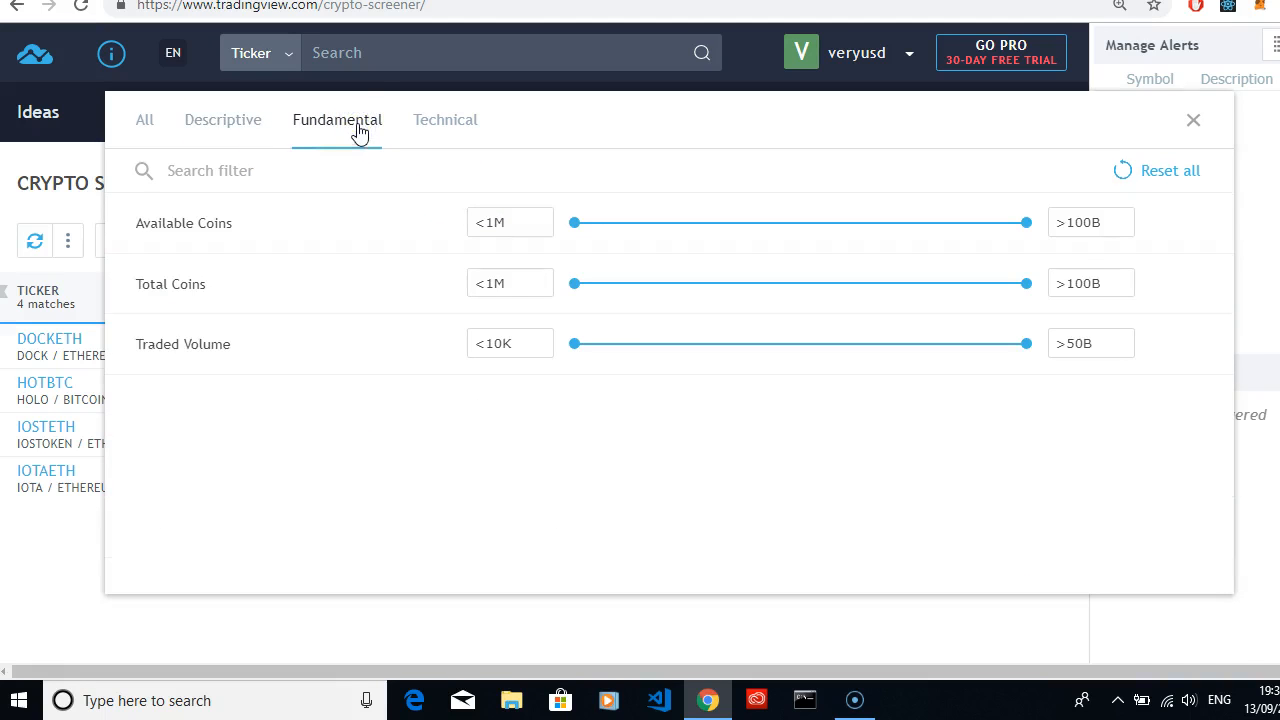
{"action": "left_click", "coordinate": [444, 120]}
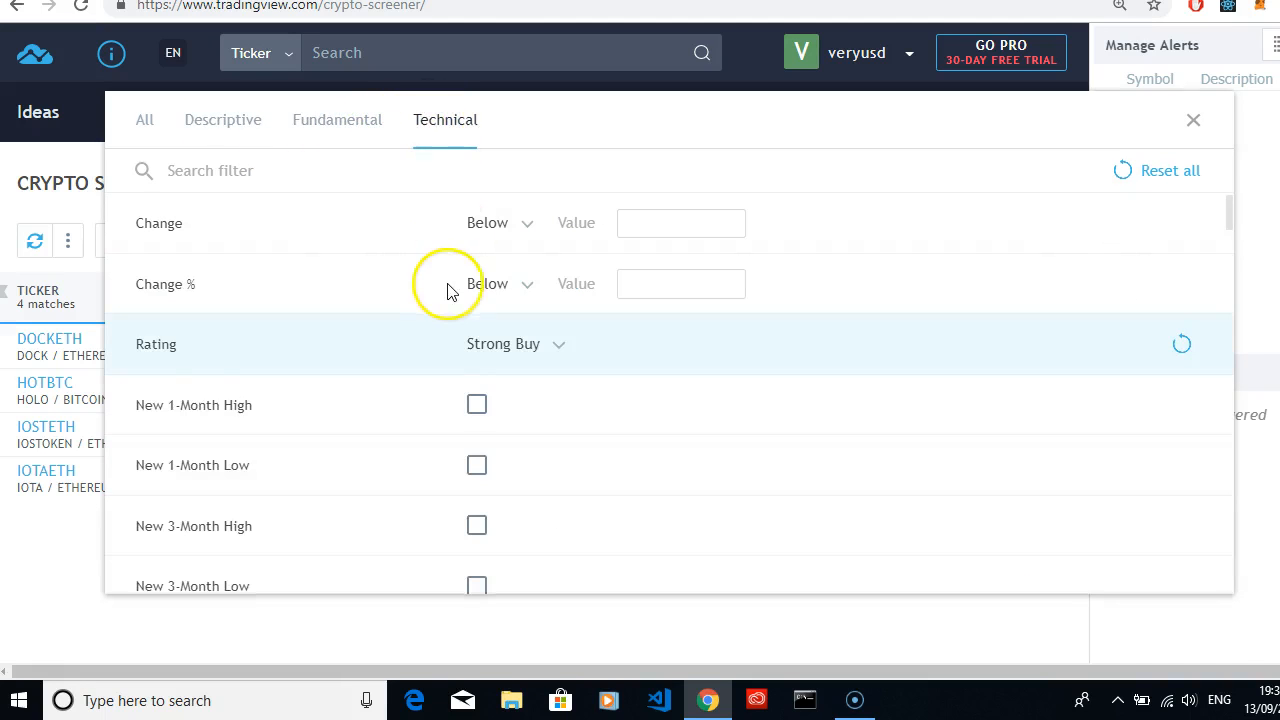
{"action": "mouse_move", "coordinate": [393, 245]}
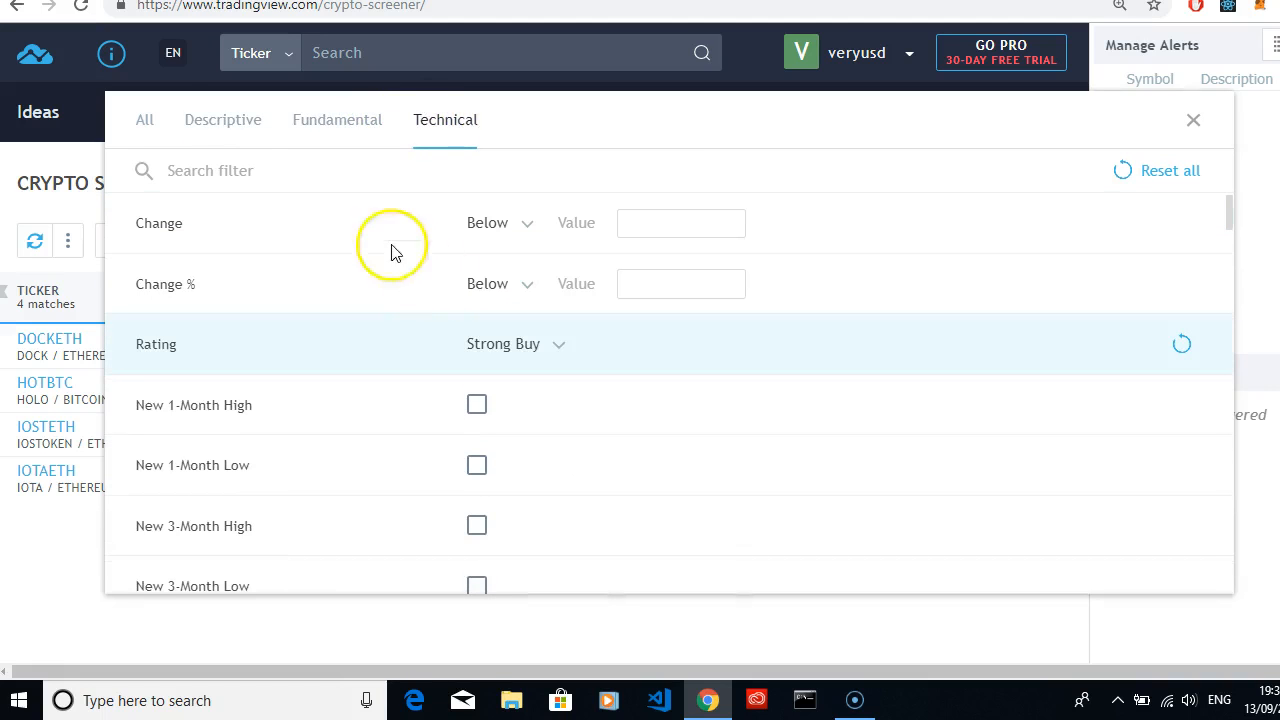
{"action": "left_click", "coordinate": [144, 119]}
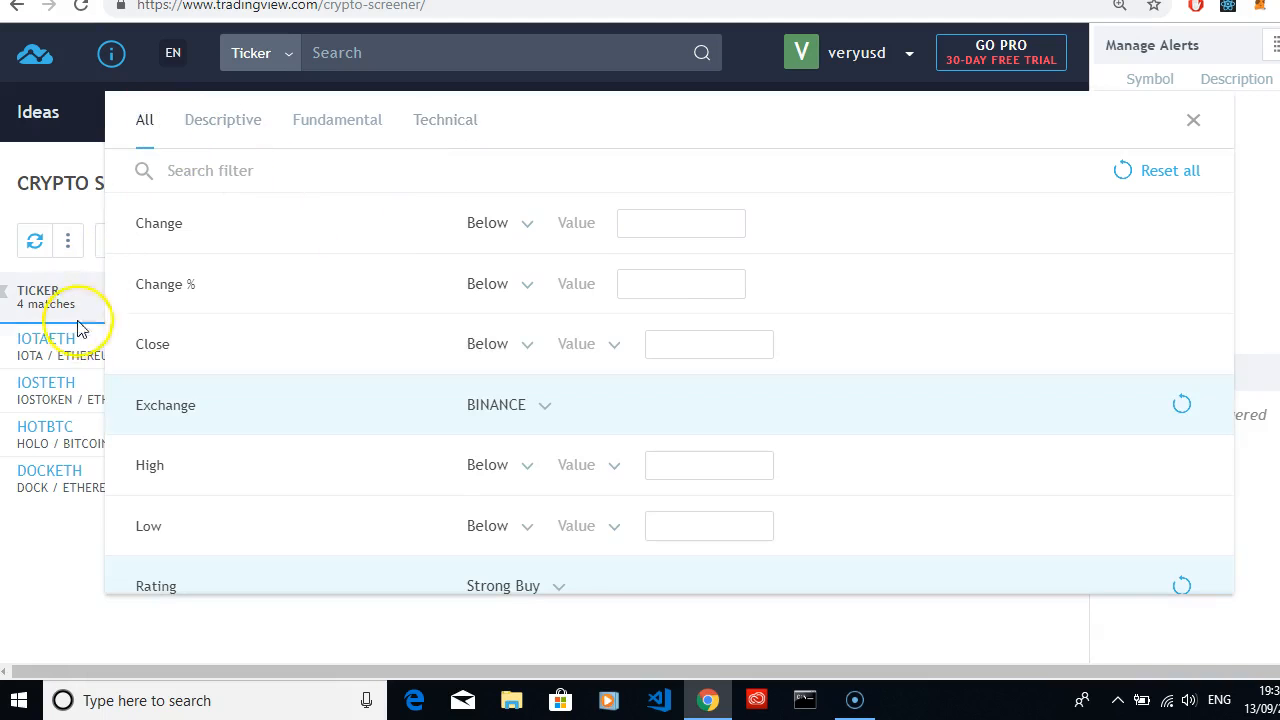
{"action": "mouse_move", "coordinate": [88, 440]}
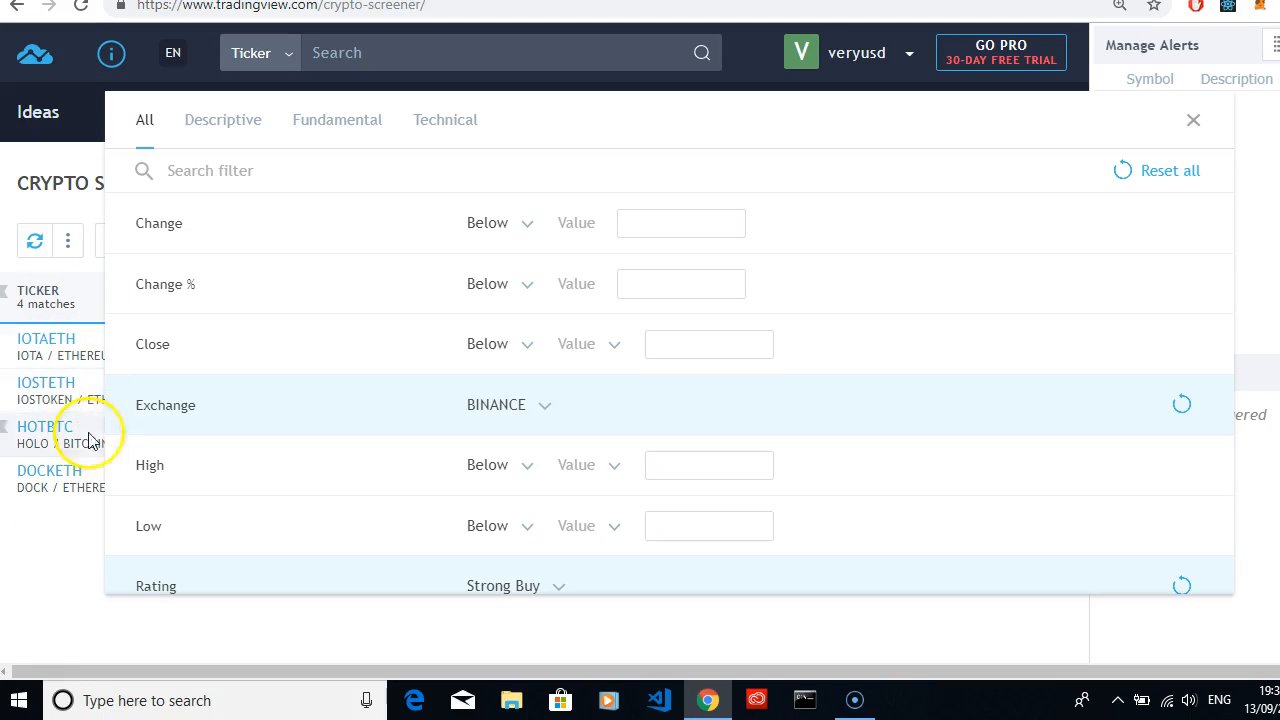
Close the Filters panel to view the four Binance Strong Buy pairs.
{"action": "left_click", "coordinate": [1193, 120]}
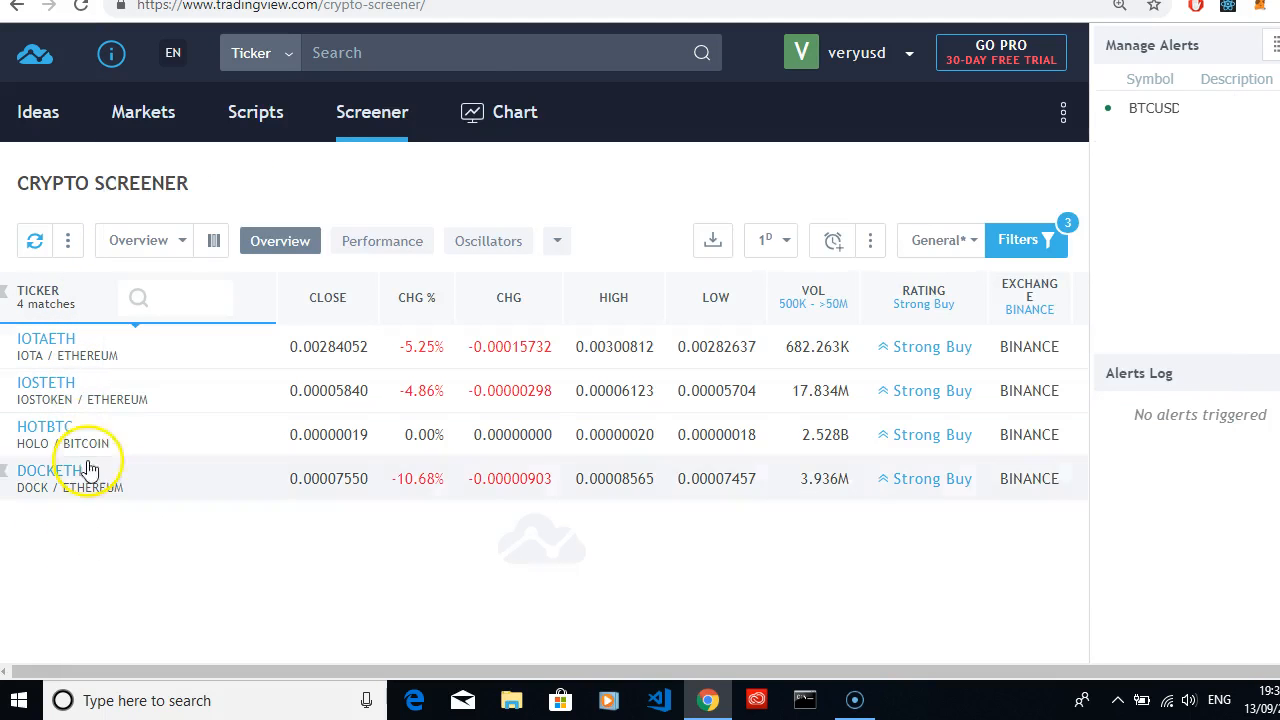
{"action": "mouse_move", "coordinate": [90, 340]}
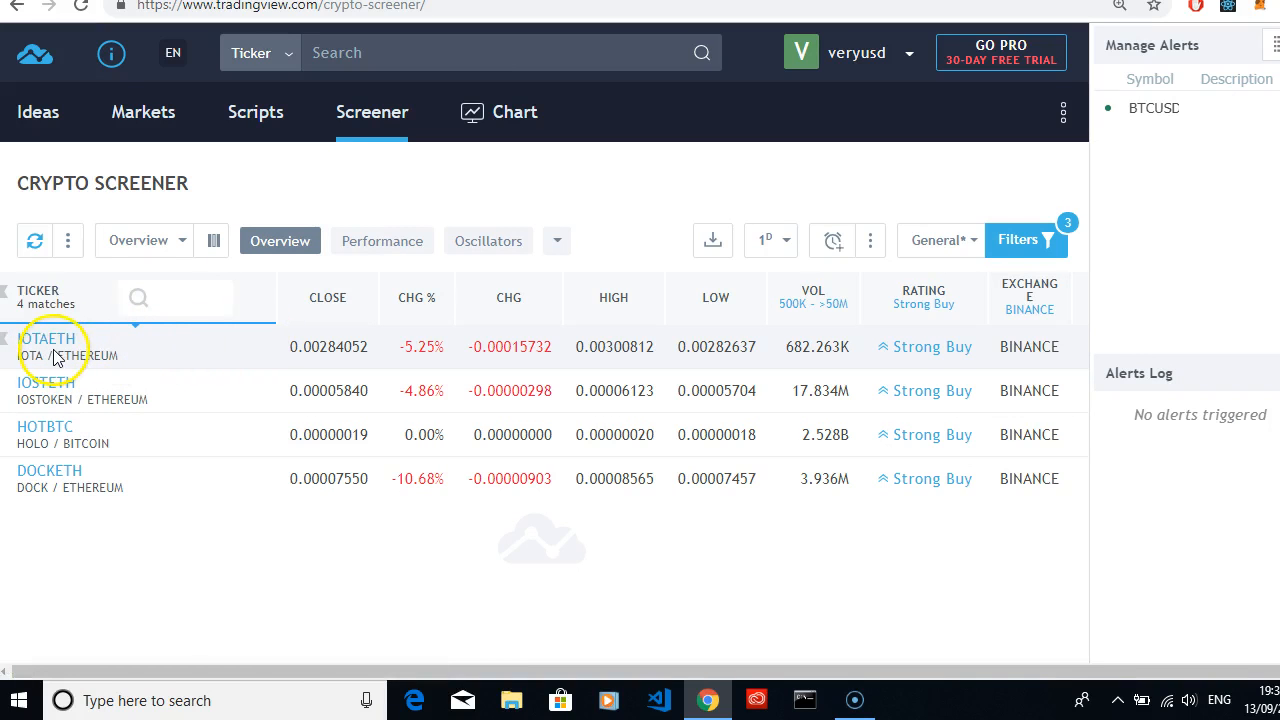
{"action": "mouse_move", "coordinate": [55, 398]}
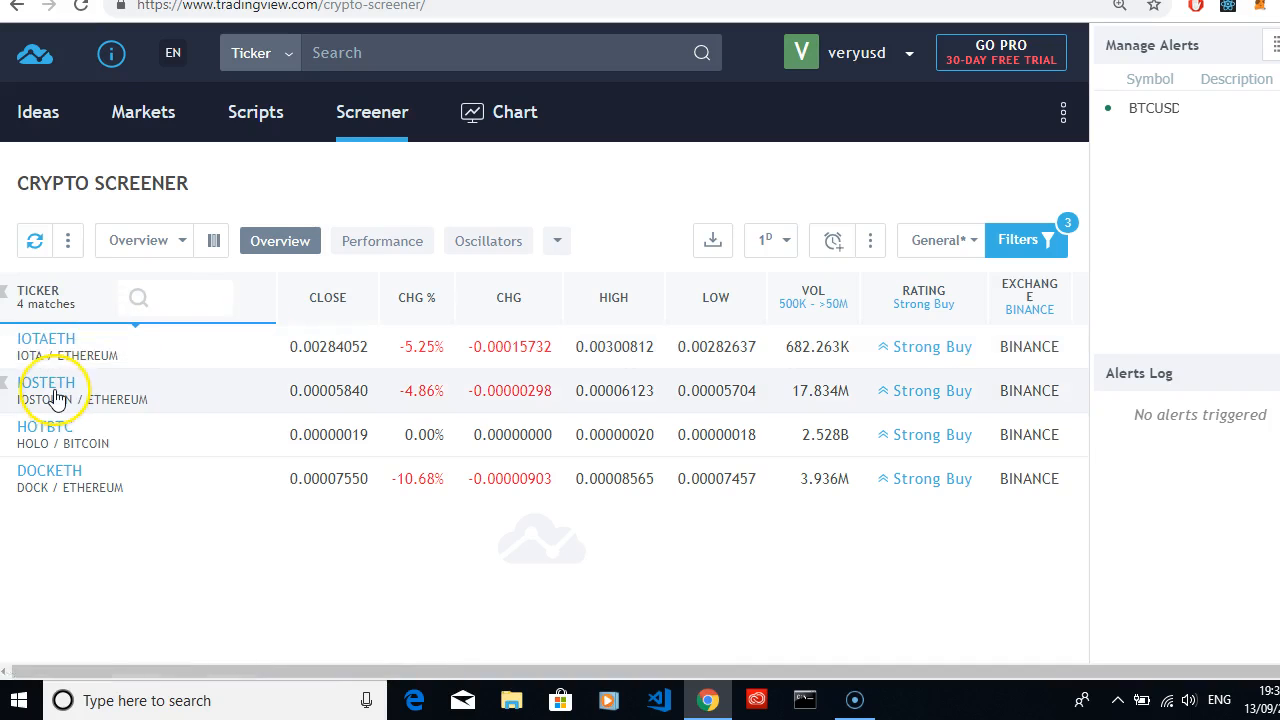
{"action": "mouse_move", "coordinate": [48, 383]}
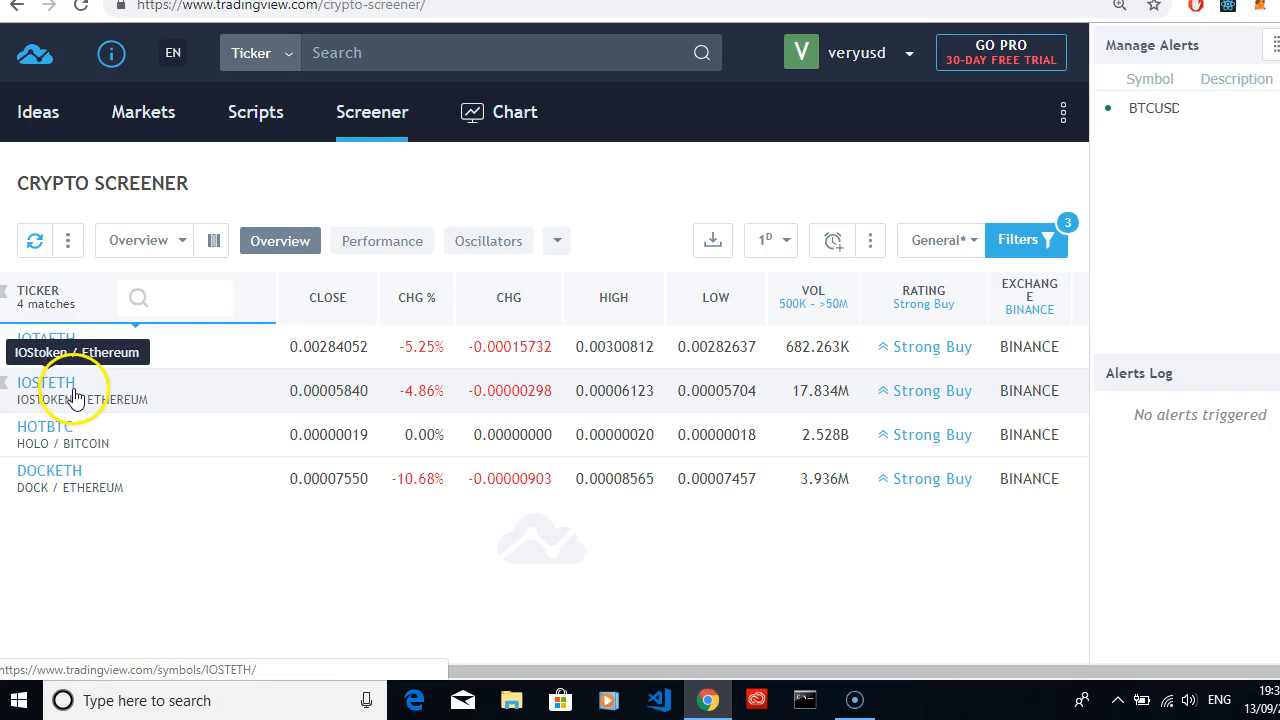
{"action": "mouse_move", "coordinate": [73, 440]}
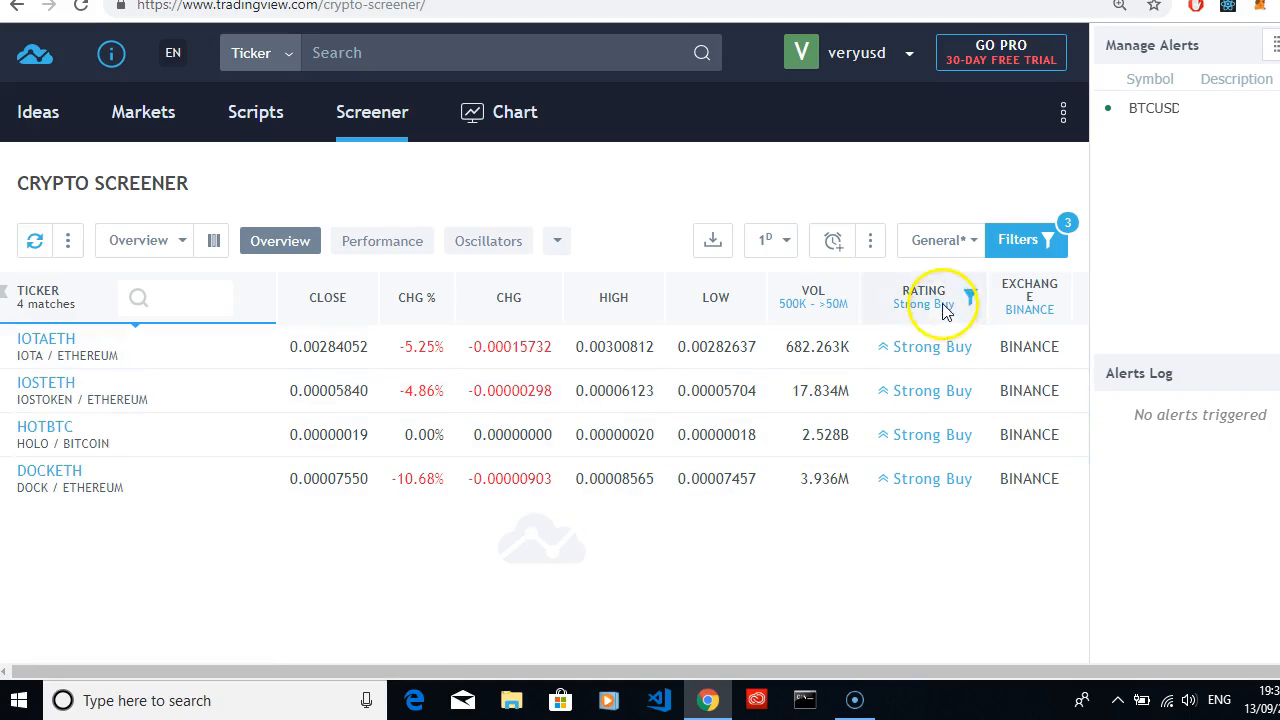
{"action": "mouse_move", "coordinate": [970, 505]}
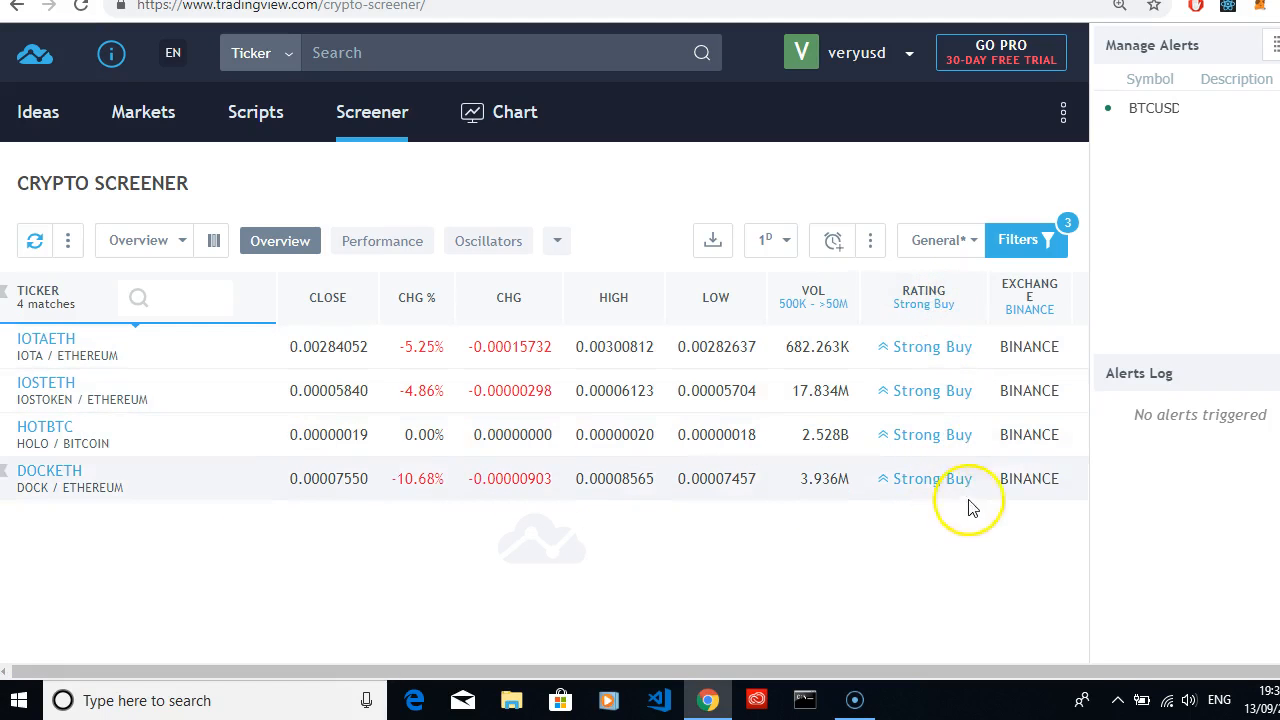
{"action": "mouse_move", "coordinate": [938, 500]}
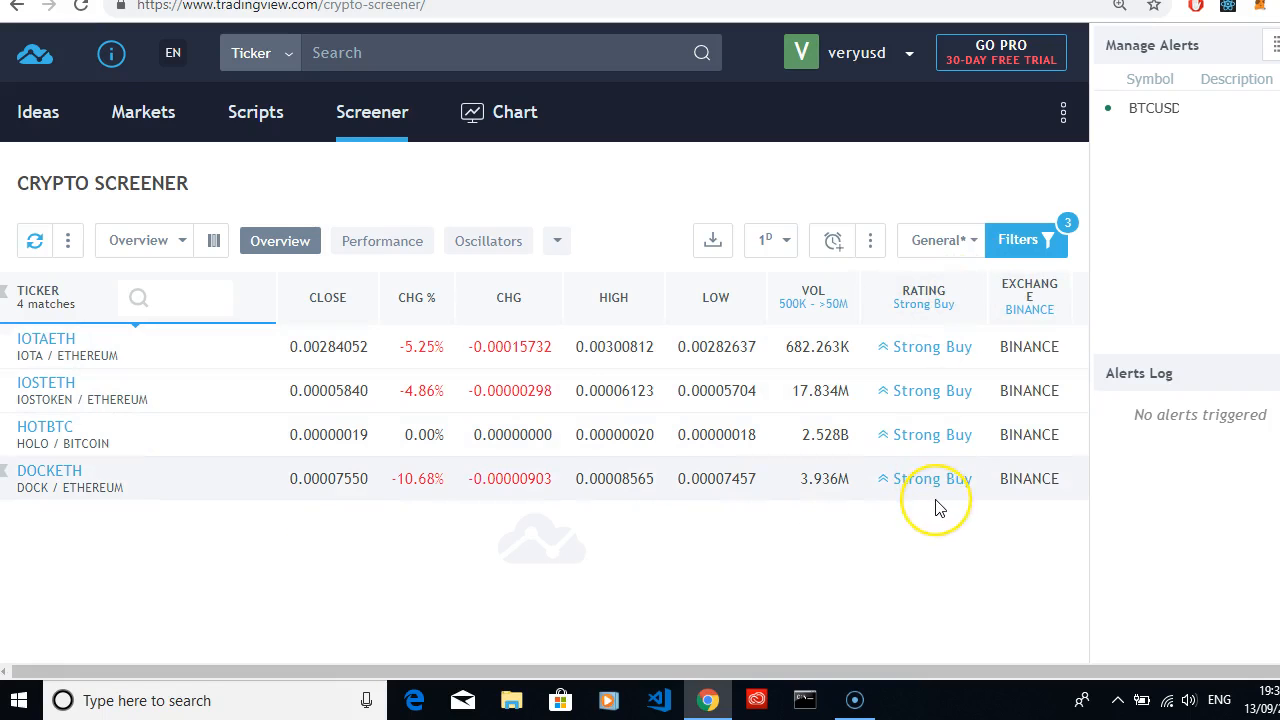
{"action": "mouse_move", "coordinate": [938, 420]}
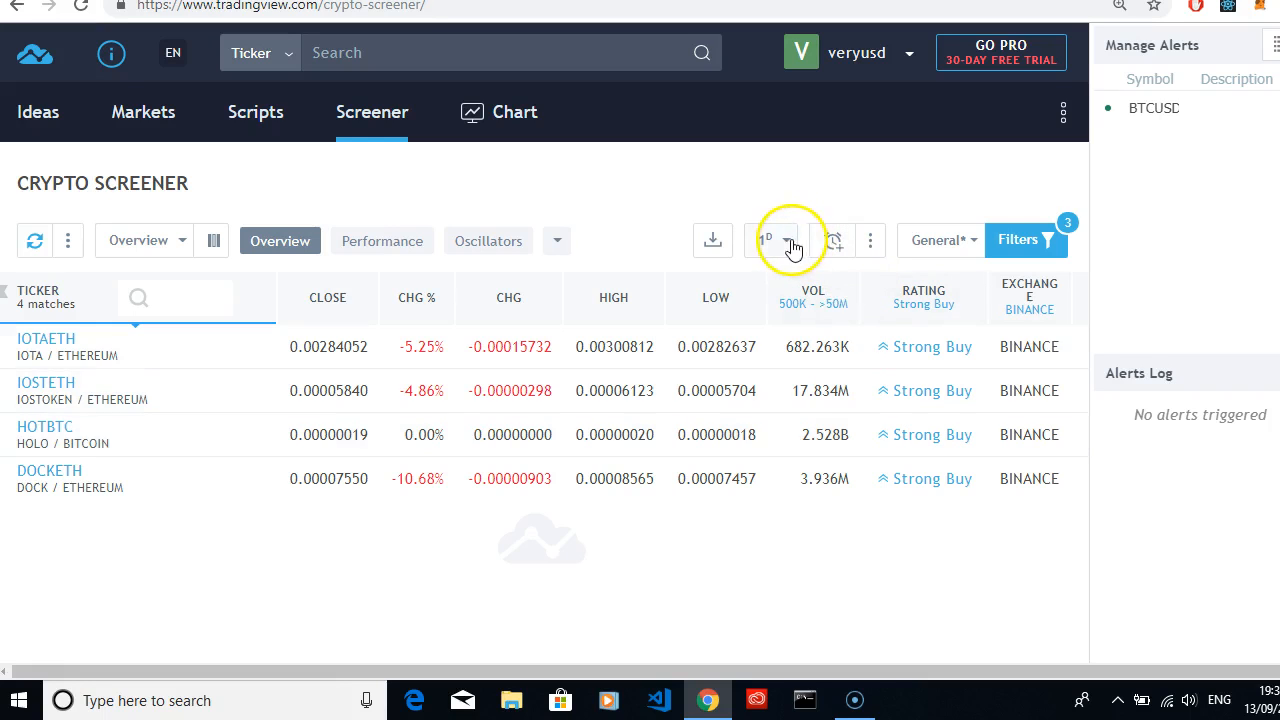
Open the timeframe dropdown showing intervals from one minute to one month.
{"action": "left_click", "coordinate": [767, 240]}
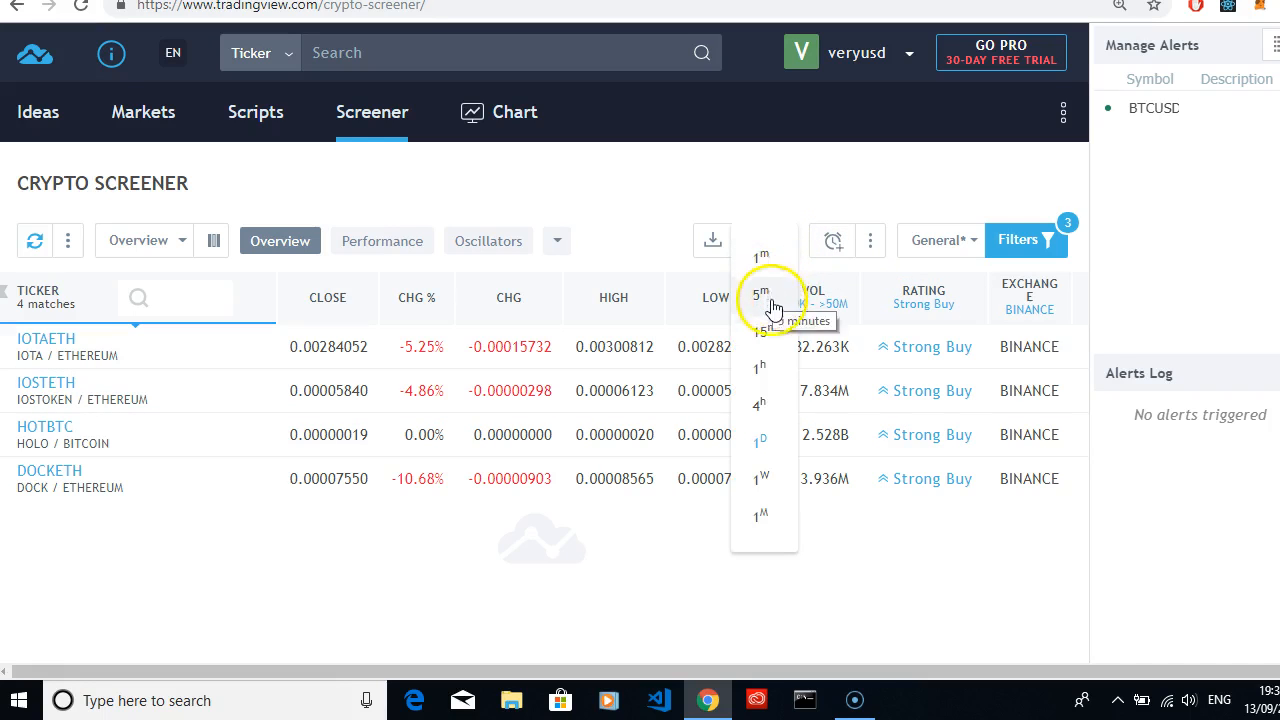
{"action": "mouse_move", "coordinate": [775, 478]}
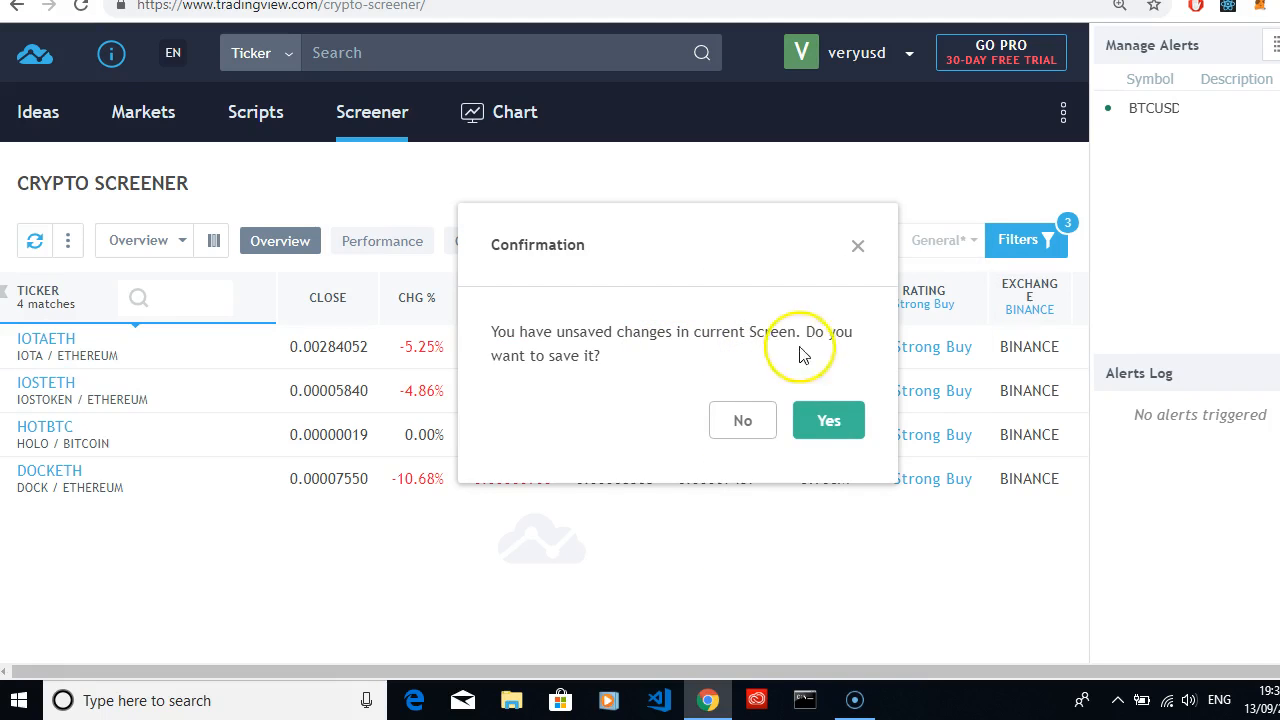
Discard the unsaved changes so the Top Gainers screen loads with Change % above 0.
{"action": "left_click", "coordinate": [742, 419]}
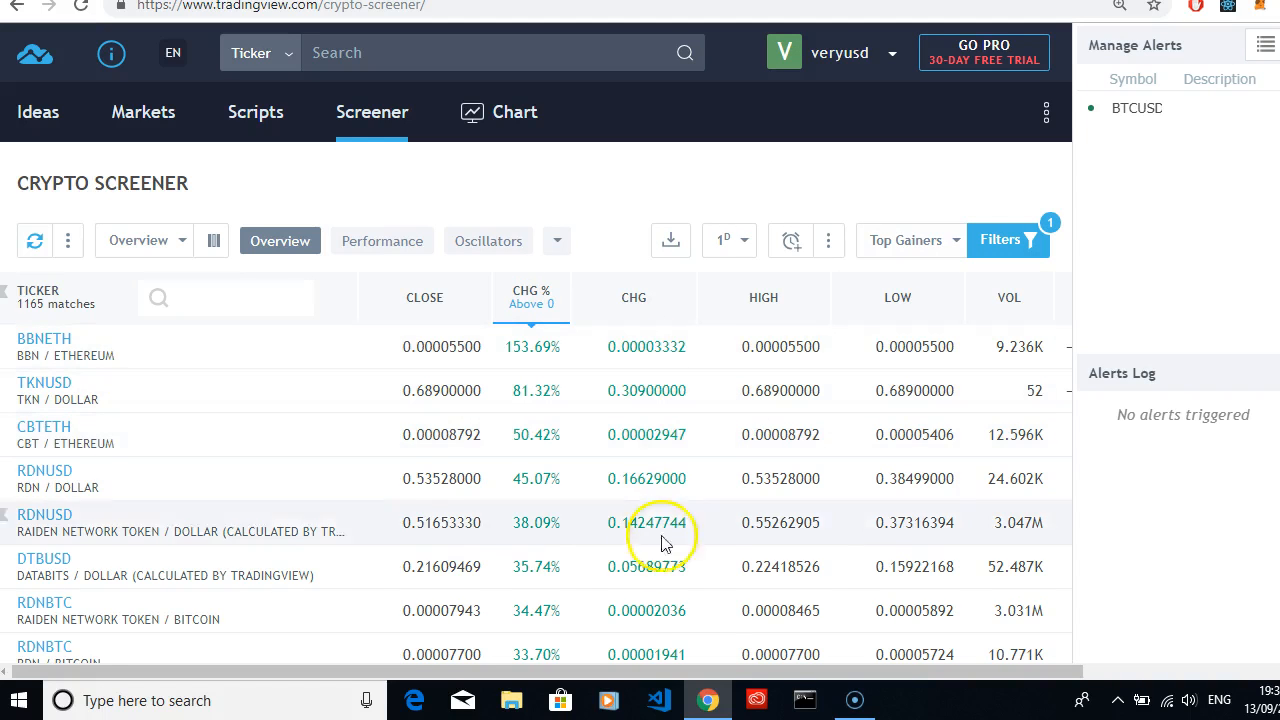
{"action": "mouse_move", "coordinate": [100, 390]}
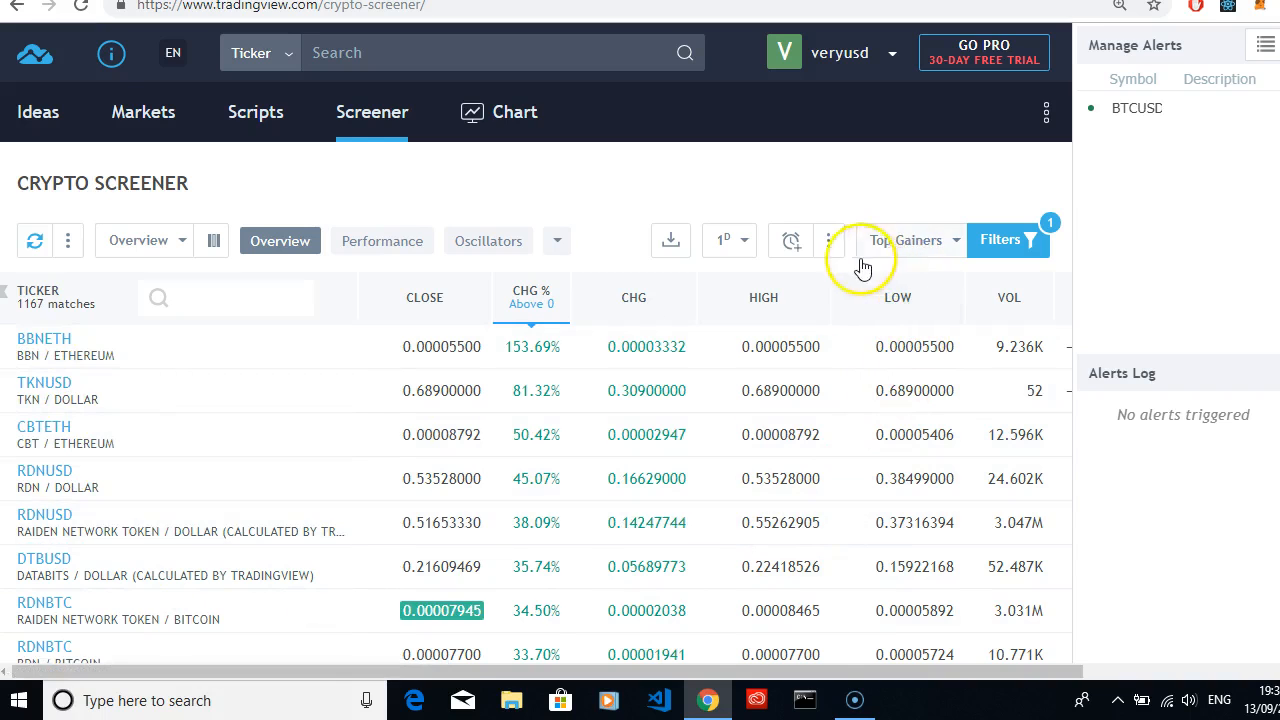
{"action": "left_click", "coordinate": [790, 240]}
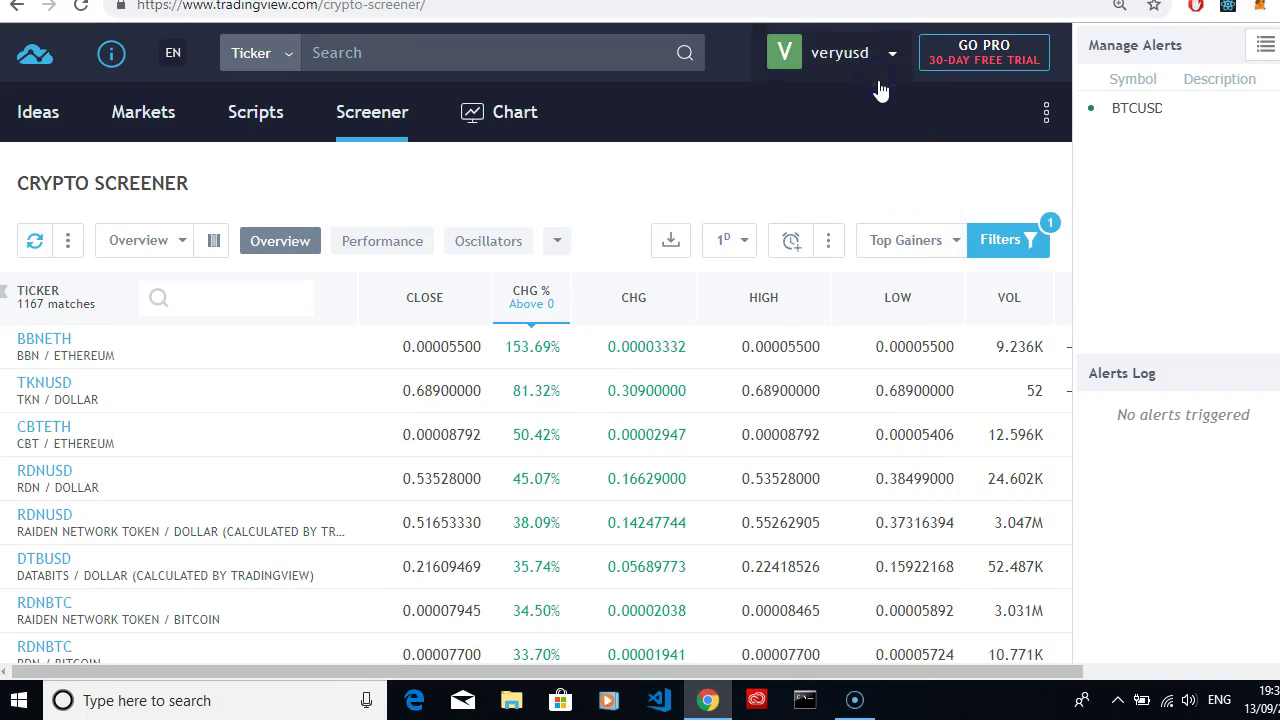
{"action": "left_click", "coordinate": [1003, 240]}
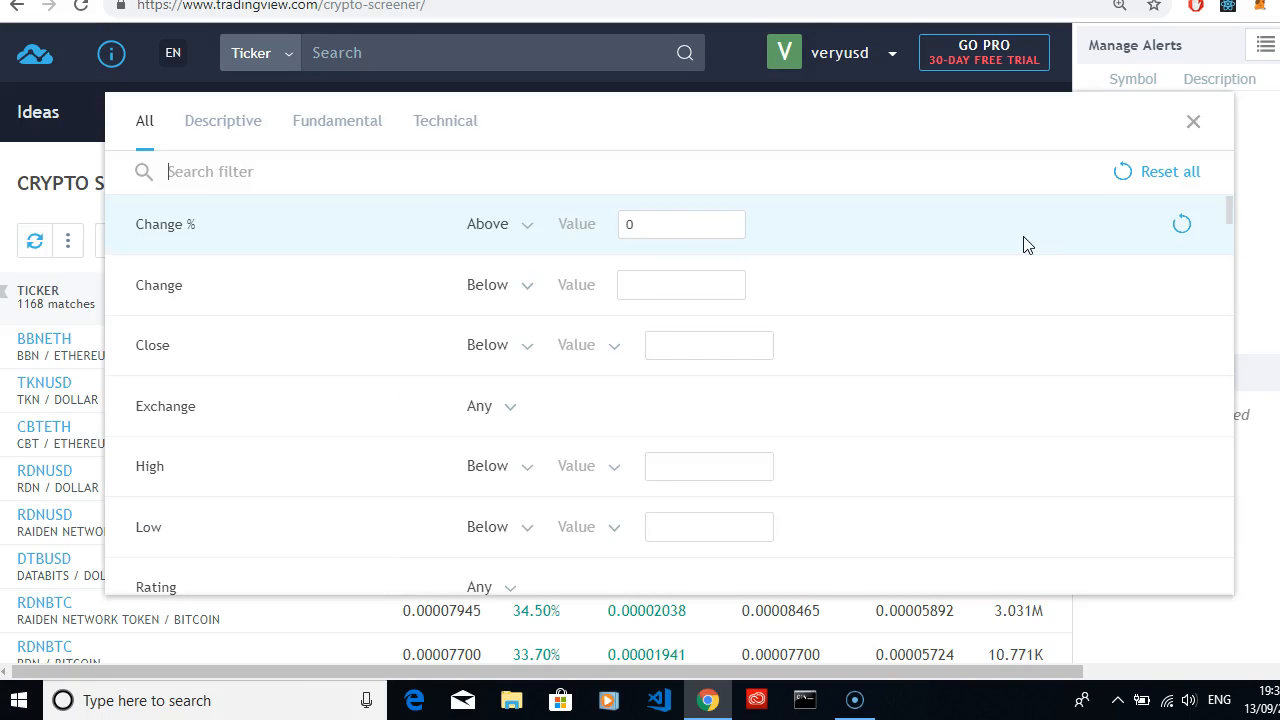
{"action": "mouse_move", "coordinate": [337, 120]}
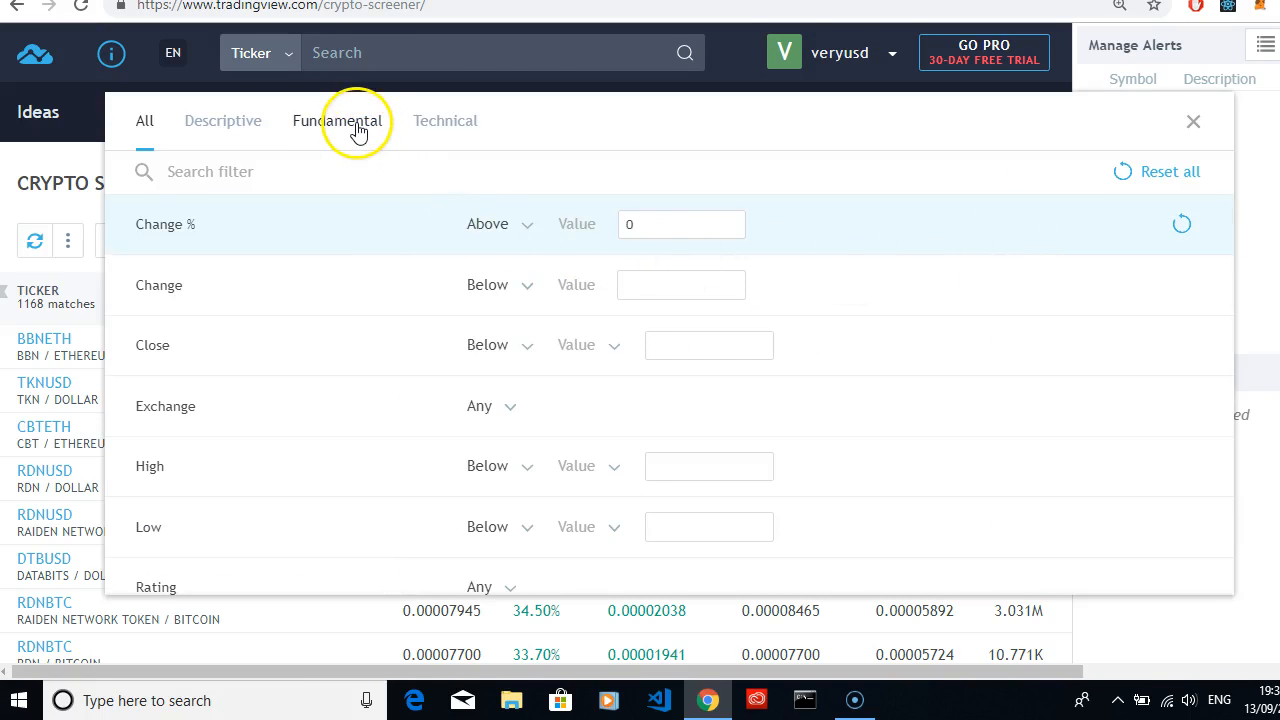
{"action": "mouse_move", "coordinate": [1193, 121]}
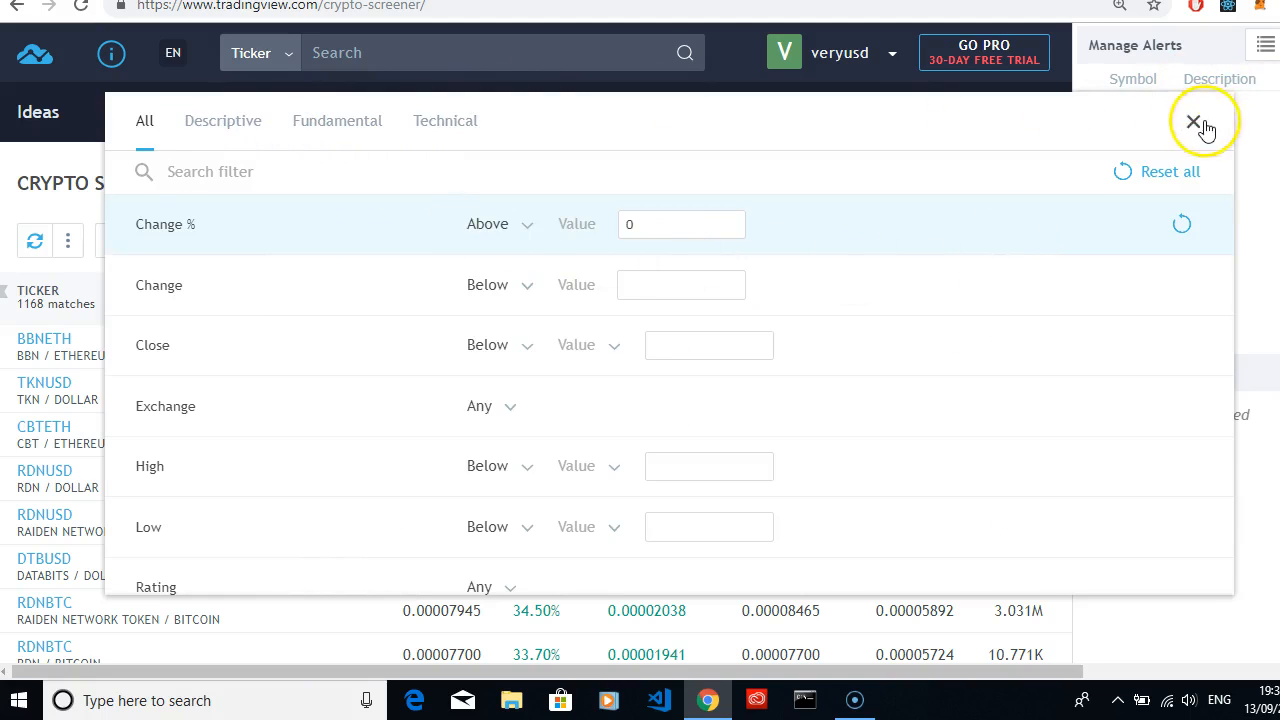
{"action": "left_click", "coordinate": [1192, 121]}
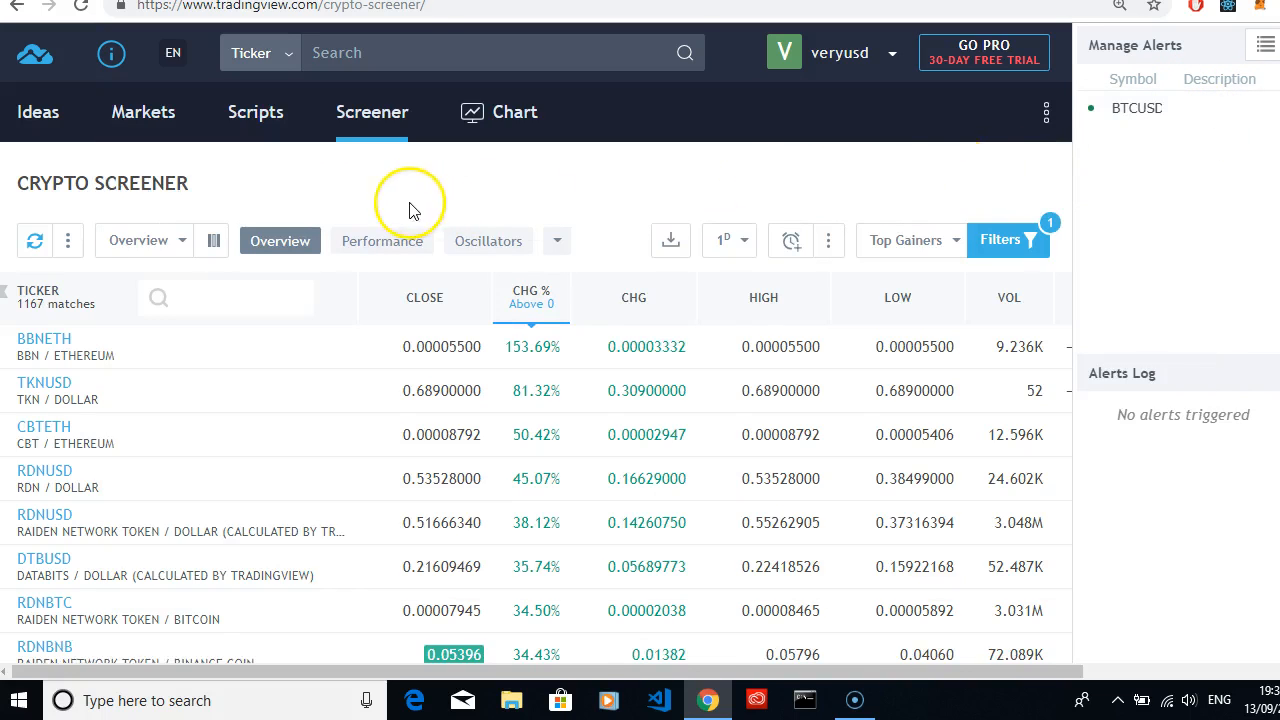
Show the Overview, Performance, Oscillators and Trend-Following column sets.
{"action": "left_click", "coordinate": [67, 240]}
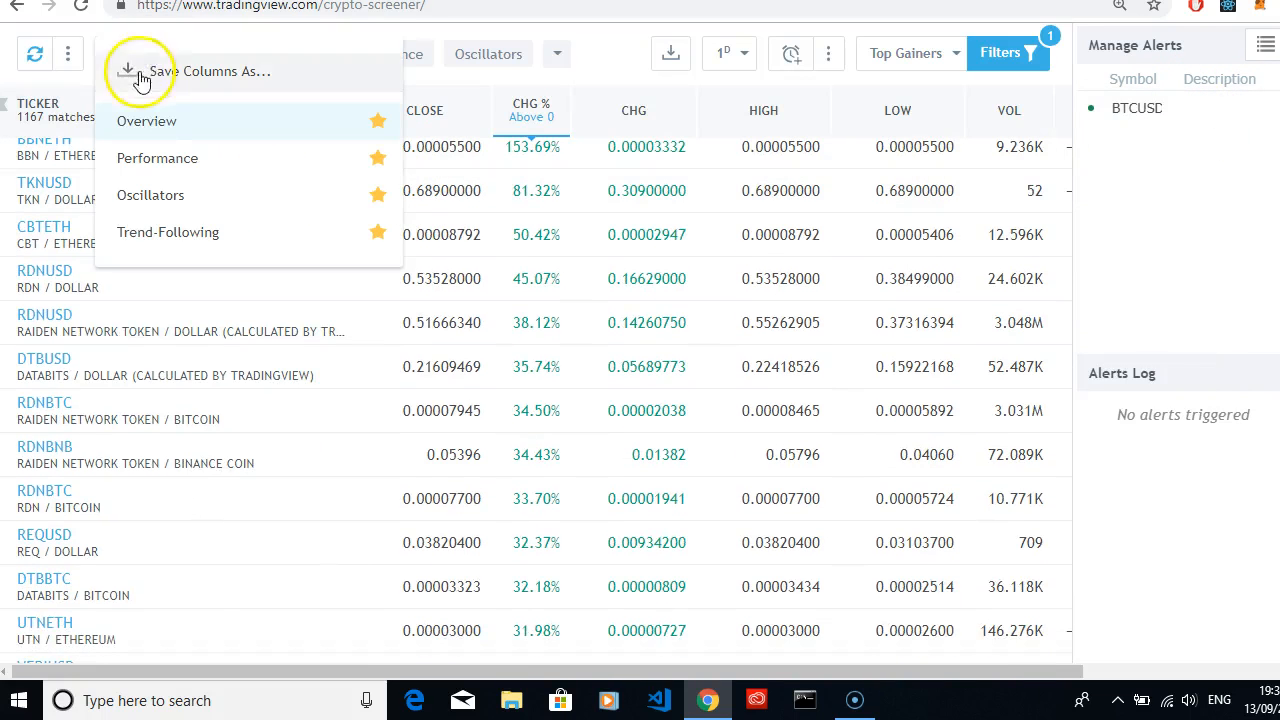
{"action": "mouse_move", "coordinate": [147, 246]}
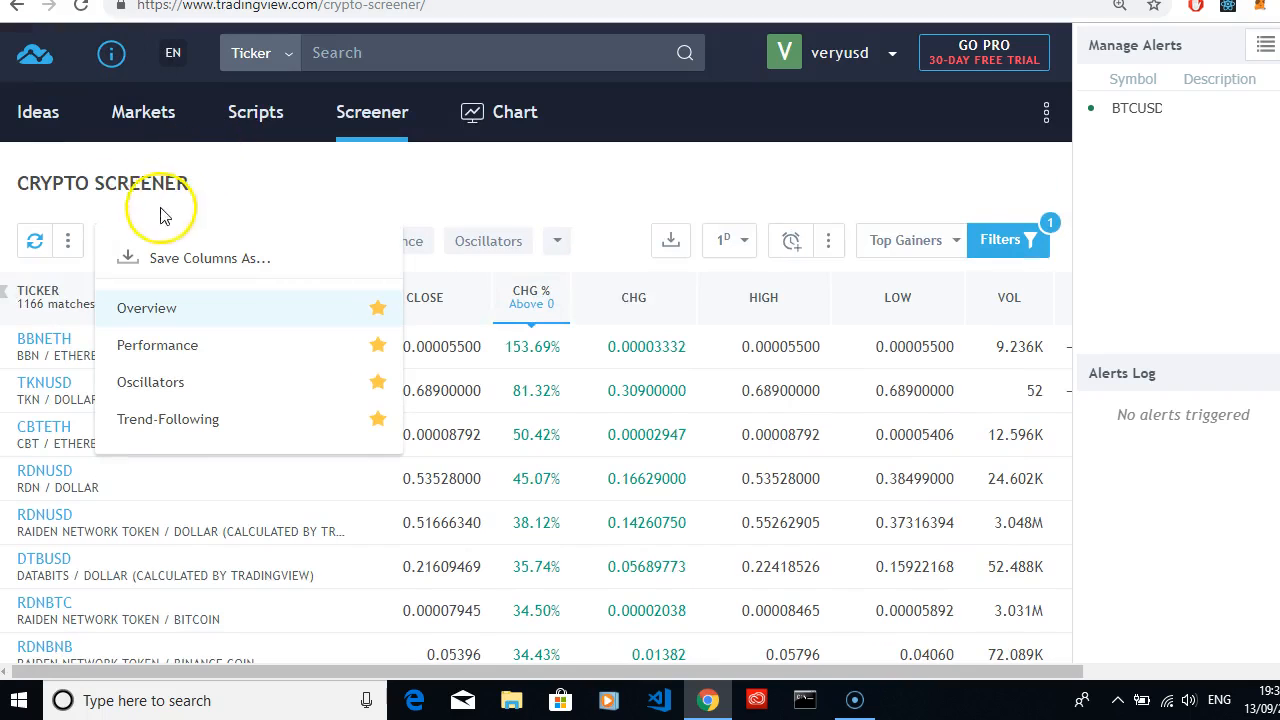
Check the refresh options, scroll the results, and open the Top Gainers filters (Change % above 0).
{"action": "left_click", "coordinate": [34, 240]}
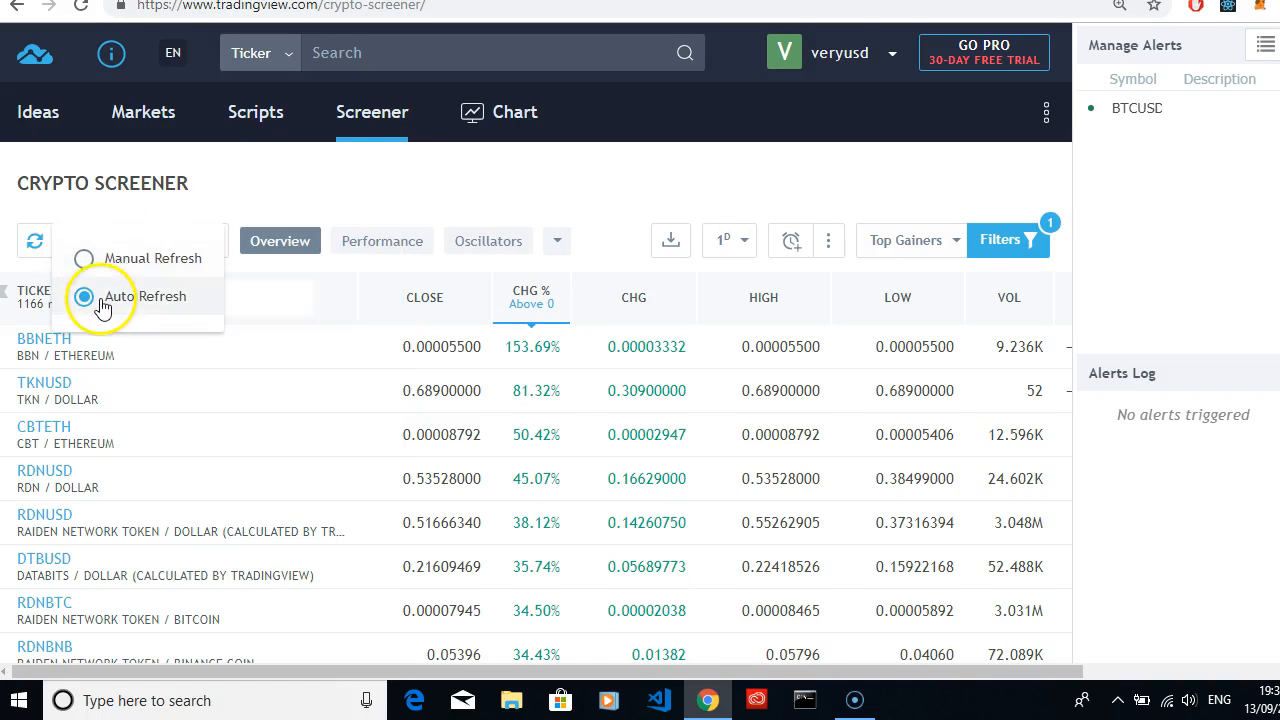
{"action": "mouse_move", "coordinate": [83, 268]}
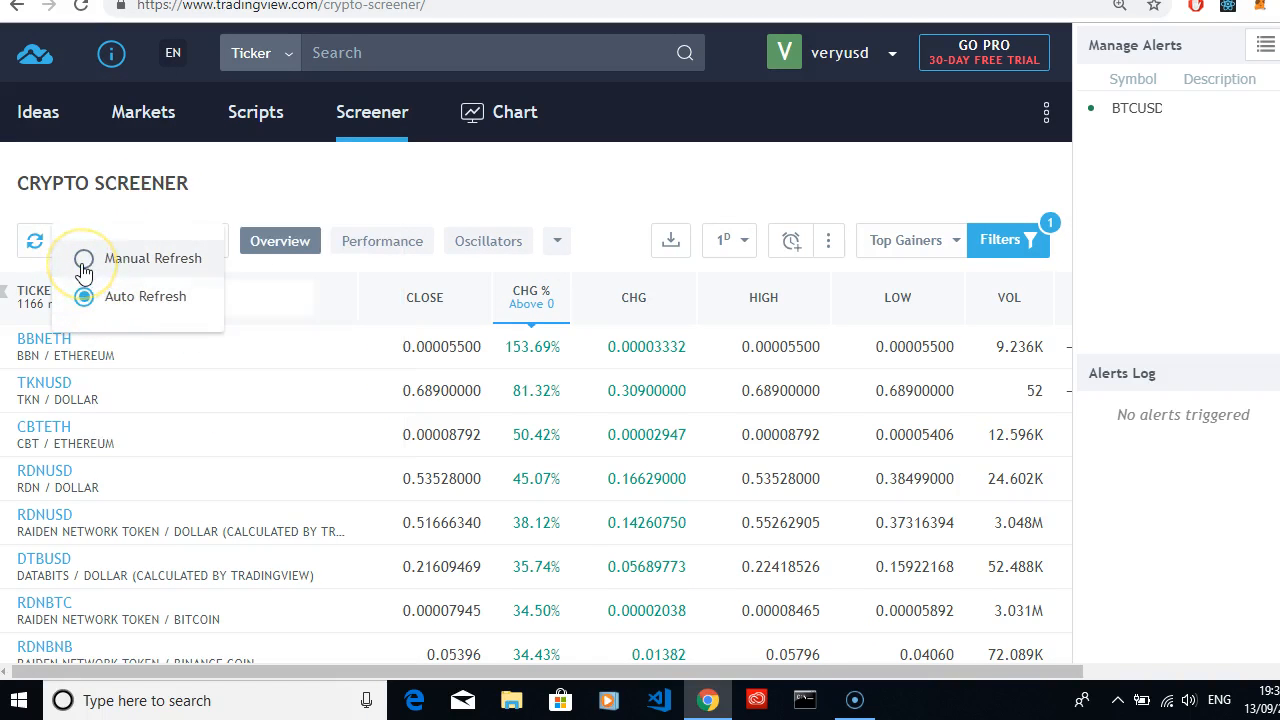
{"action": "left_click", "coordinate": [68, 242]}
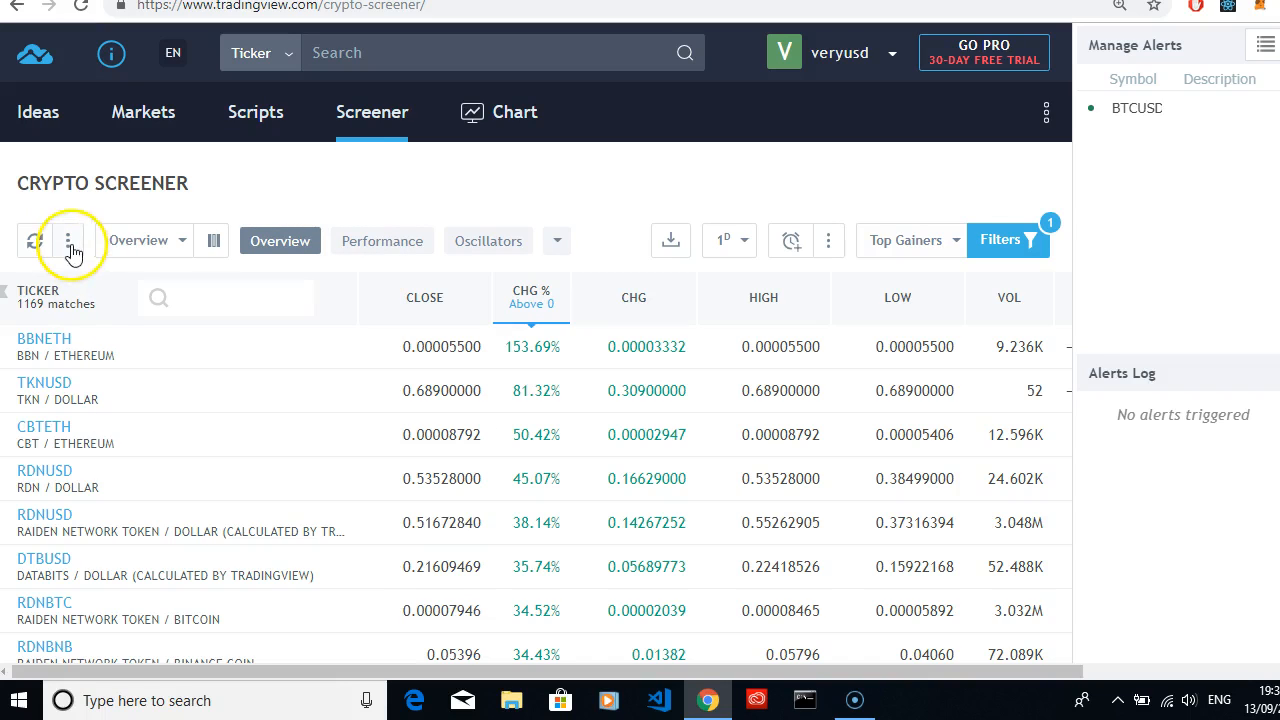
{"action": "mouse_move", "coordinate": [240, 360]}
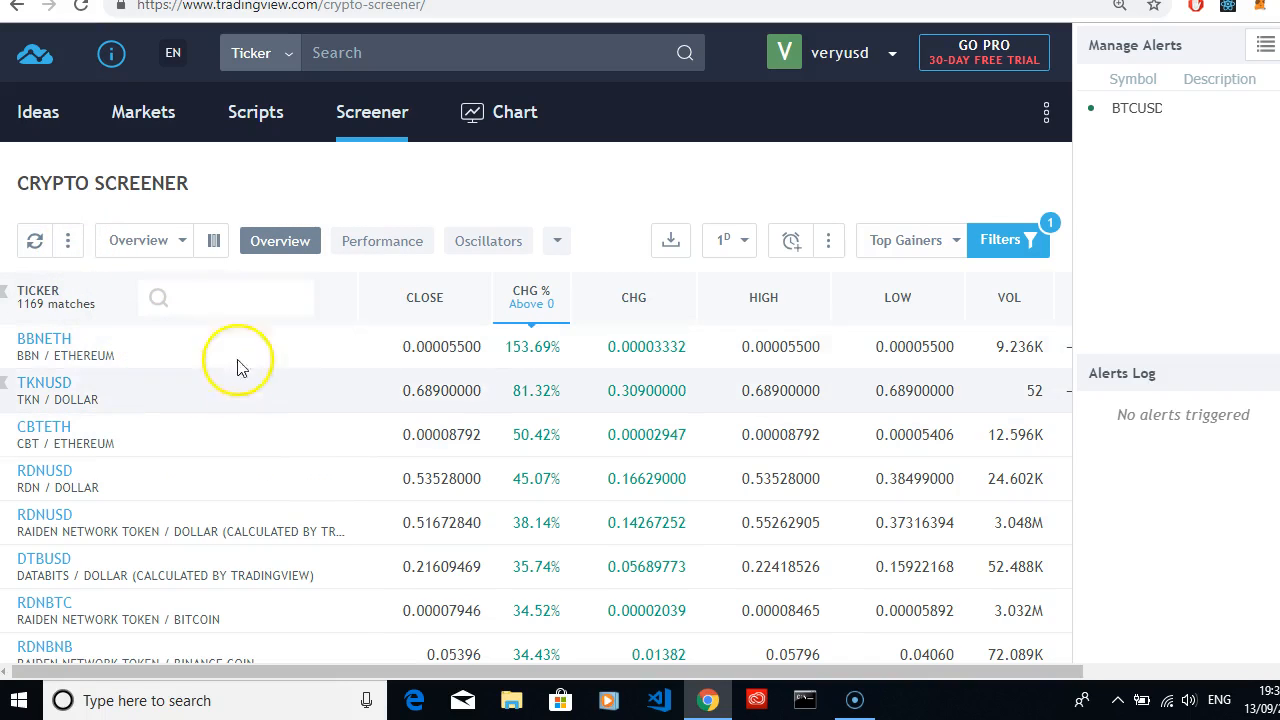
{"action": "mouse_move", "coordinate": [232, 354]}
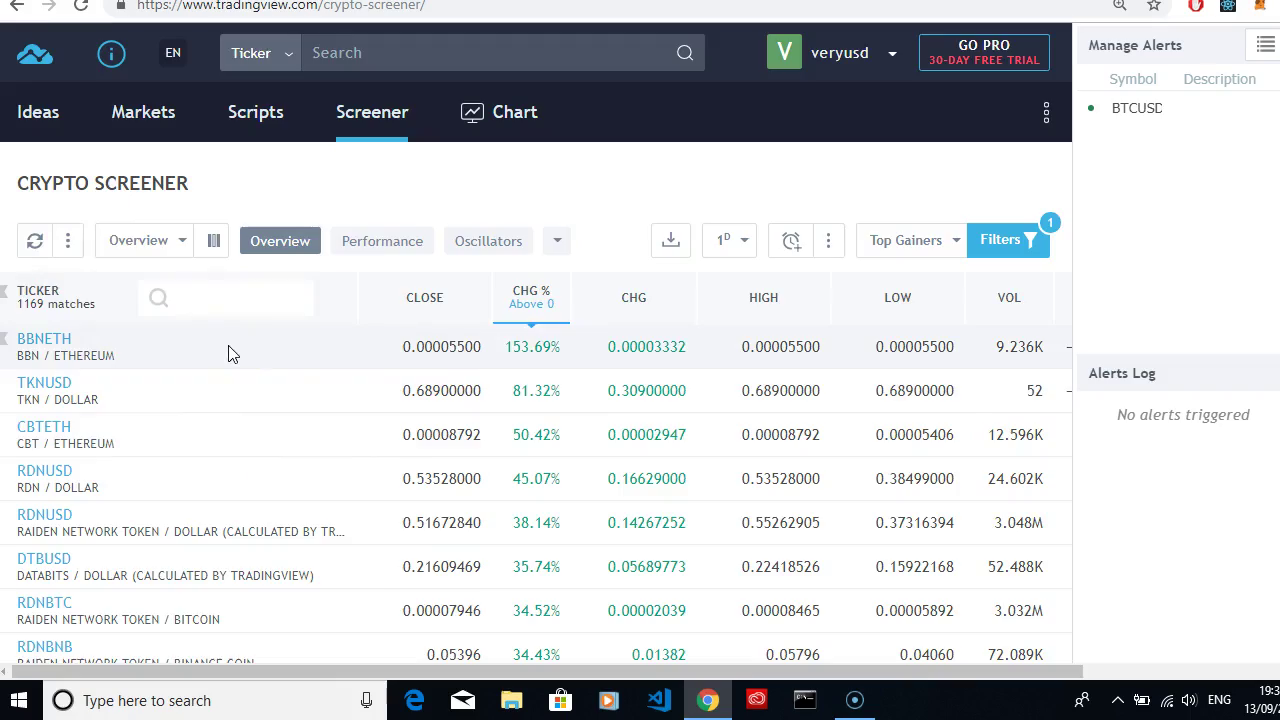
{"action": "scroll", "scroll_direction": "down", "scroll_amount": 3}
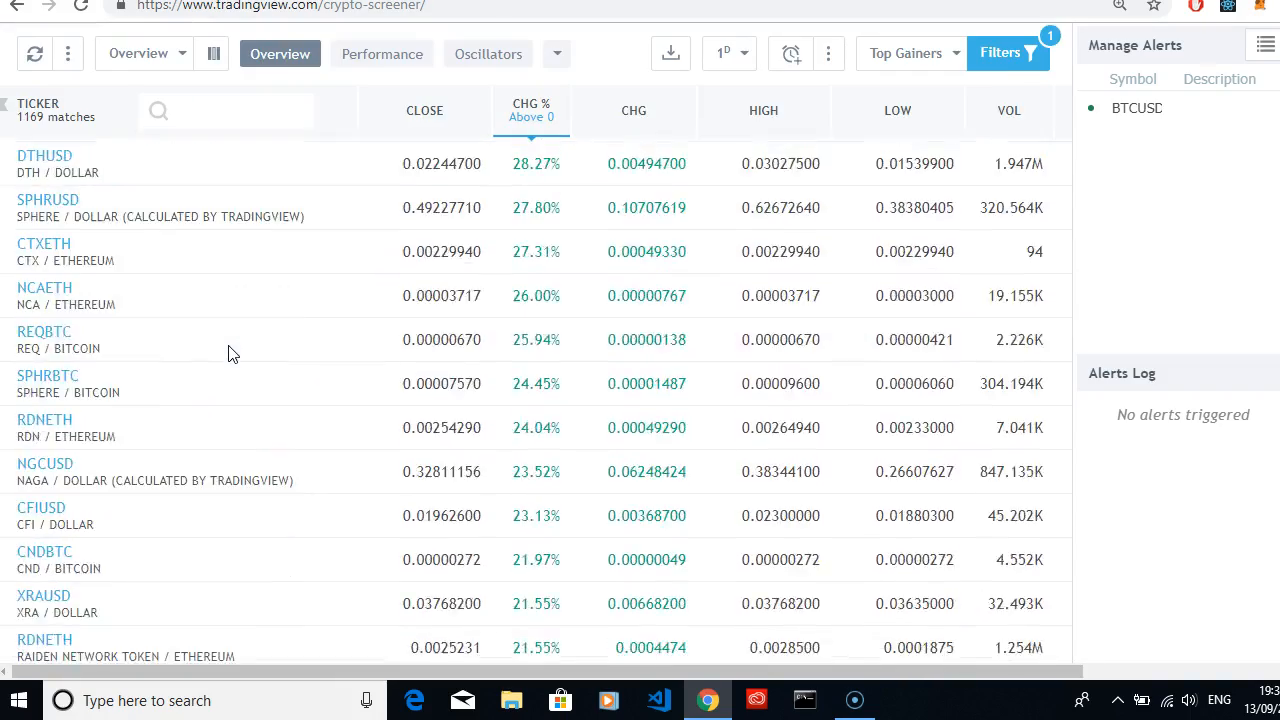
{"action": "scroll", "scroll_direction": "down", "scroll_amount": 3}
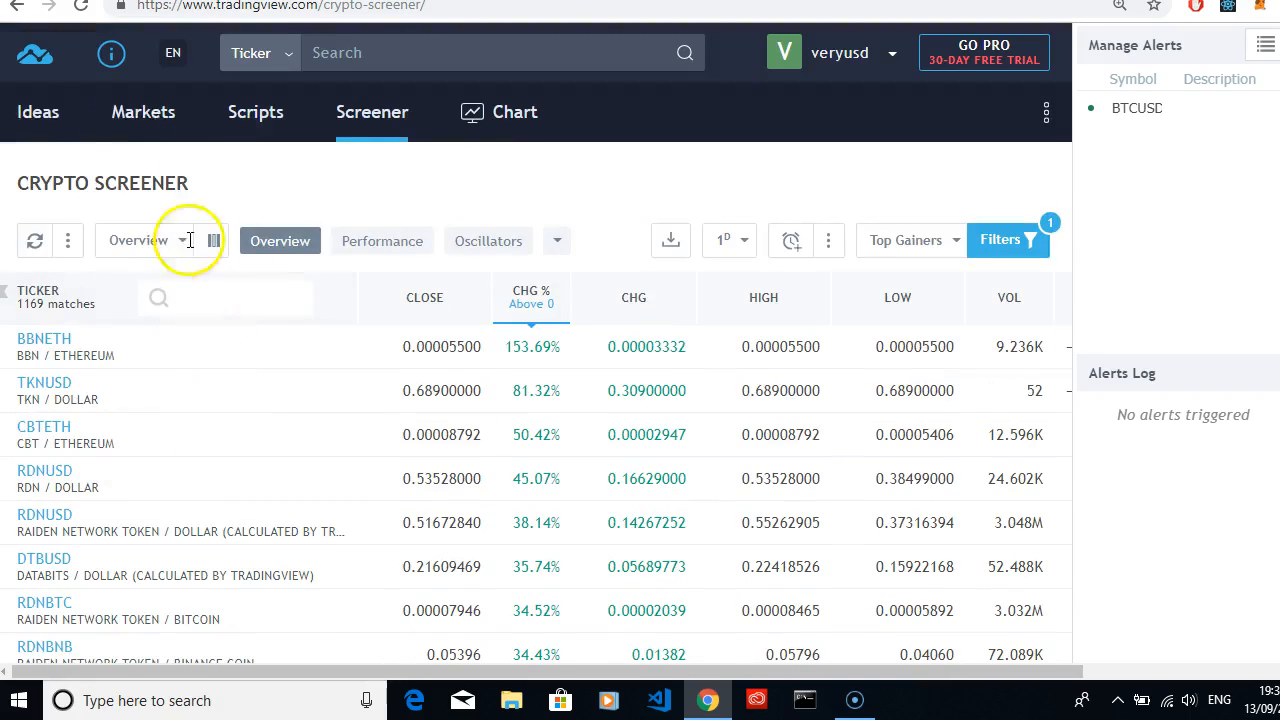
{"action": "mouse_move", "coordinate": [75, 320]}
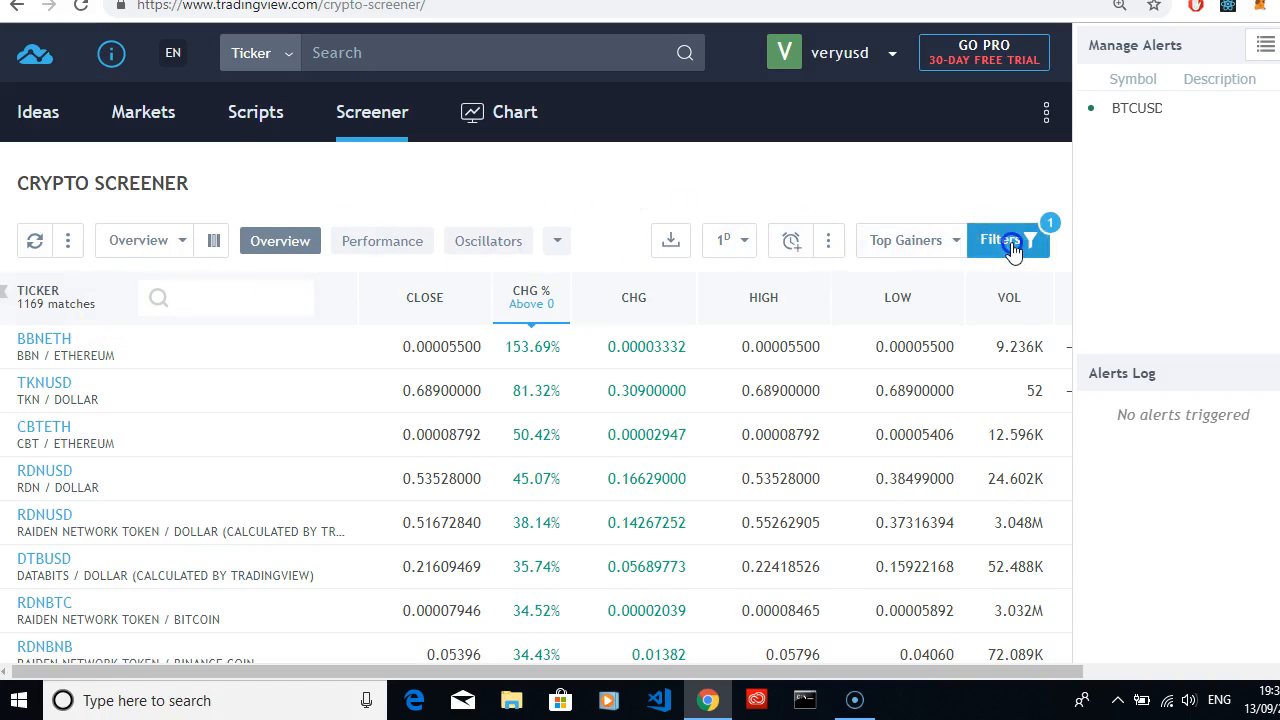
{"action": "left_click", "coordinate": [1000, 240]}
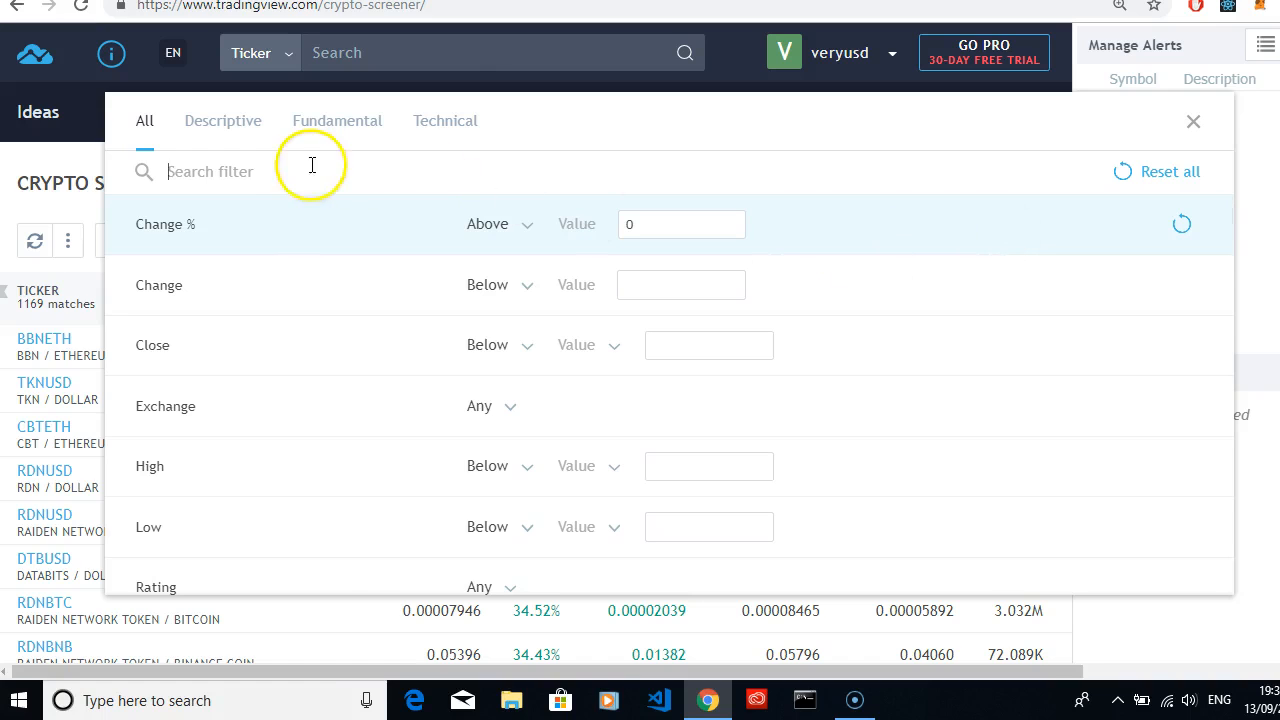
{"action": "mouse_move", "coordinate": [305, 230]}
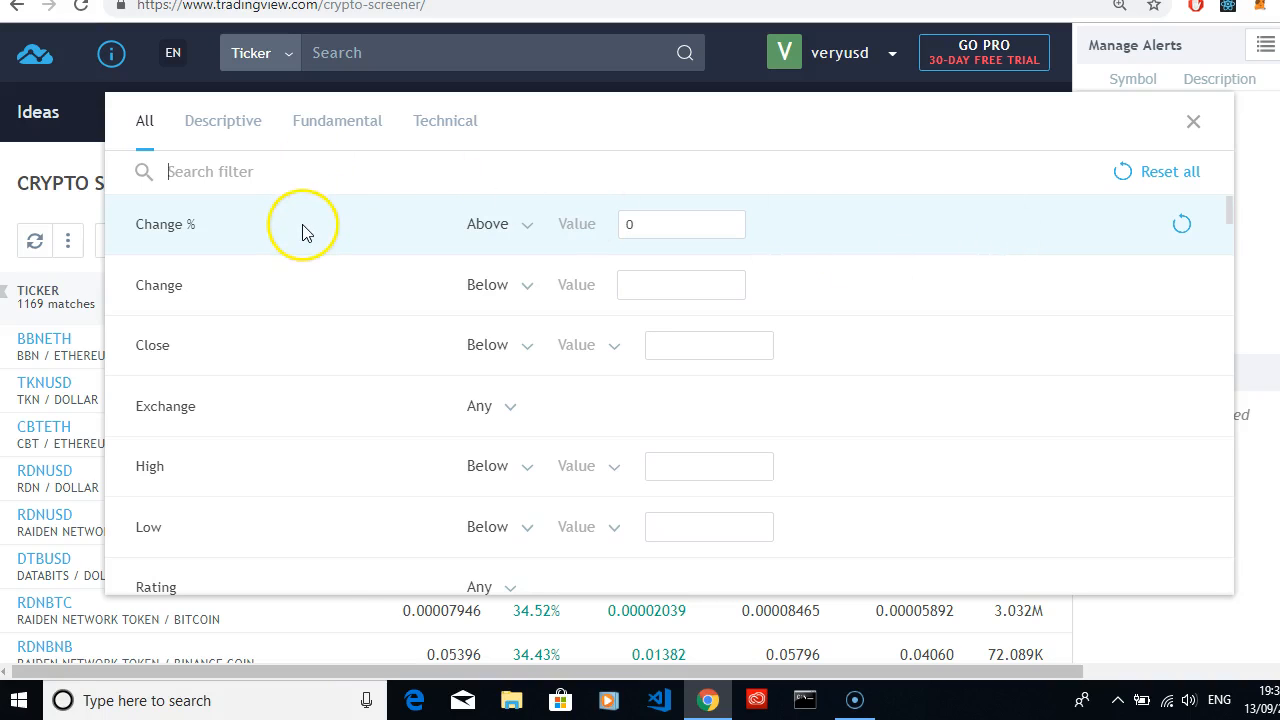